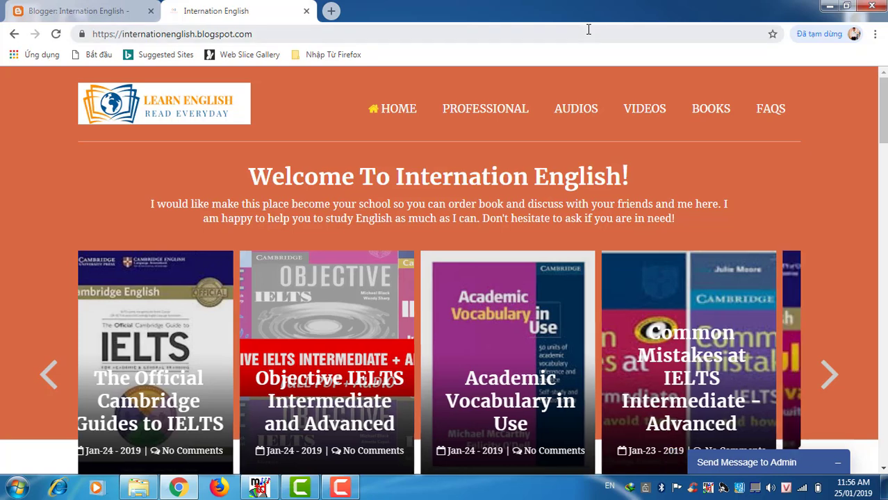
Step: Show the Career Paths label page from the PROFESSIONAL menu
click(828, 375)
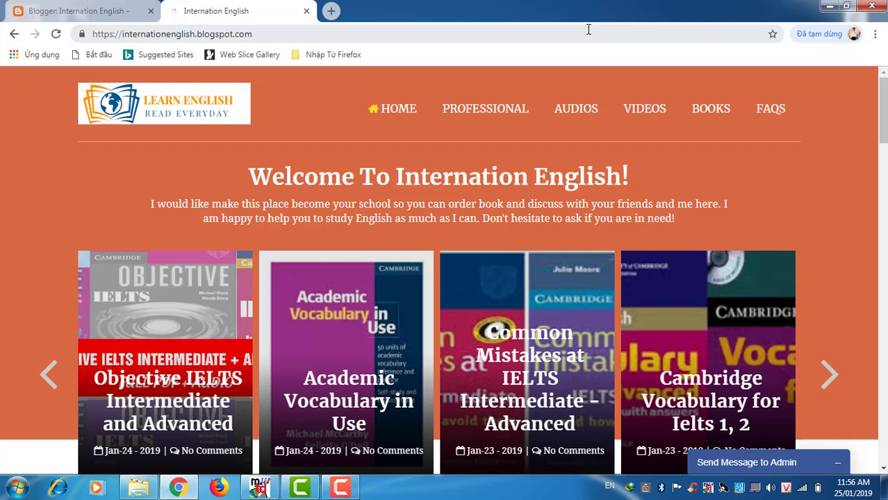
click(830, 375)
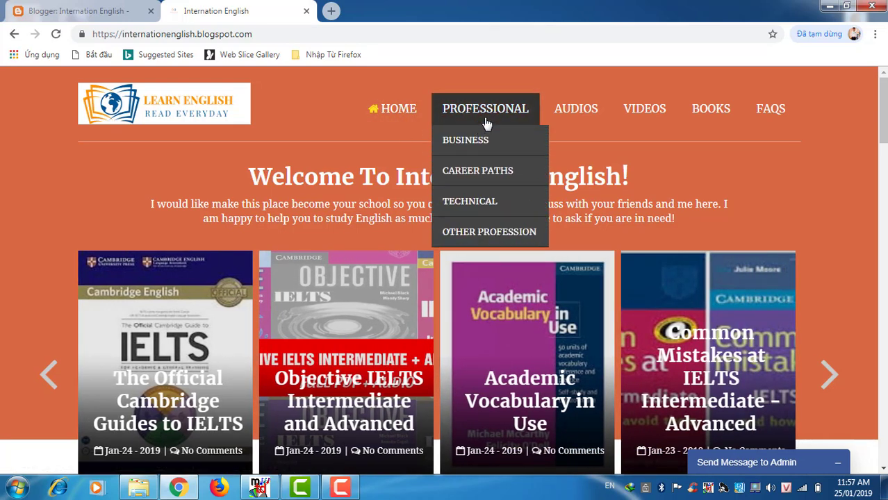
mouse_move(485, 146)
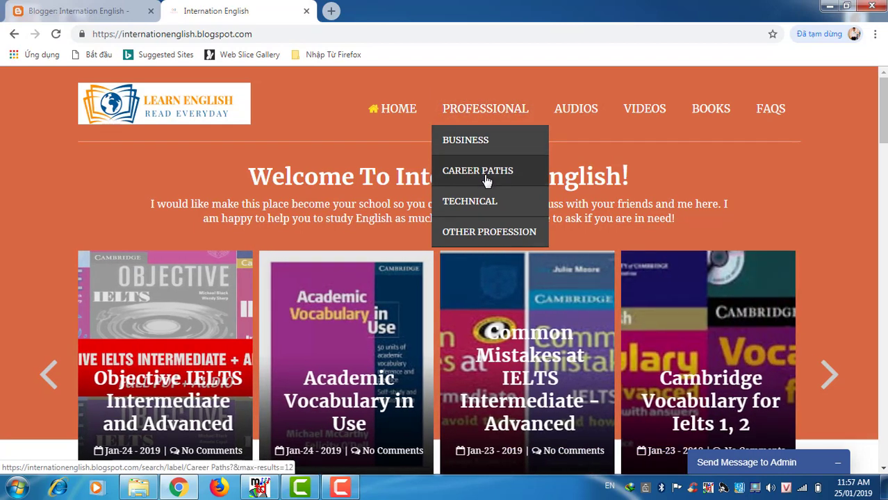
mouse_move(470, 200)
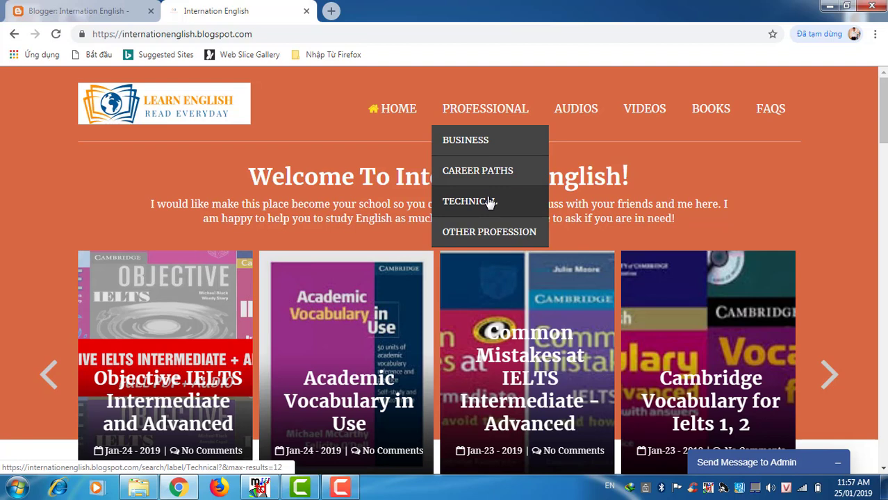
mouse_move(530, 169)
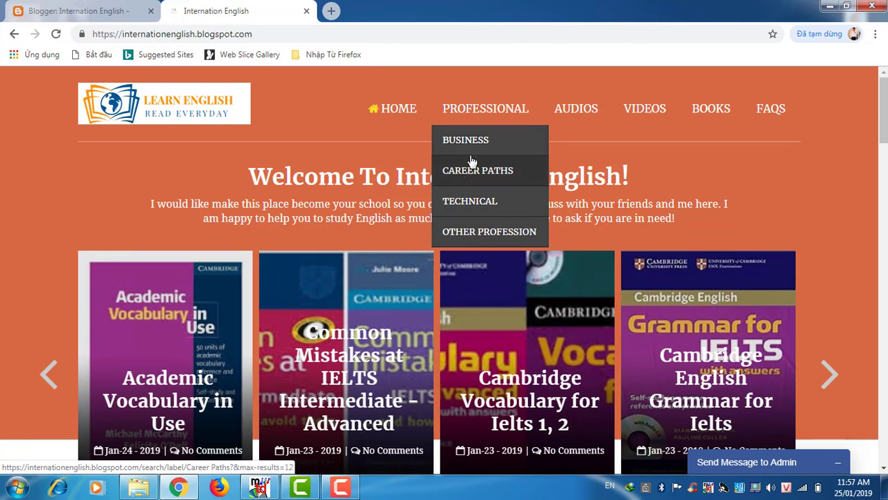
mouse_move(475, 181)
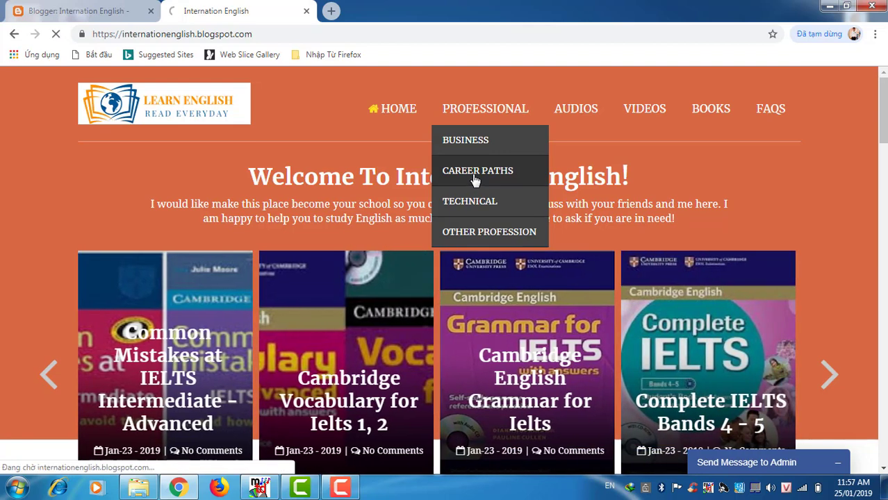
click(478, 169)
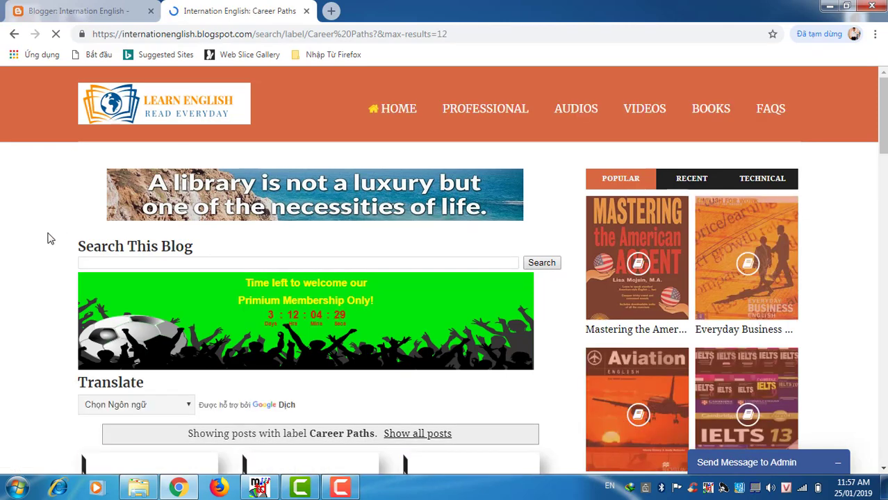
Step: Scroll through the Career Paths posts (Agriculture, Law, Information Technology) and back up
scroll(down, 3)
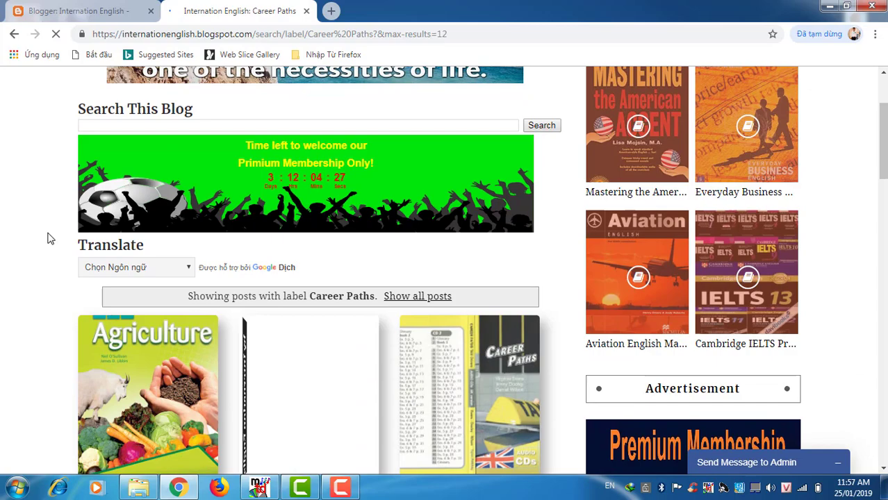
scroll(down, 3)
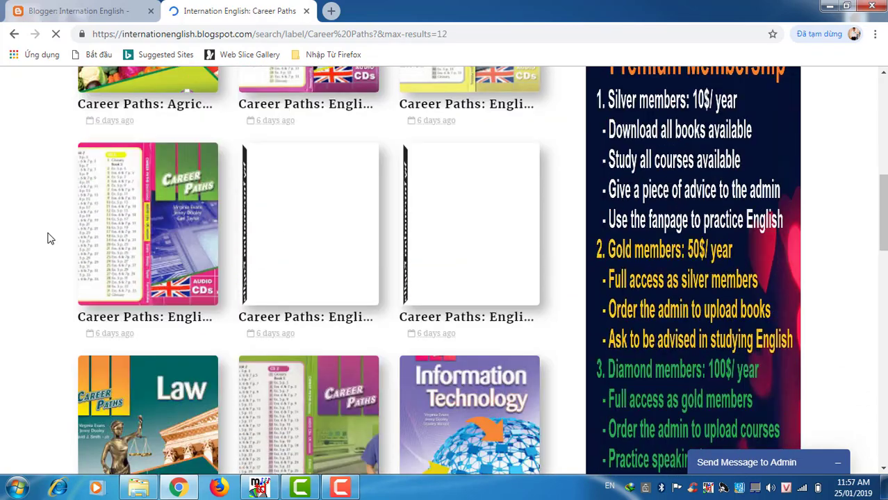
scroll(down, 3)
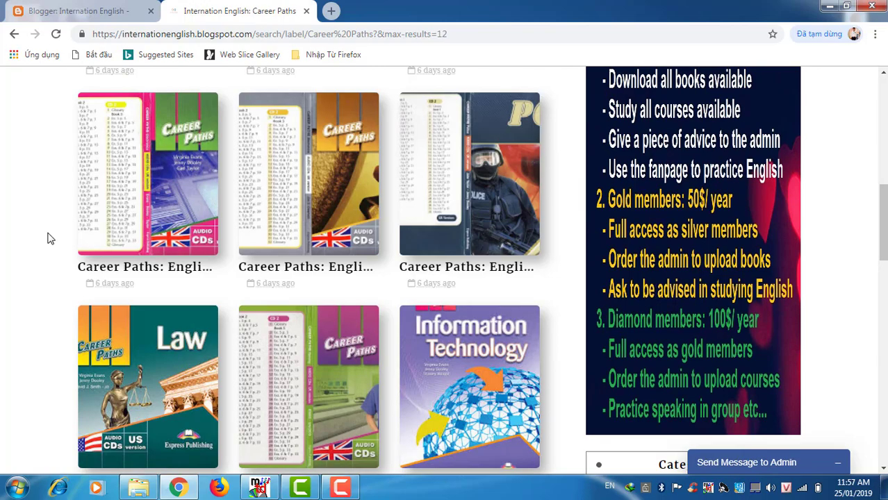
scroll(down, 3)
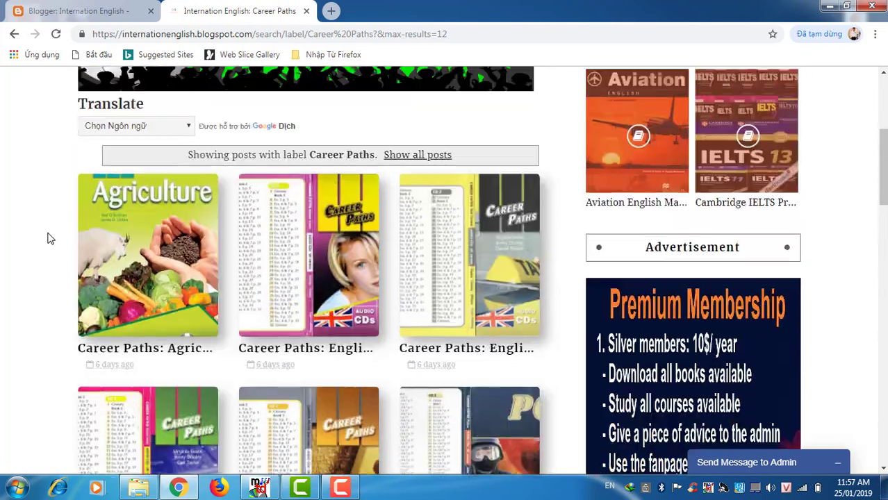
scroll(up, 3)
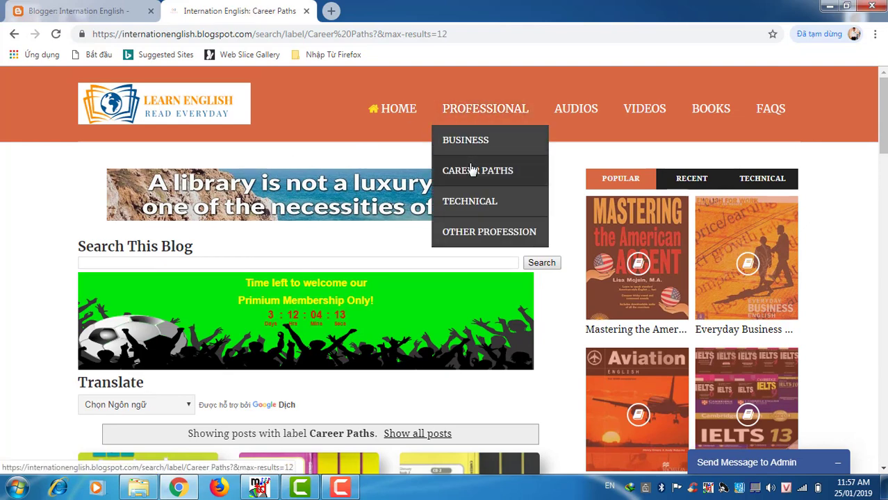
mouse_move(489, 230)
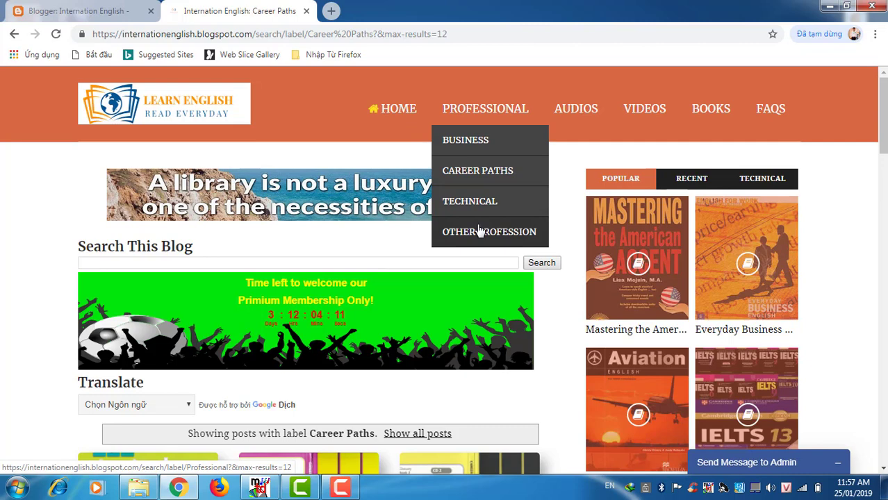
mouse_move(484, 234)
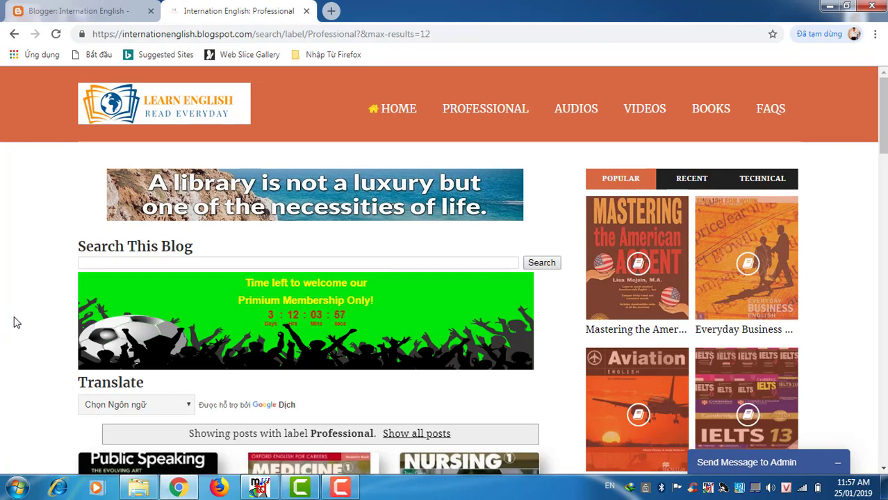
Step: Scroll down through the Professional posts: Public Speaking, Medicine, Nursing, Oil and Gas, Tourism
scroll(down, 3)
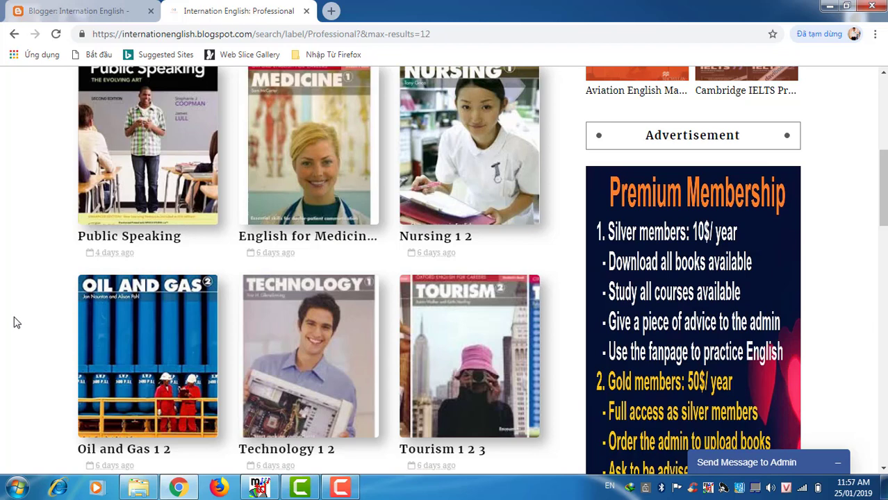
scroll(down, 3)
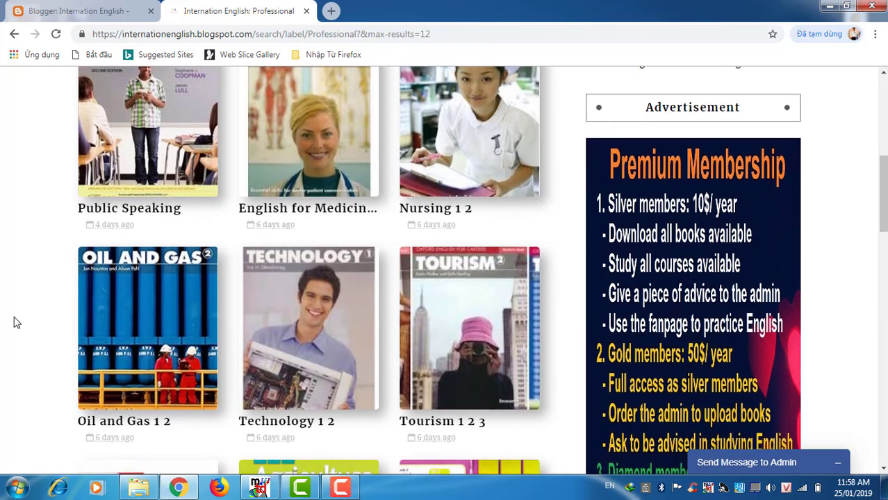
scroll(down, 3)
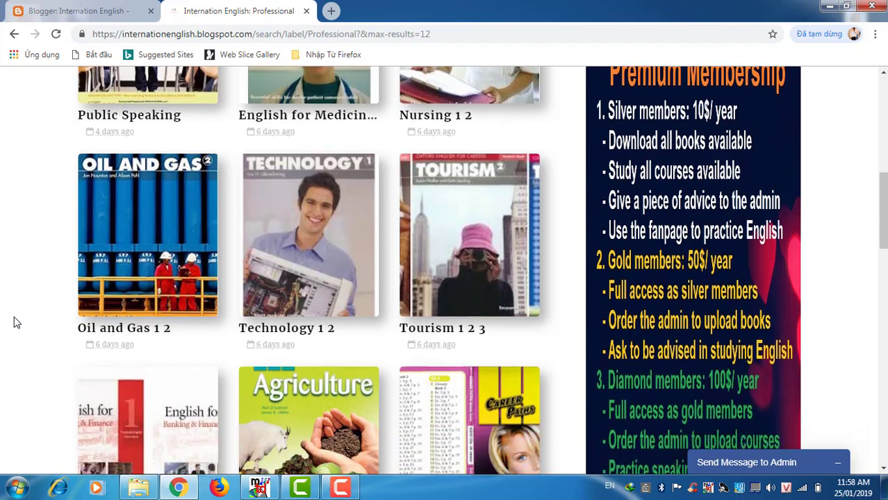
scroll(down, 3)
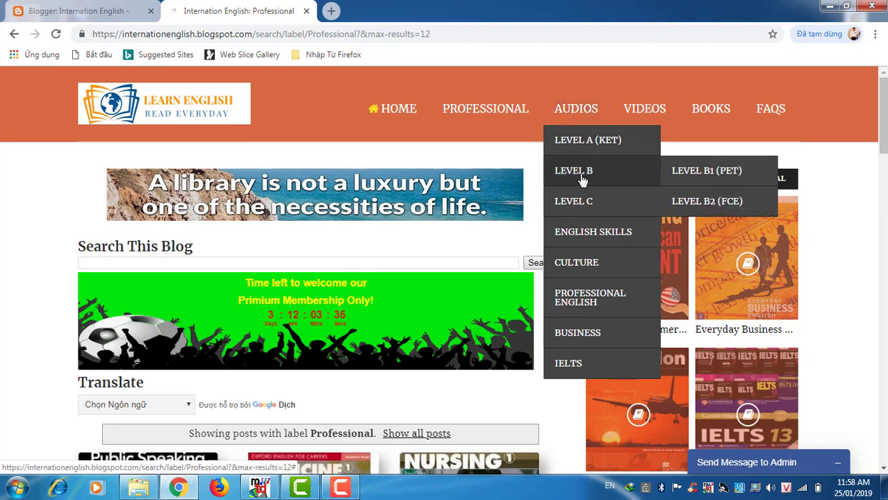
mouse_move(637, 192)
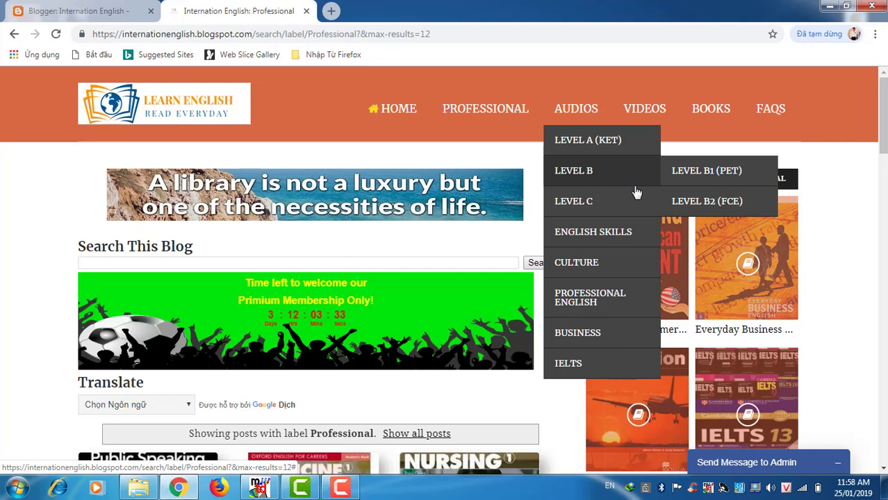
mouse_move(625, 201)
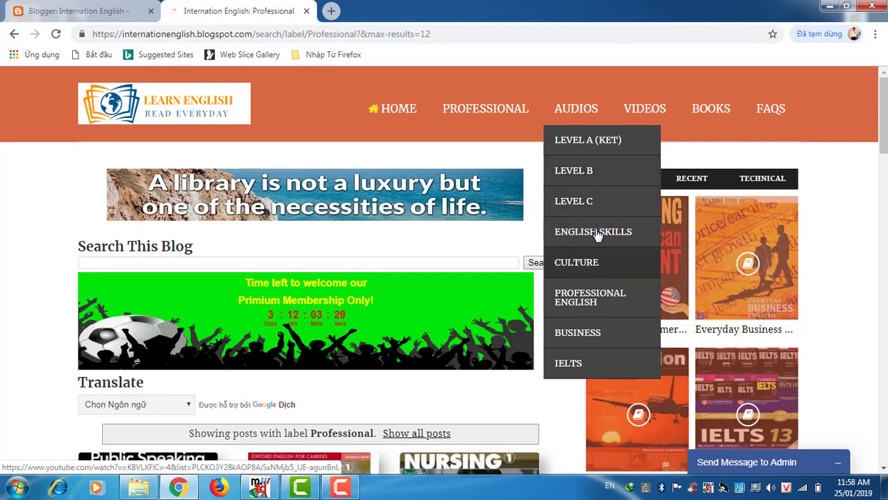
mouse_move(574, 170)
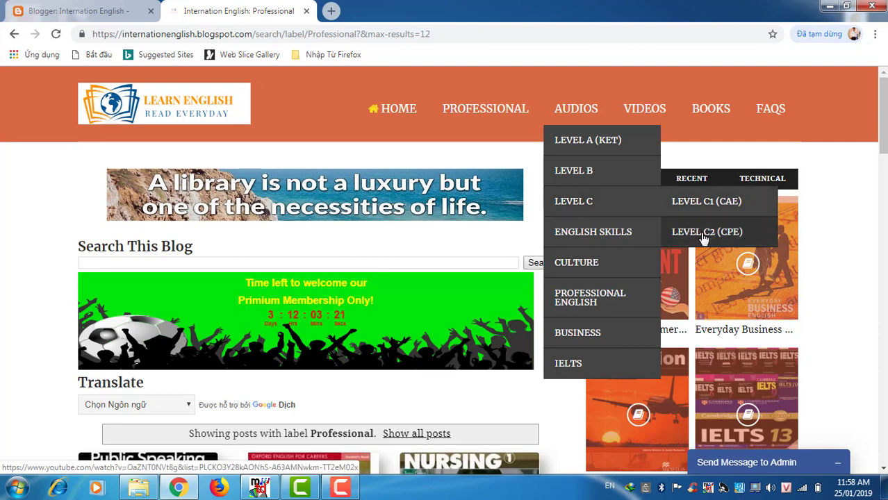
mouse_move(707, 200)
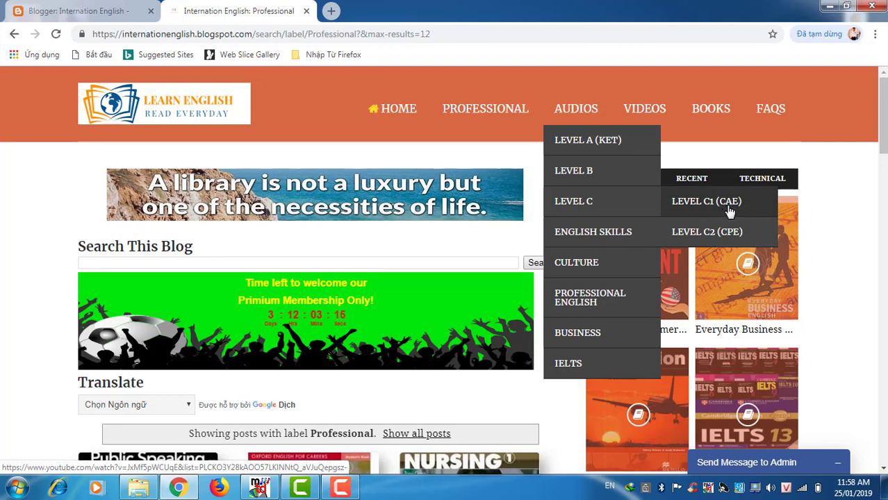
mouse_move(712, 209)
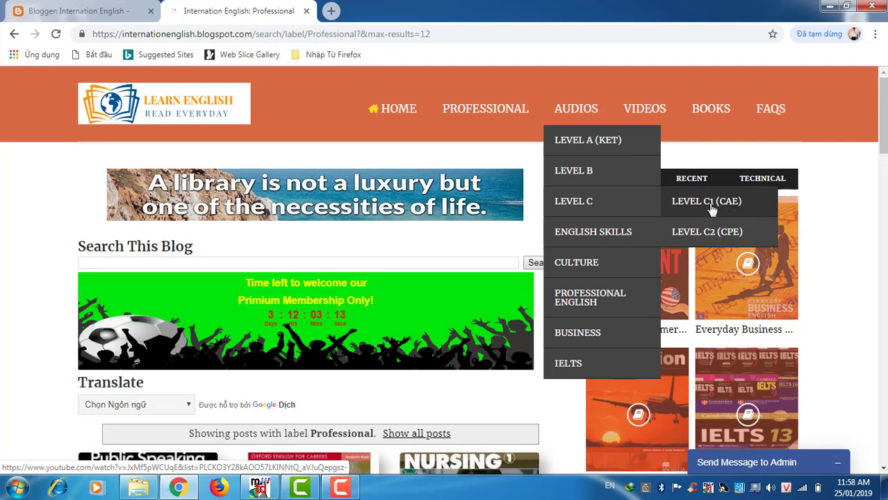
Step: View the LEVEL C1 (CAE) YouTube lesson briefly and return to the blog's Professional page
click(707, 200)
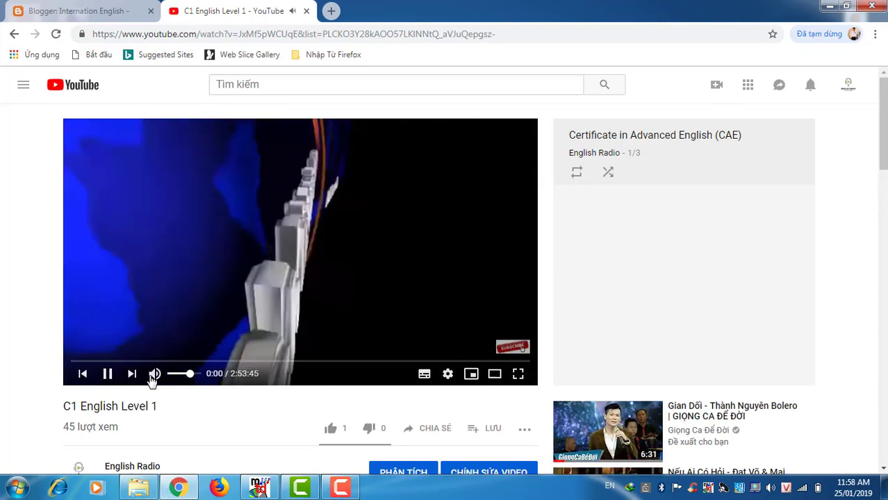
click(122, 362)
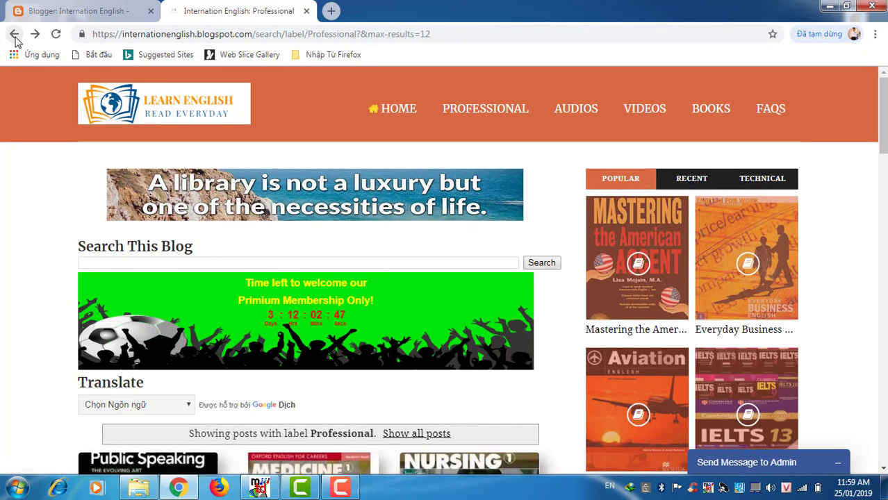
Step: Reveal the VIDEOS menu's subject submenu over the Professional posts page
click(575, 108)
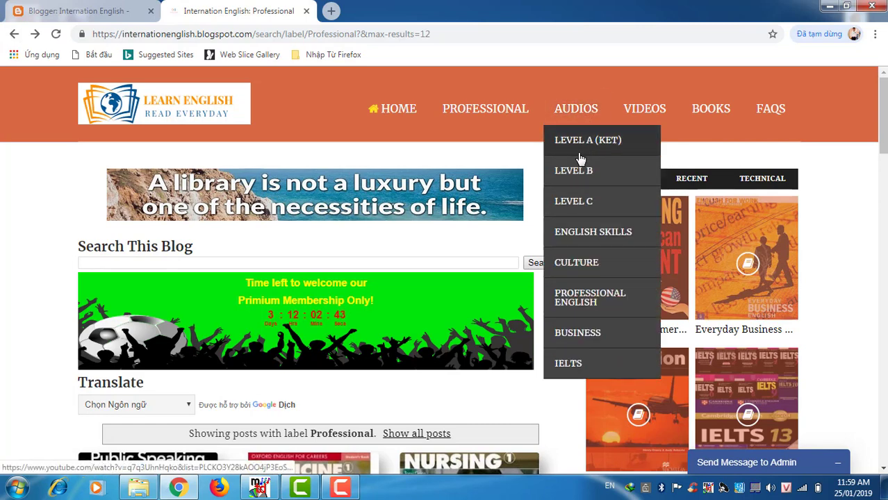
mouse_move(589, 298)
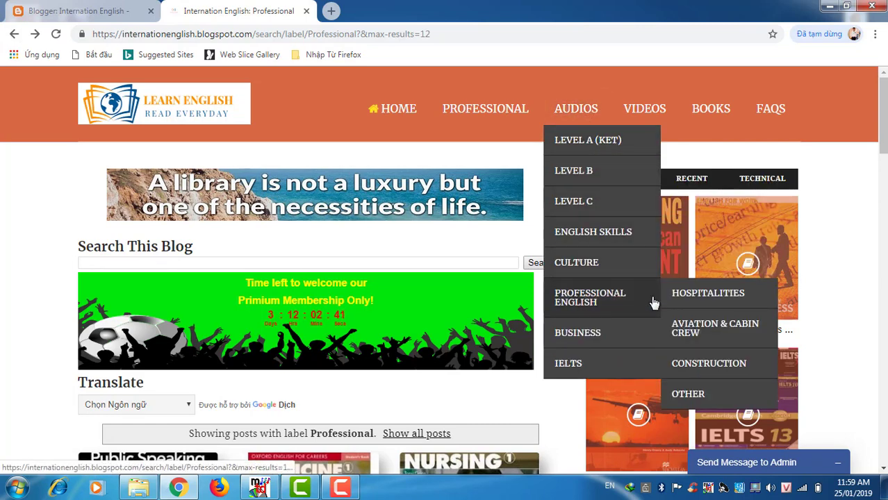
mouse_move(709, 327)
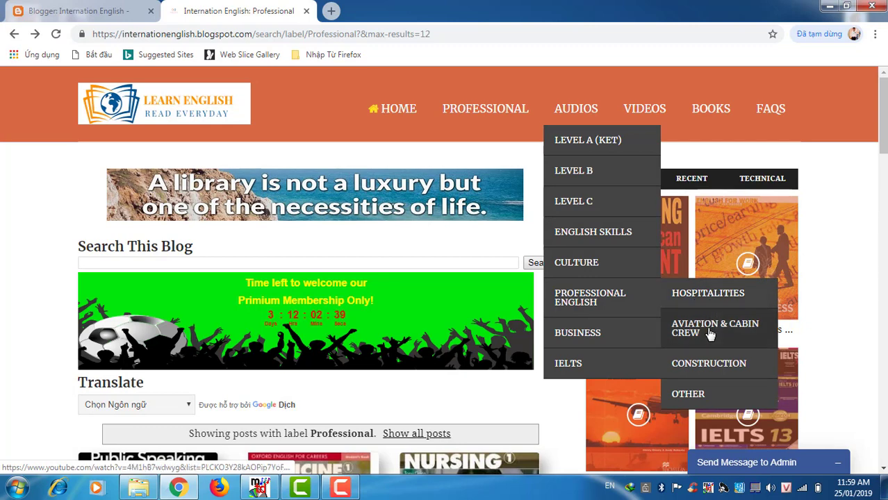
mouse_move(726, 342)
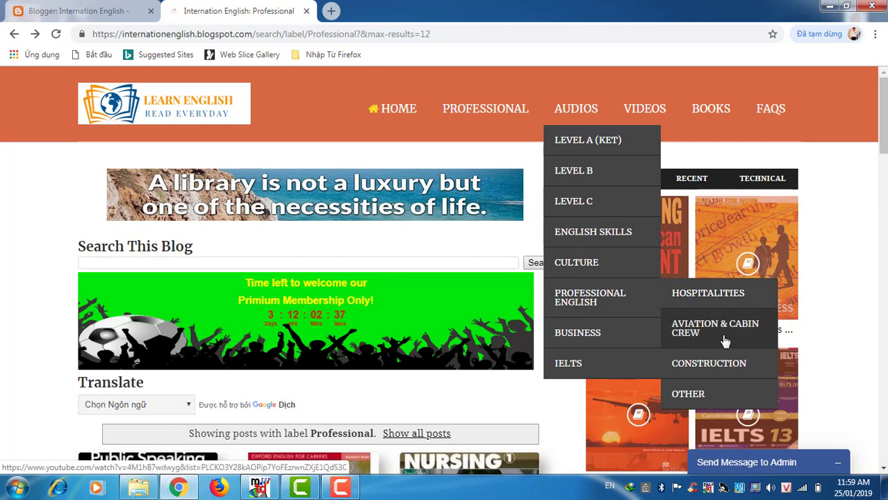
mouse_move(688, 395)
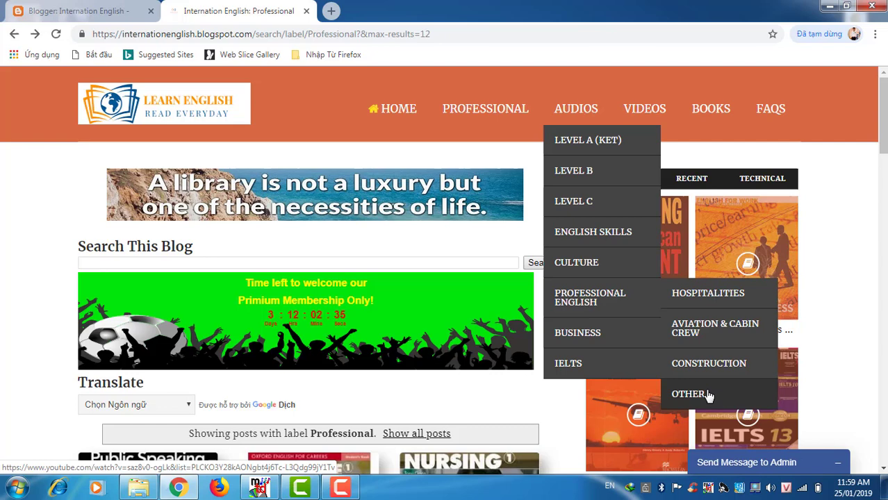
mouse_move(651, 131)
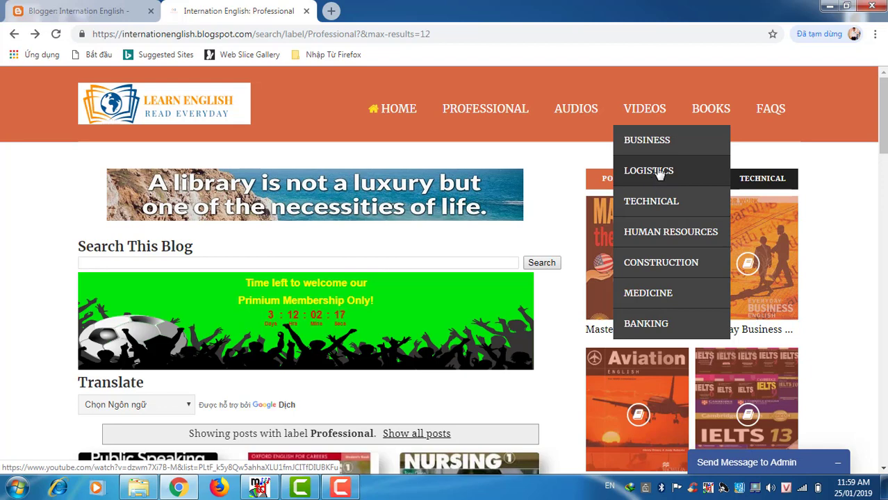
mouse_move(660, 192)
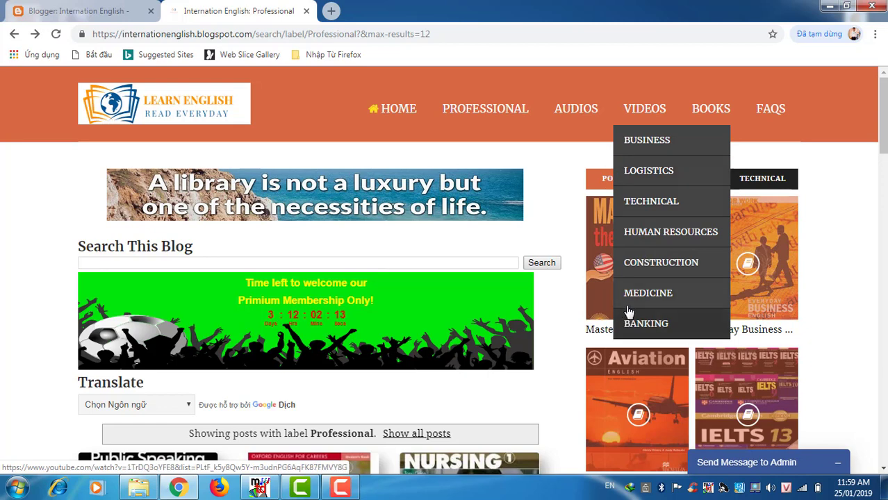
Step: Play the English for Logistics Unit 1 Introduction to Logistics video from the VIDEOS menu
click(647, 170)
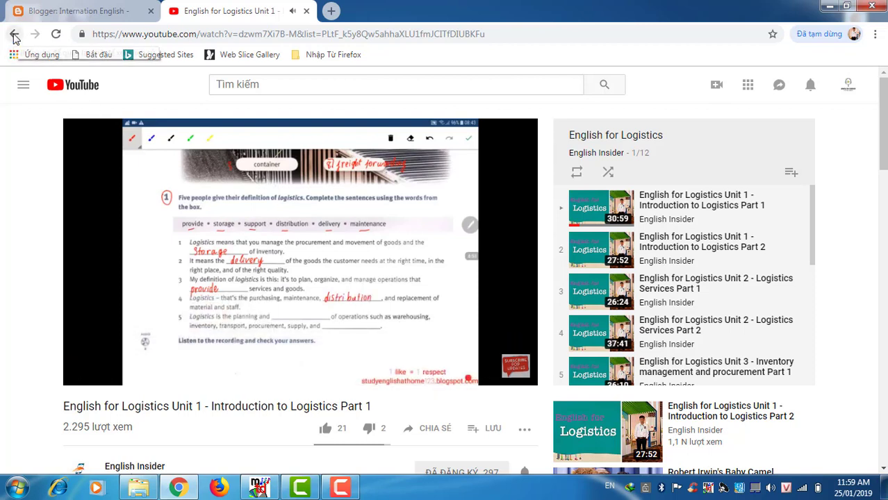
mouse_move(194, 378)
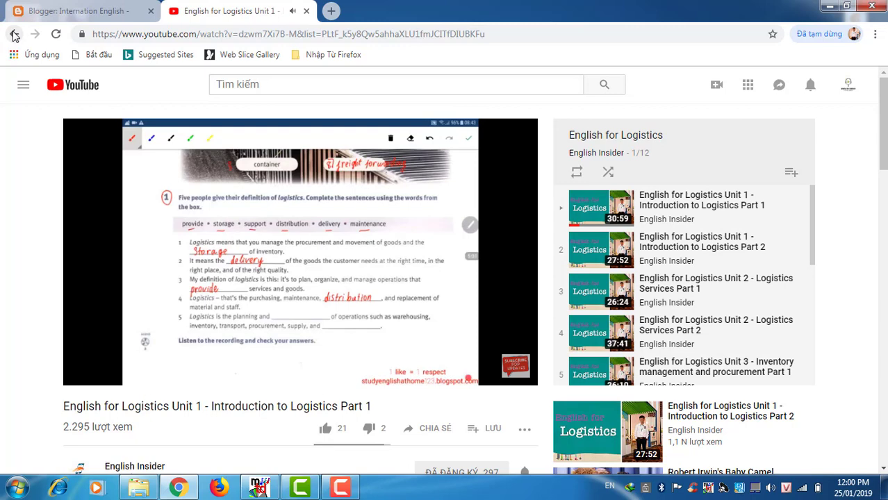
mouse_move(16, 33)
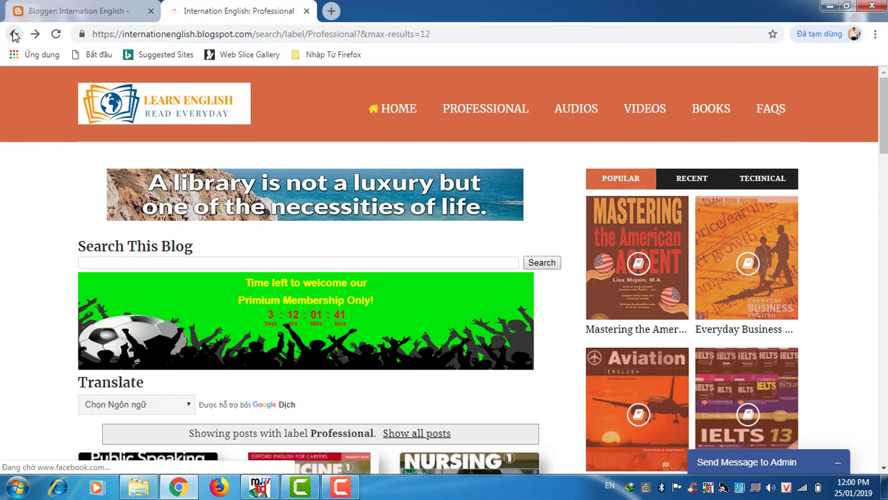
mouse_move(542, 17)
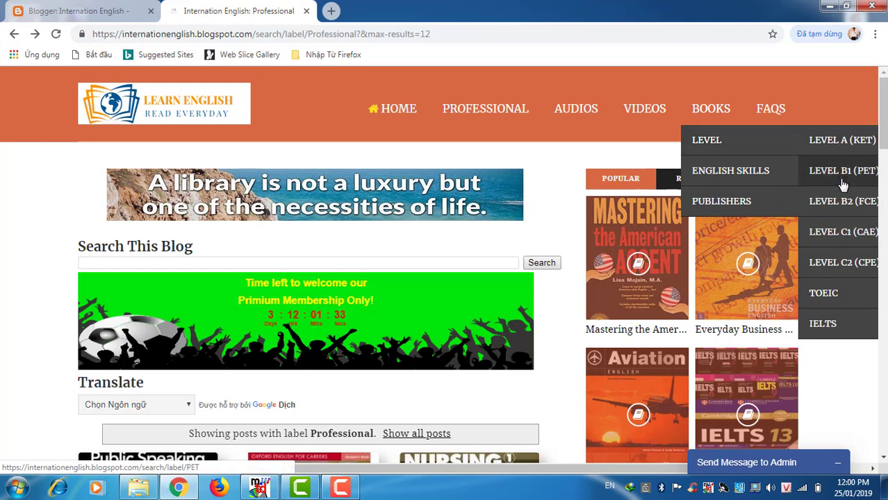
mouse_move(842, 271)
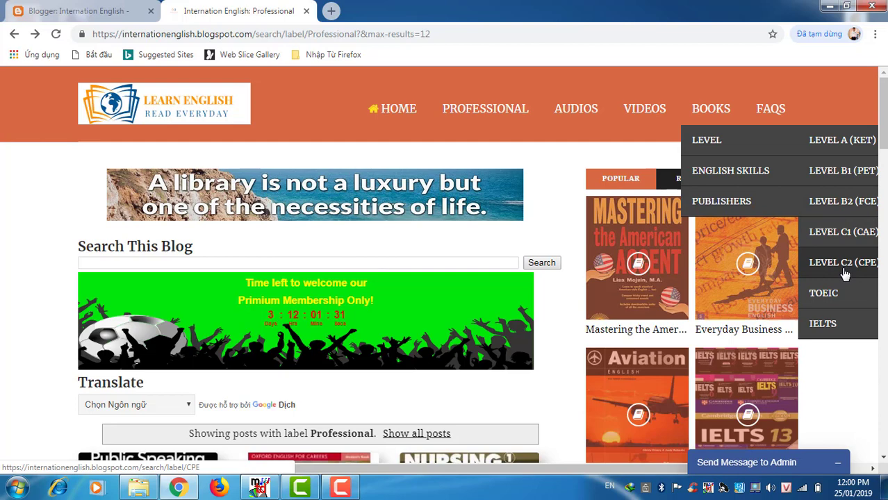
mouse_move(731, 170)
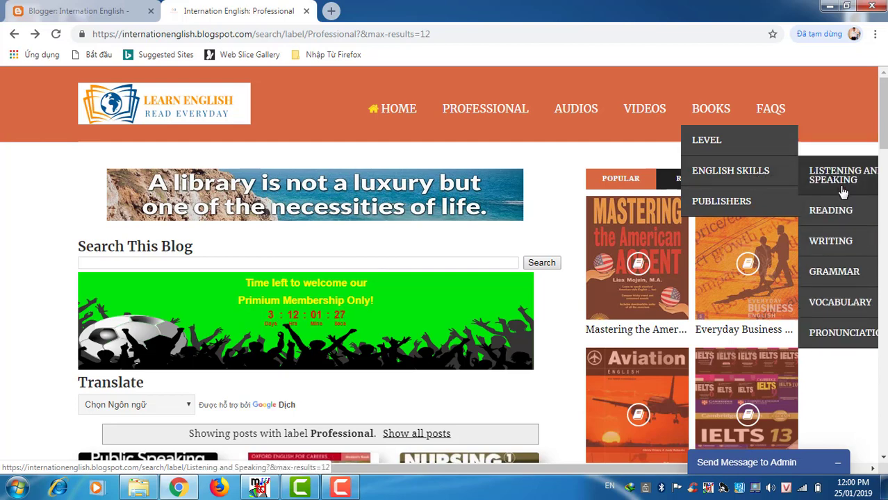
mouse_move(834, 271)
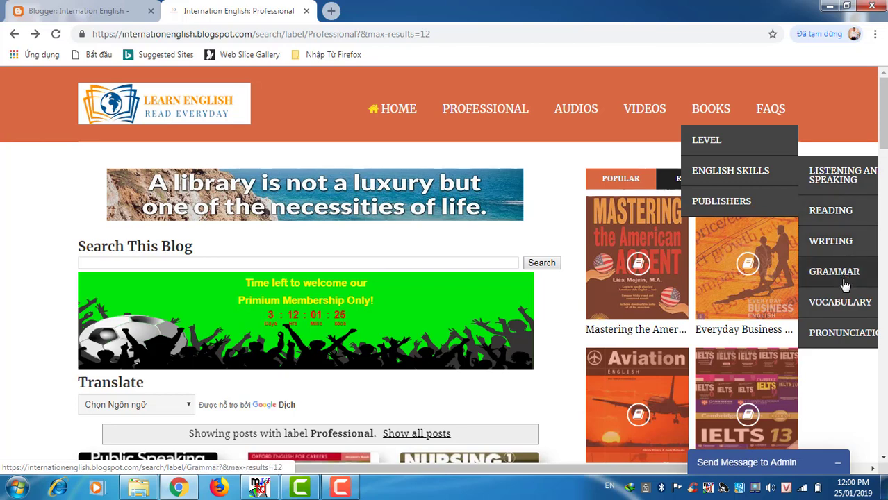
mouse_move(845, 333)
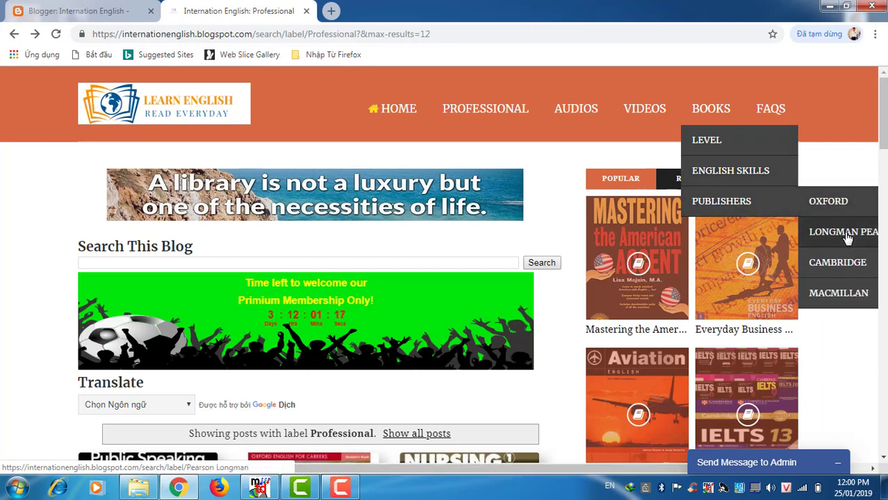
mouse_move(837, 262)
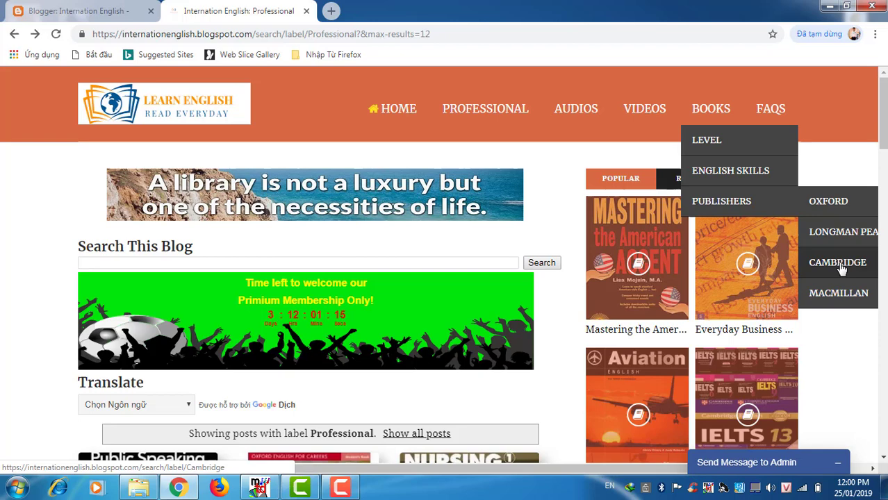
mouse_move(839, 292)
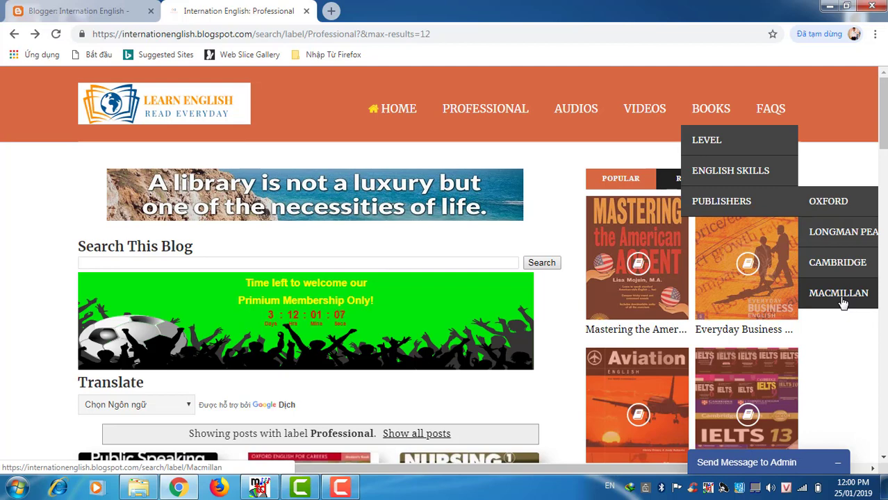
mouse_move(756, 150)
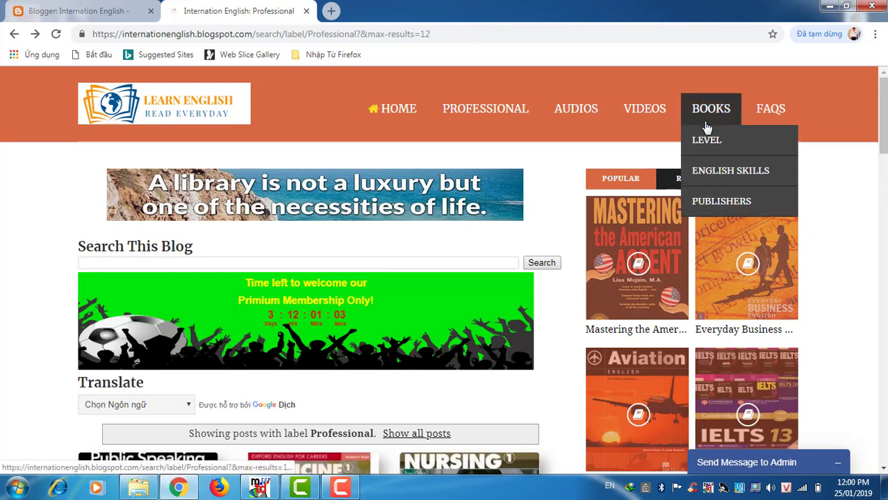
mouse_move(707, 139)
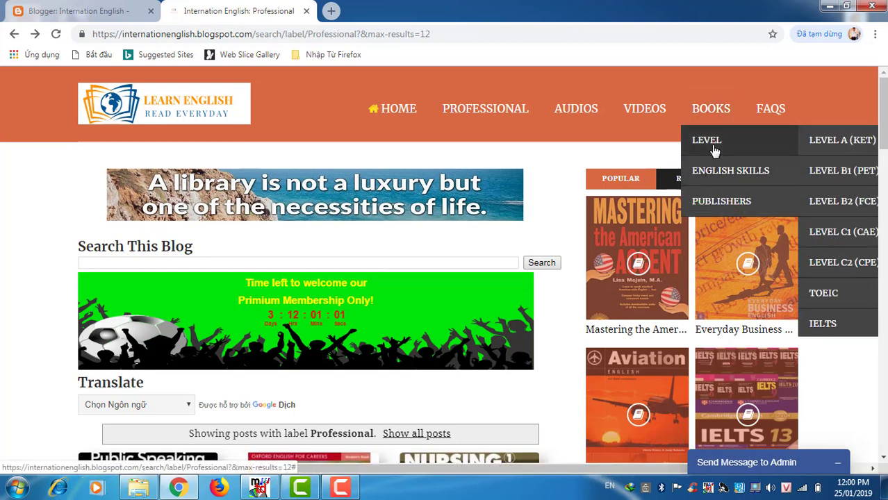
mouse_move(731, 169)
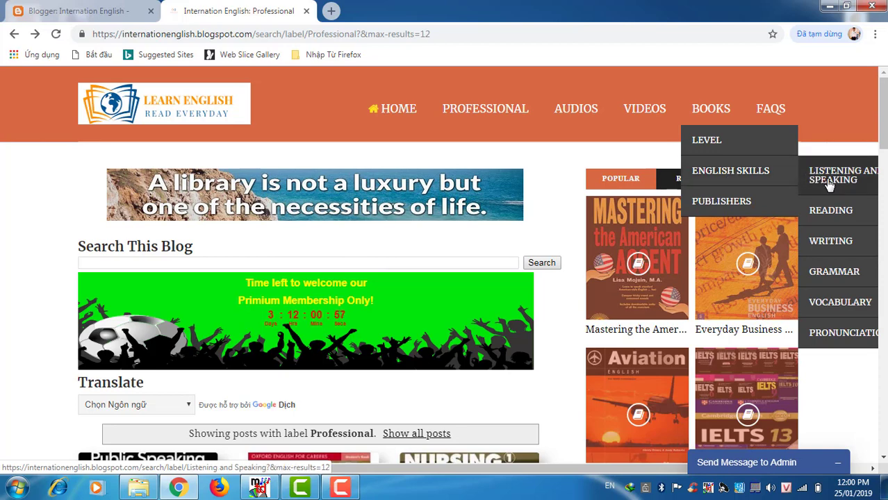
Step: Show the Listening and Speaking label page from BOOKS > English Skills
click(842, 175)
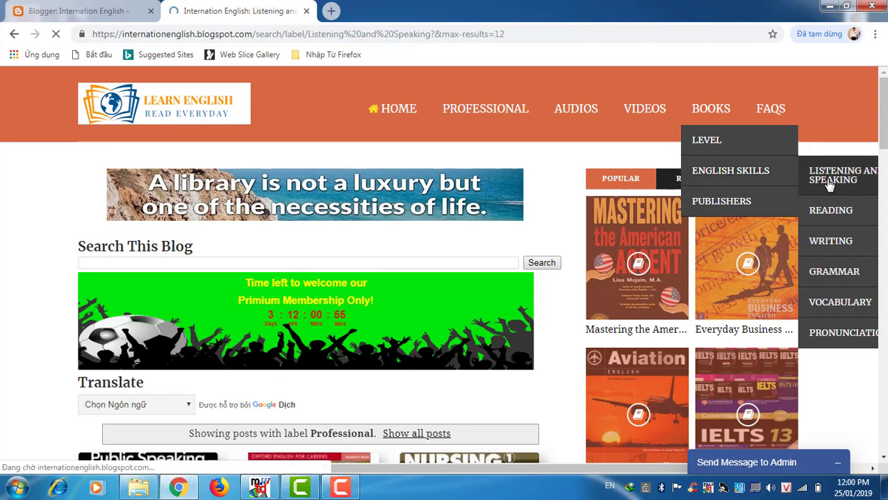
click(843, 176)
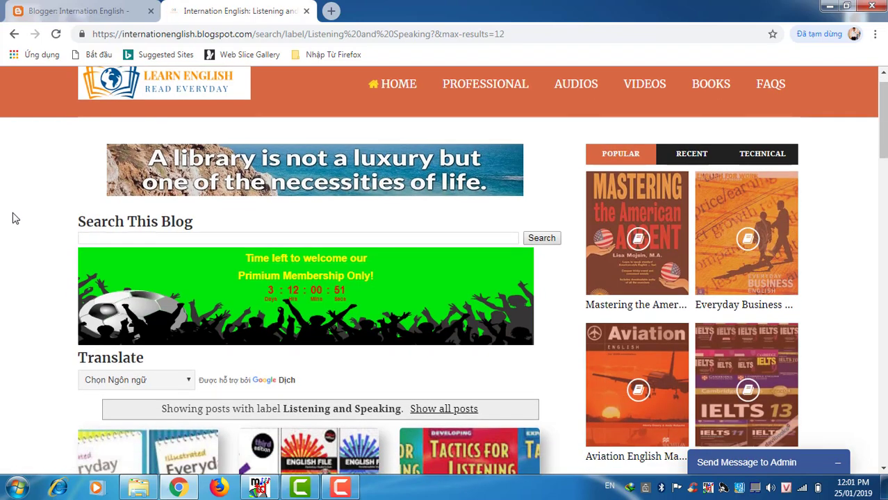
Step: Browse the Listening and Speaking posts down to the contact footer and back
scroll(down, 3)
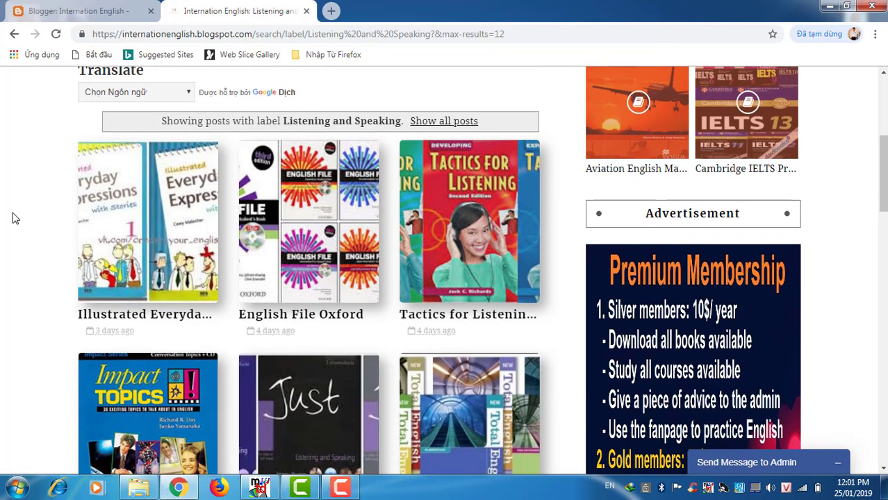
scroll(down, 3)
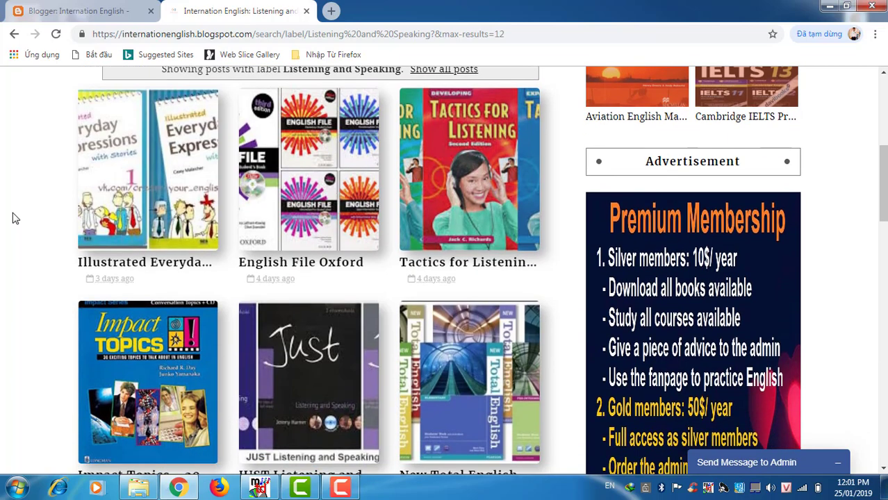
scroll(down, 3)
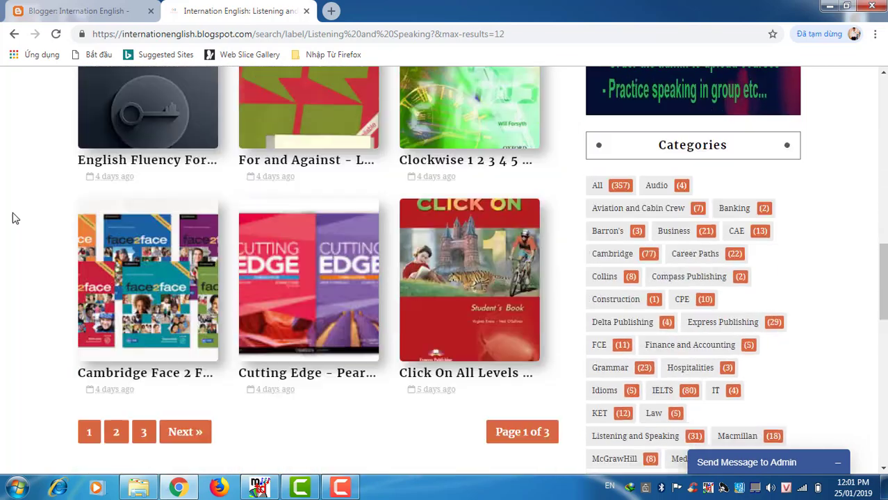
scroll(down, 3)
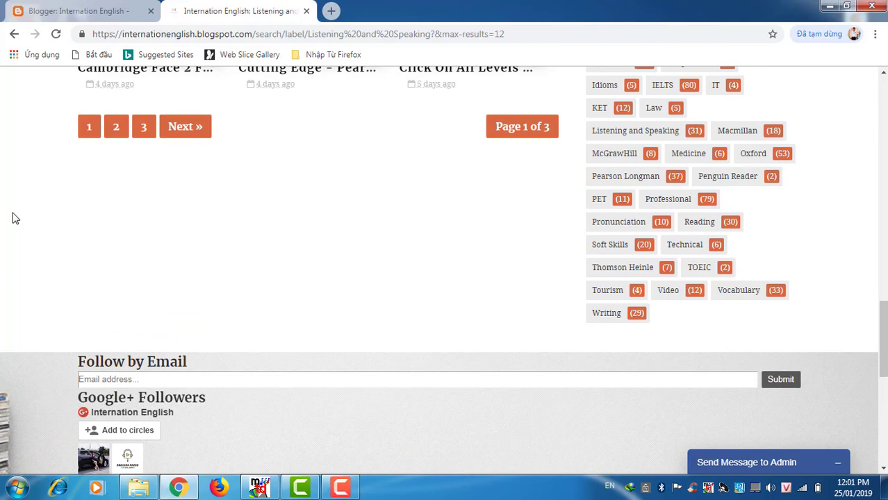
scroll(down, 3)
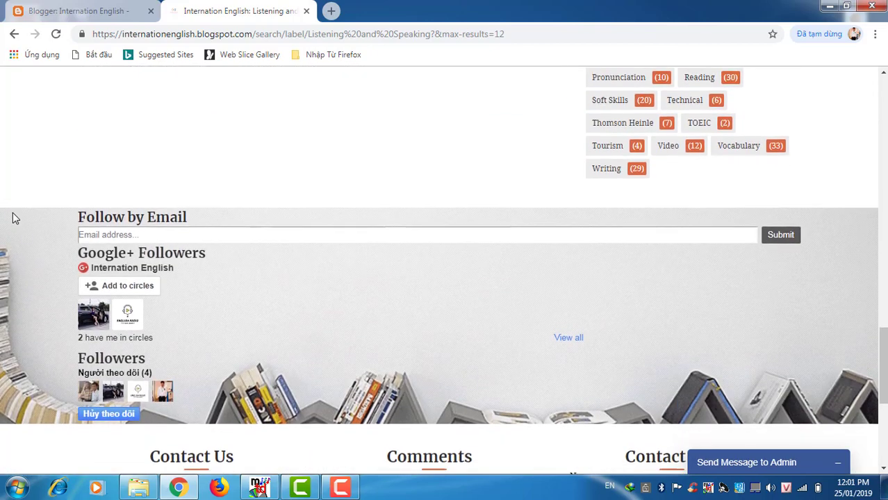
scroll(down, 3)
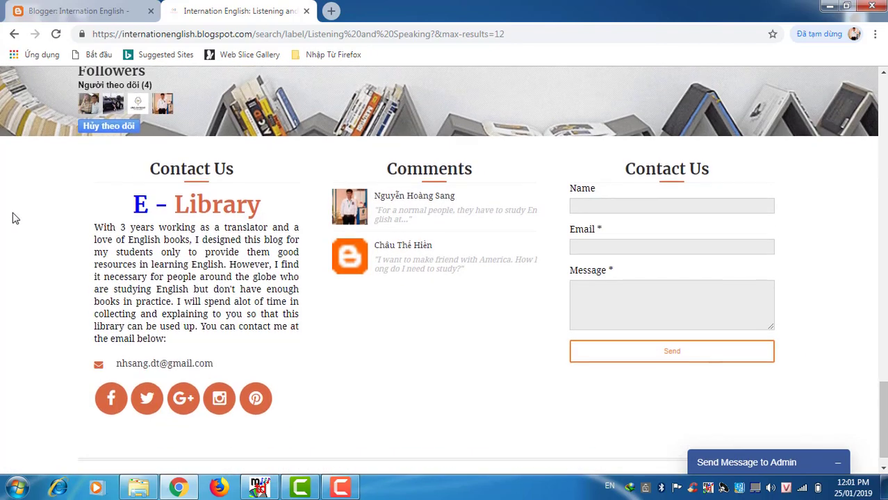
scroll(up, 3)
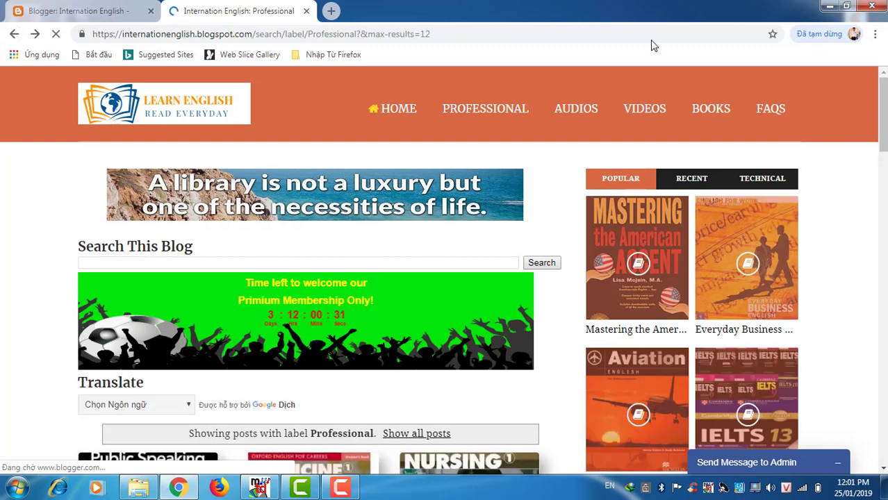
click(769, 109)
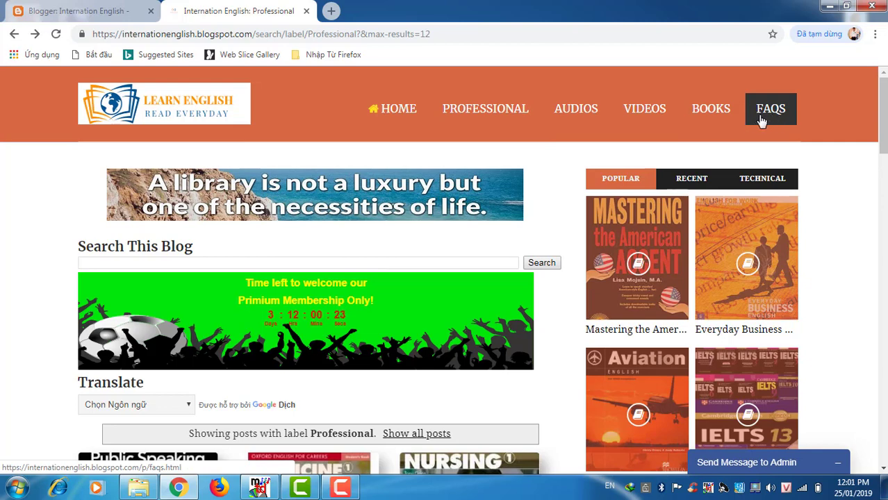
mouse_move(764, 122)
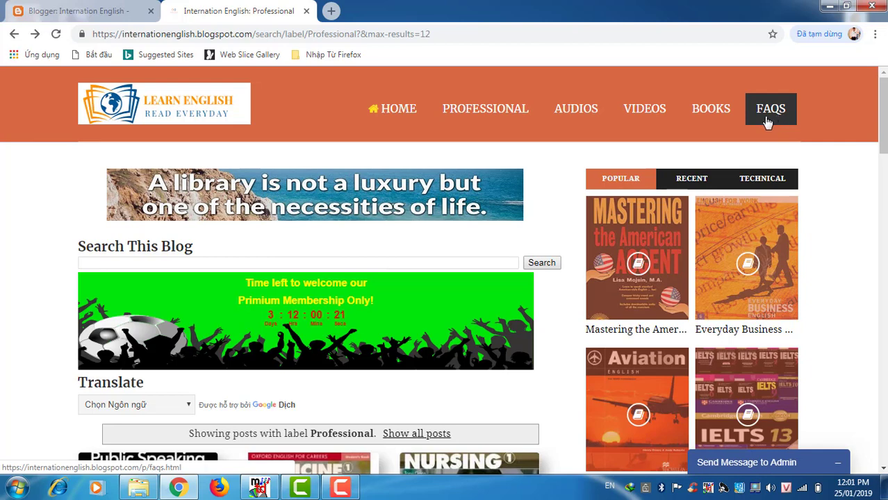
click(770, 108)
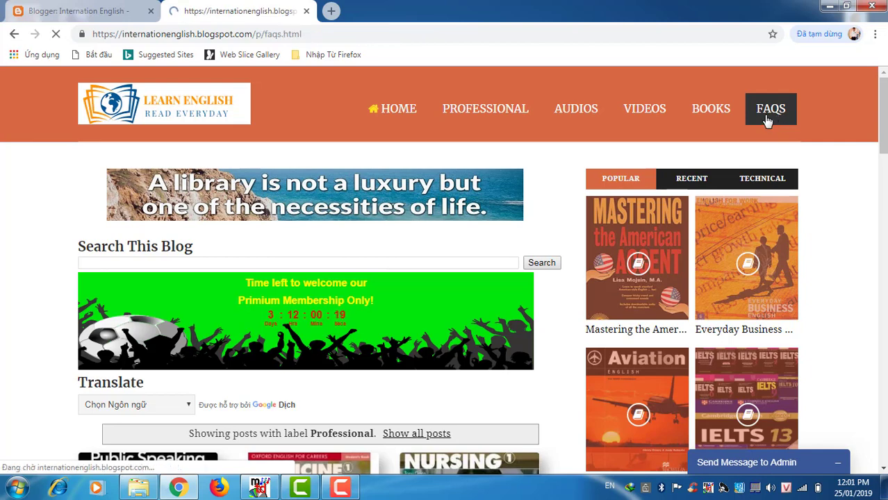
click(769, 109)
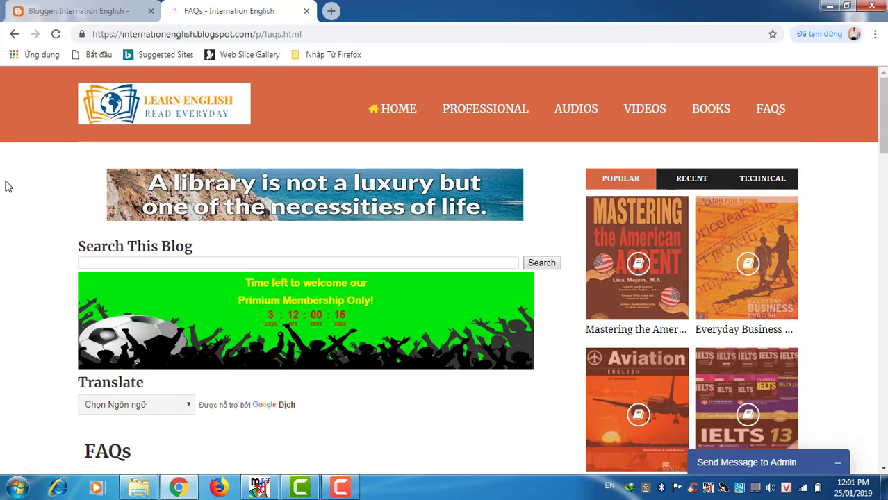
scroll(down, 3)
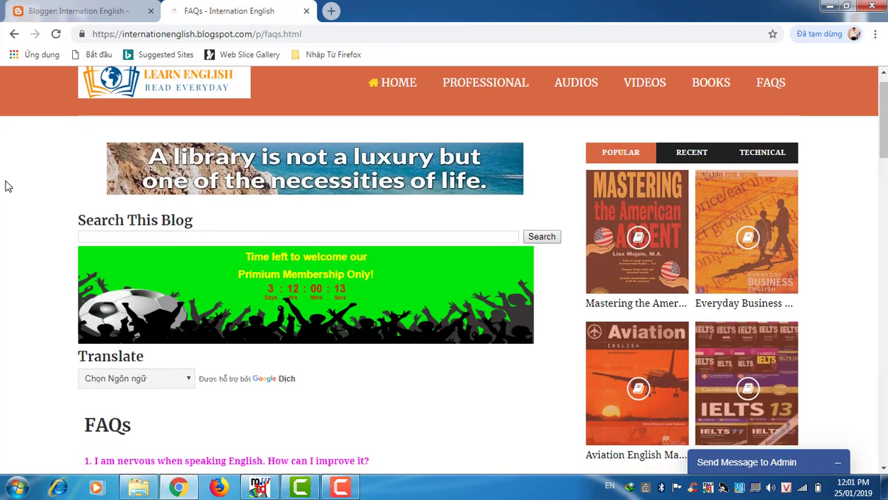
scroll(down, 3)
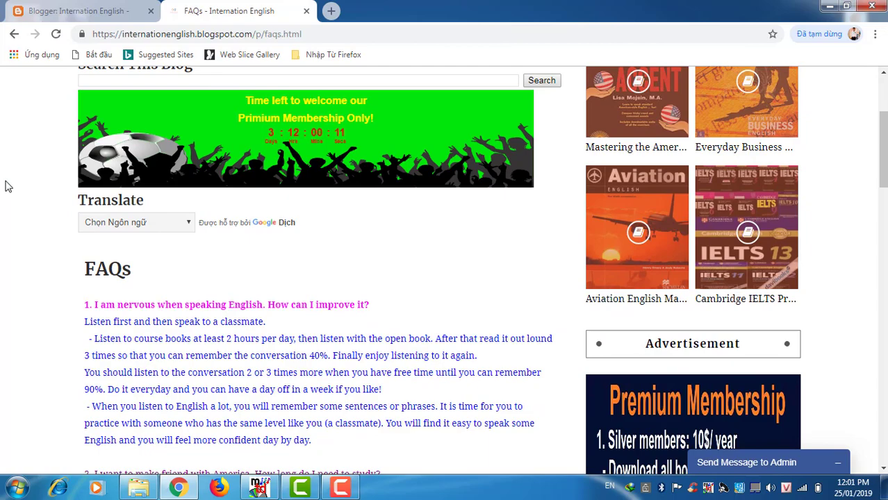
scroll(down, 3)
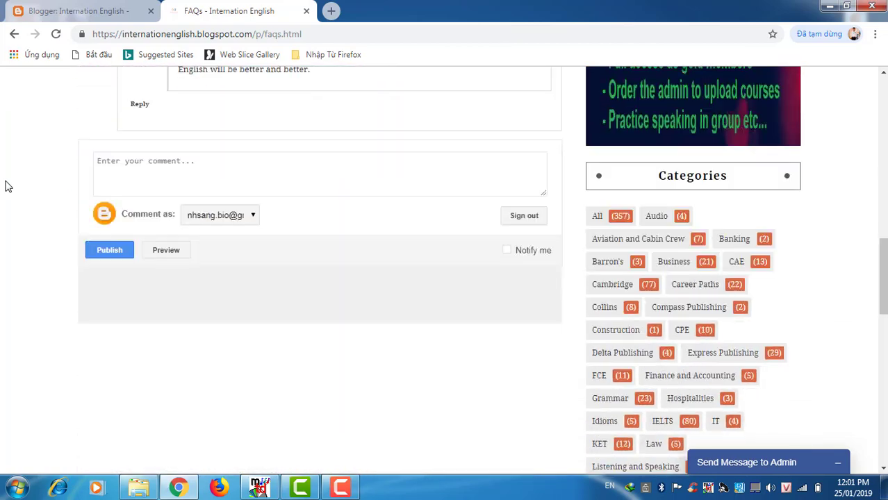
scroll(down, 3)
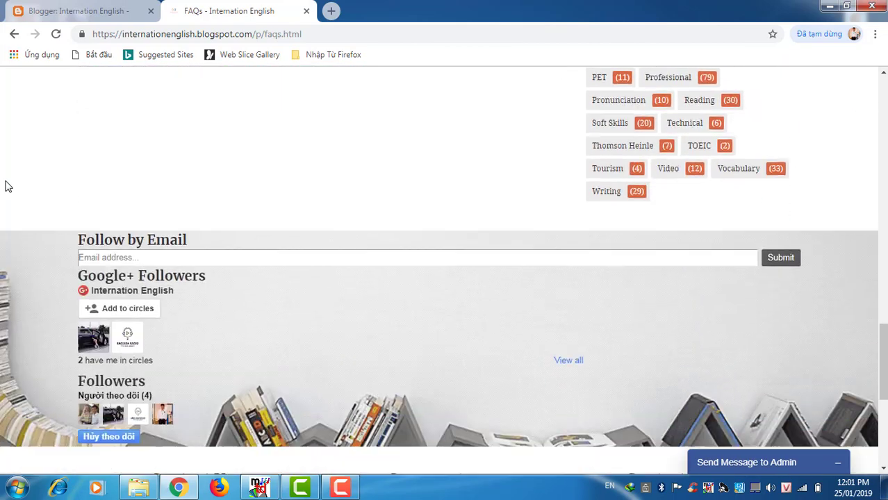
scroll(down, 3)
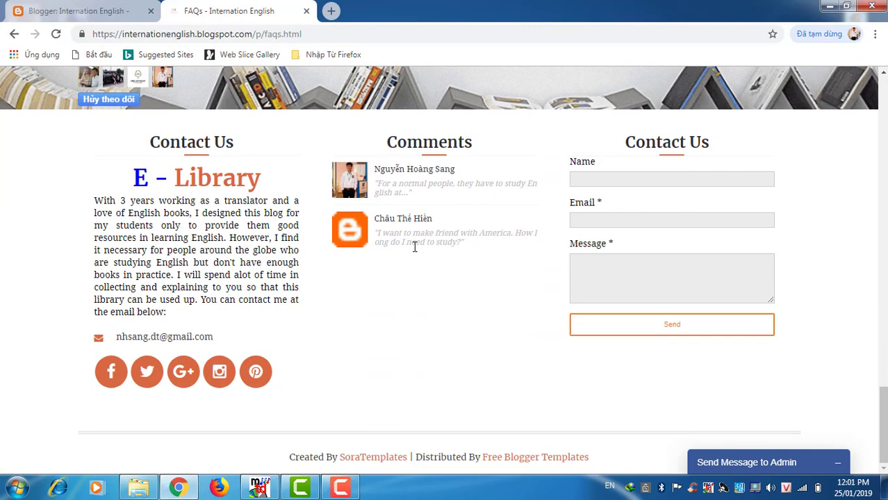
mouse_move(478, 248)
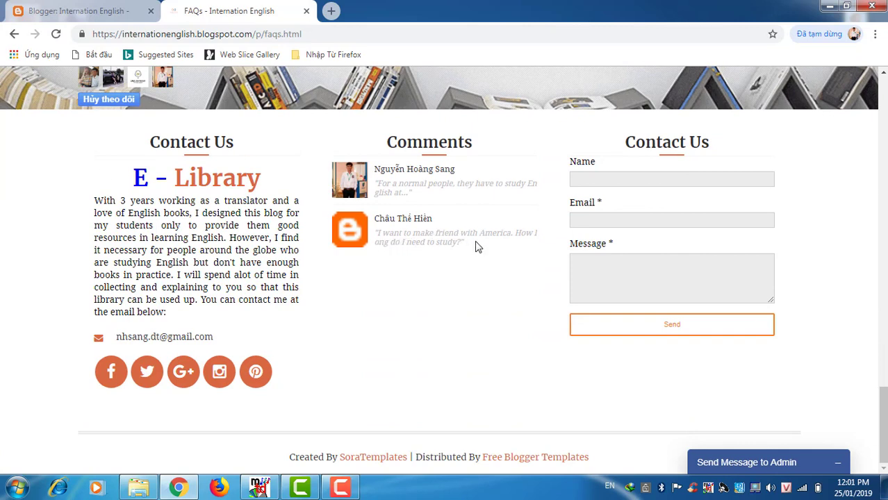
mouse_move(543, 245)
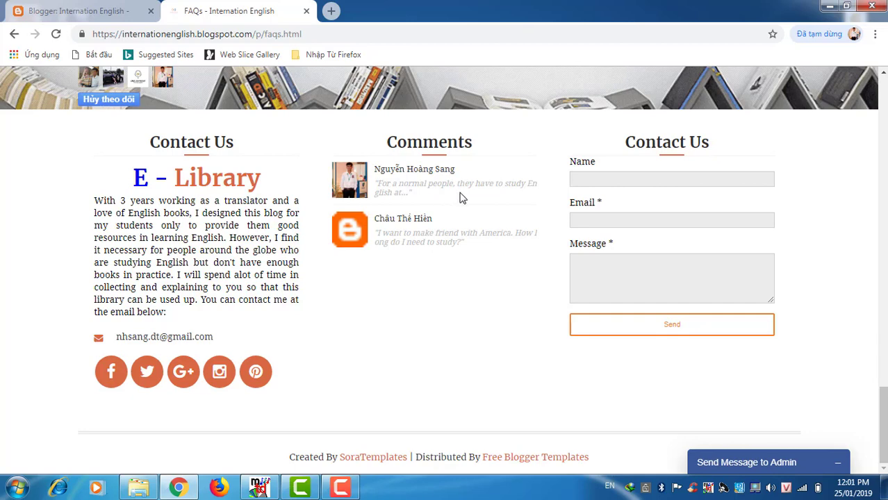
mouse_move(453, 201)
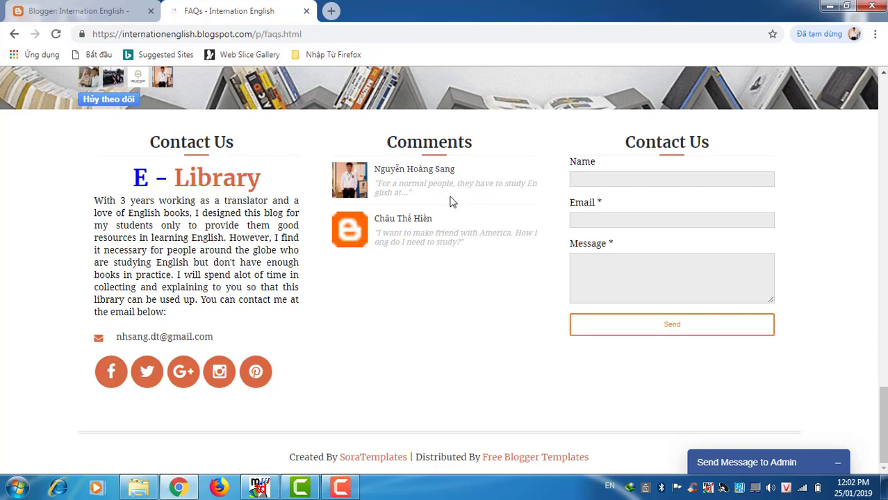
scroll(down, 3)
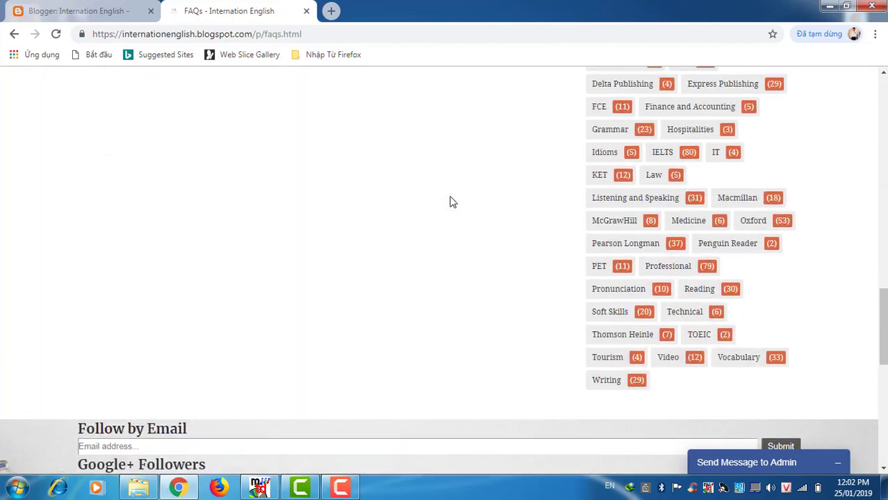
scroll(up, 3)
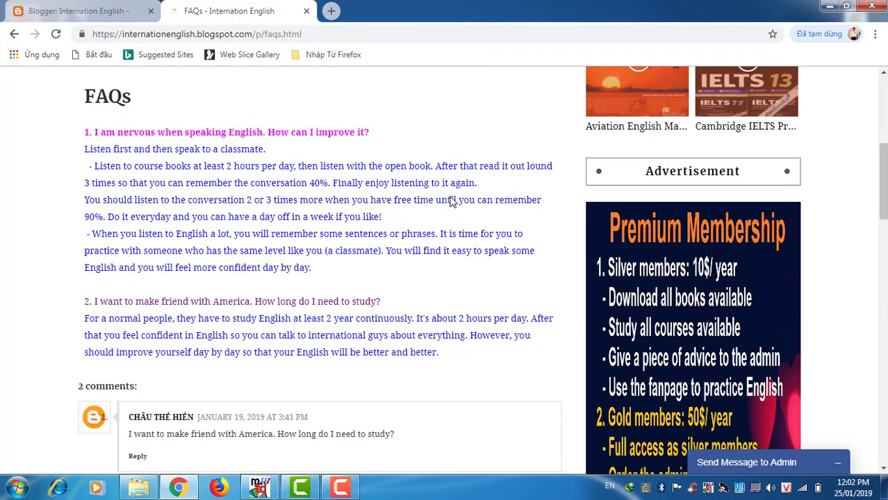
mouse_move(59, 308)
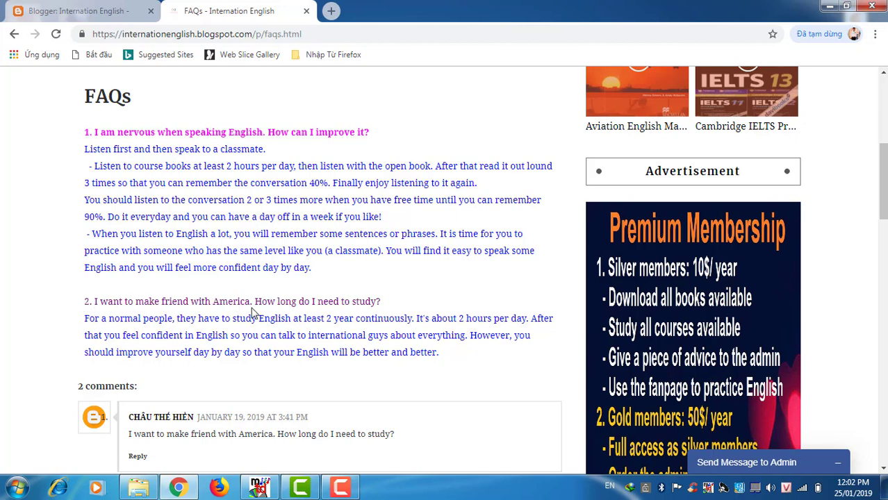
mouse_move(125, 350)
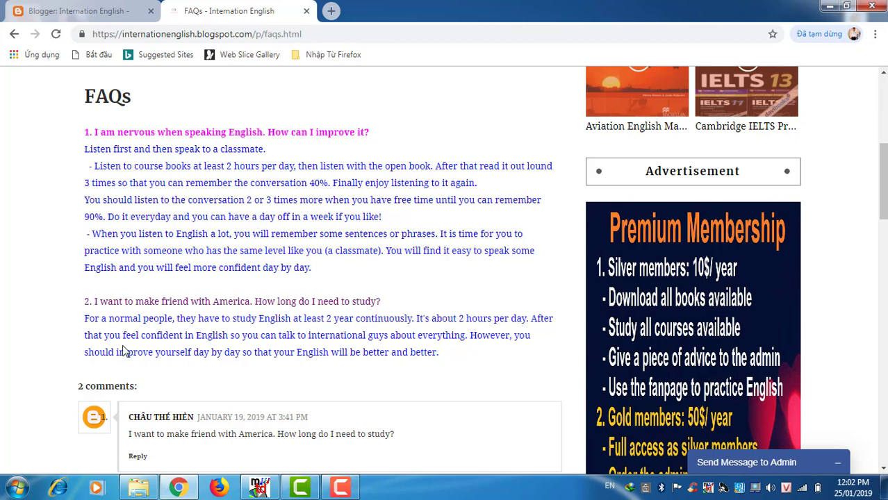
mouse_move(210, 331)
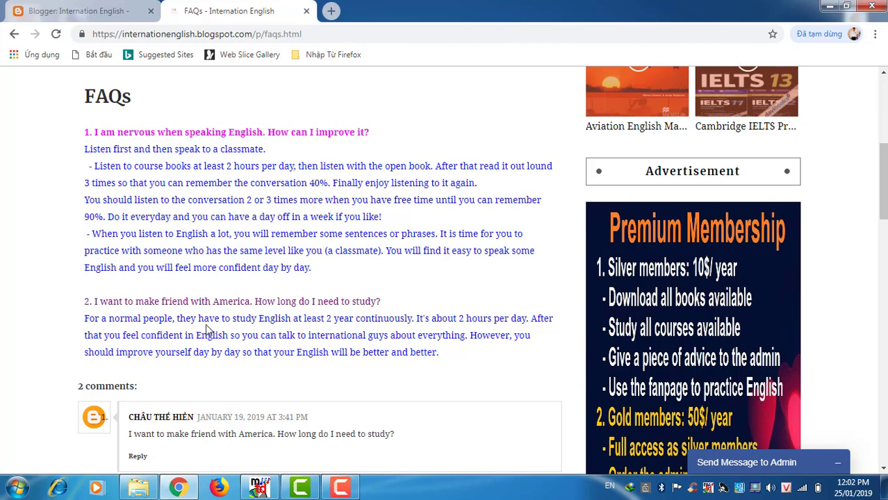
mouse_move(429, 328)
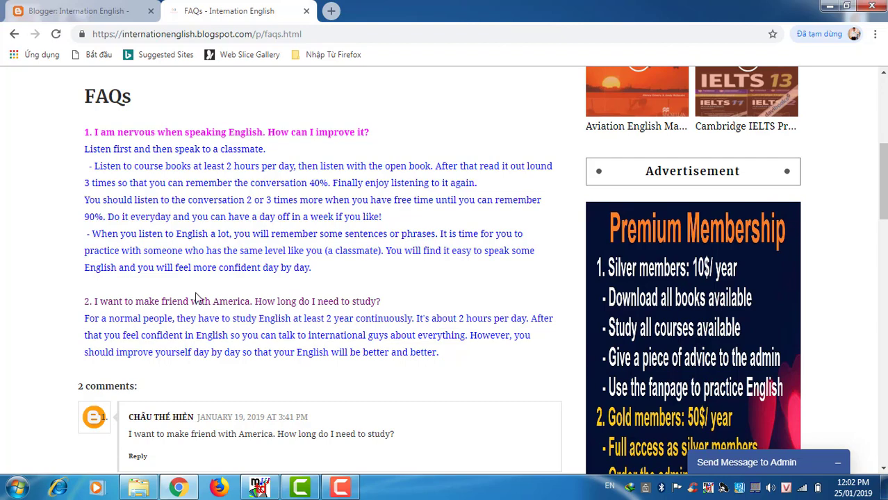
Step: Translate the site into Portuguese (Tiếng Bồ Đào Nha) via the Translate widget
scroll(up, 3)
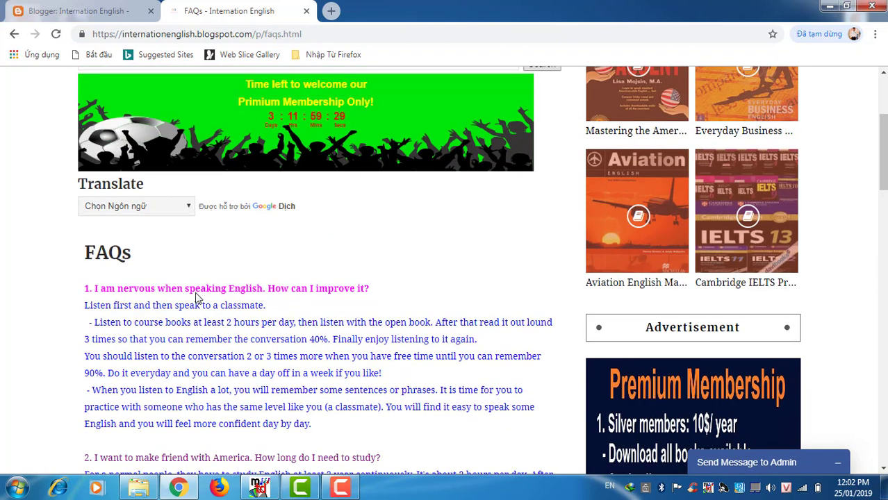
mouse_move(192, 229)
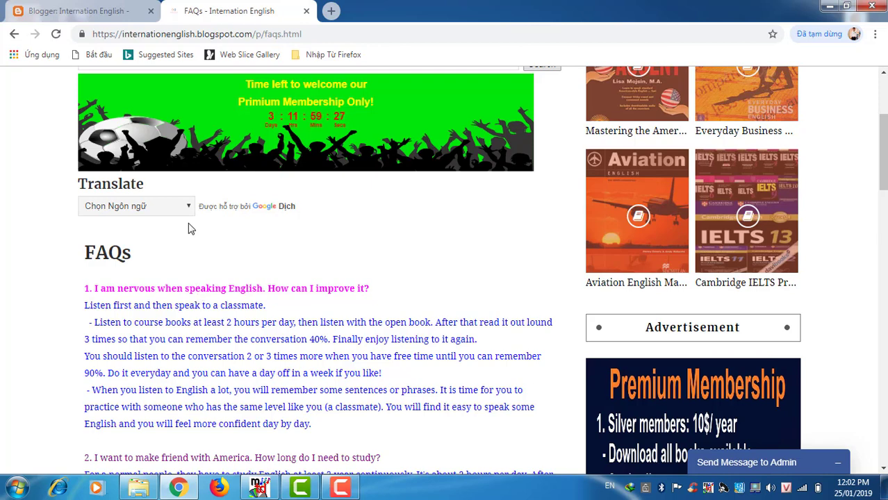
mouse_move(191, 216)
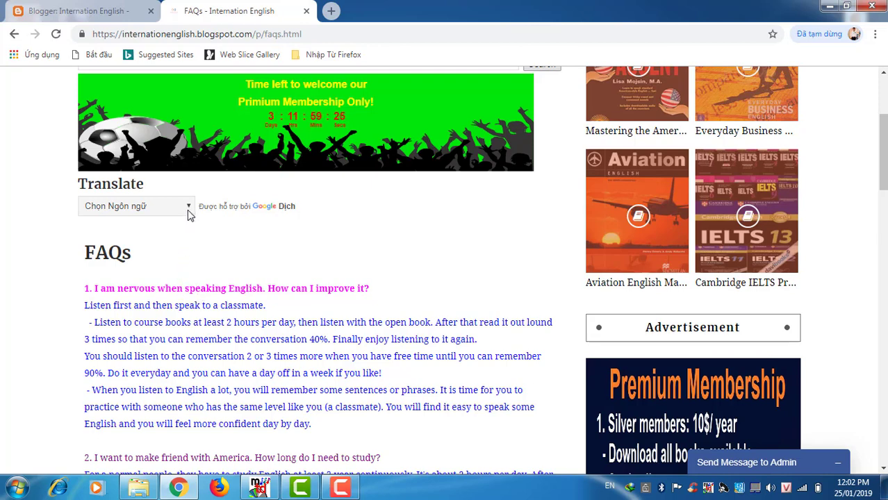
click(136, 206)
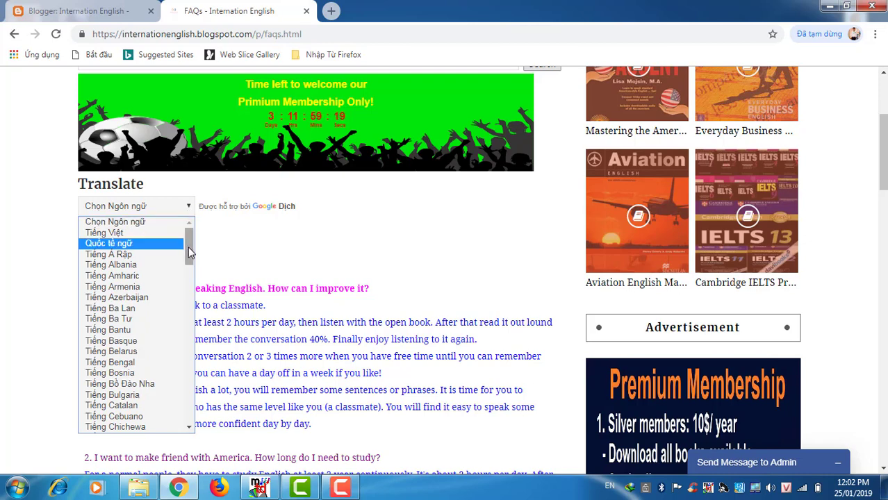
scroll(down, 3)
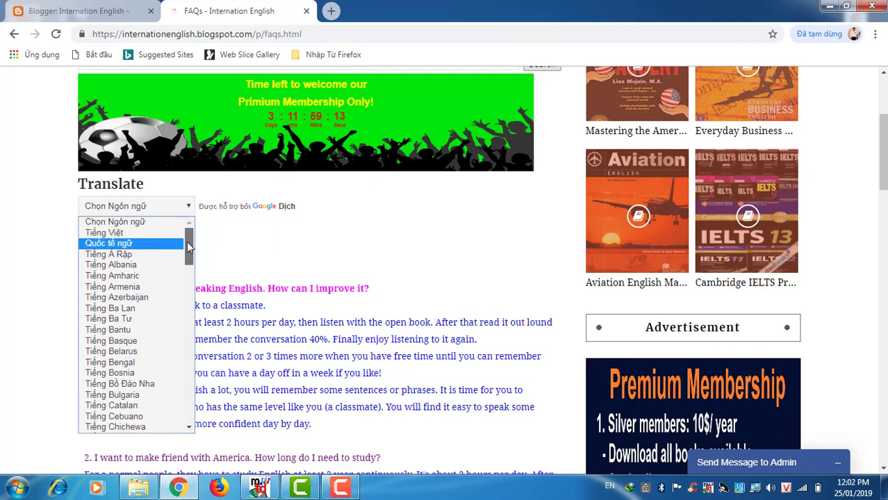
mouse_move(109, 255)
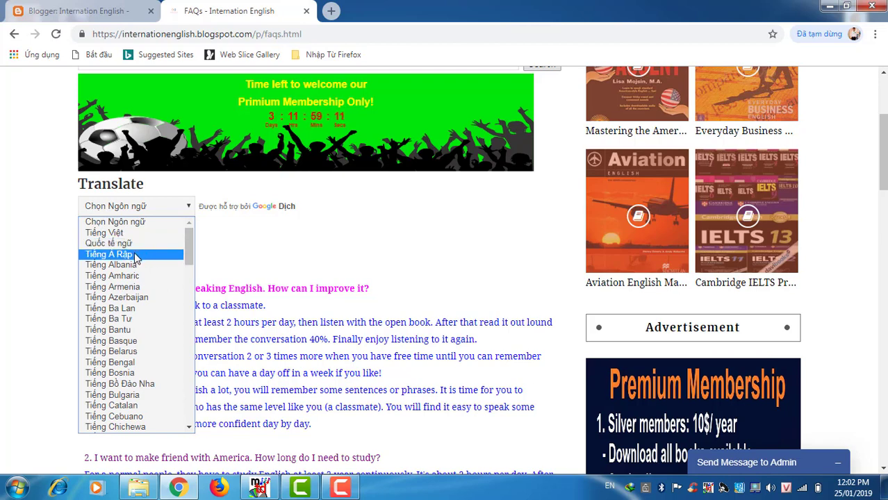
mouse_move(111, 286)
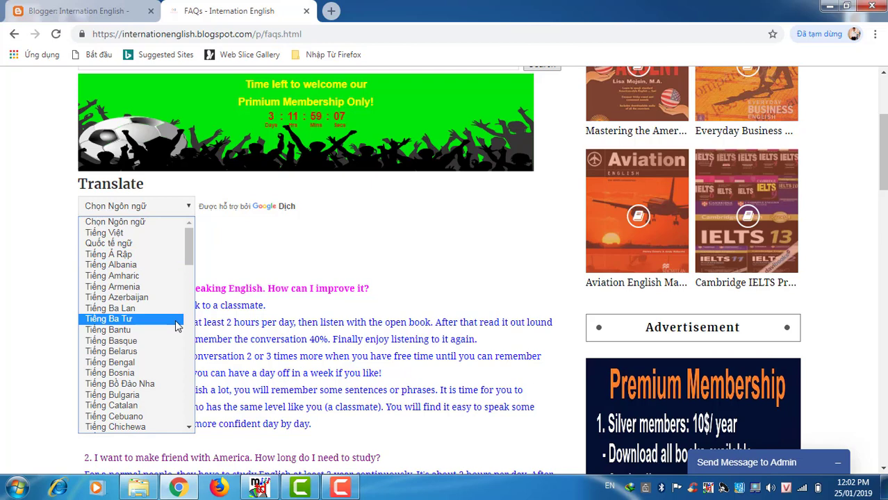
scroll(down, 3)
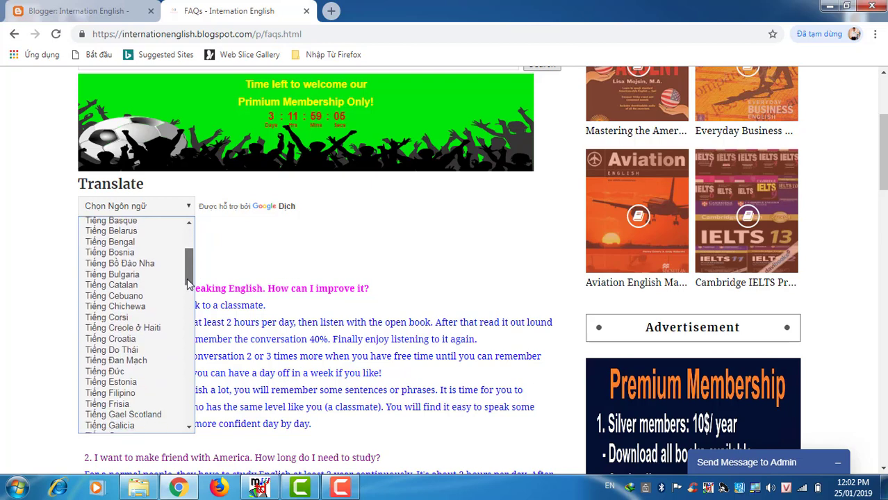
mouse_move(119, 260)
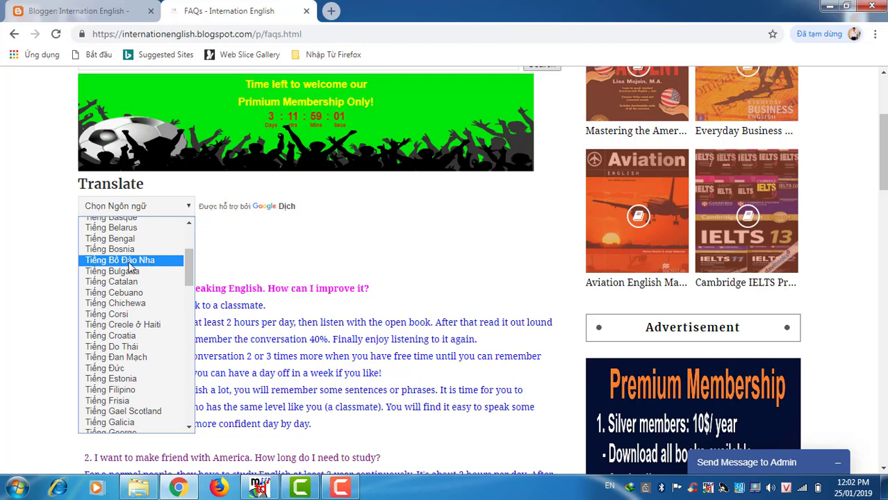
click(118, 260)
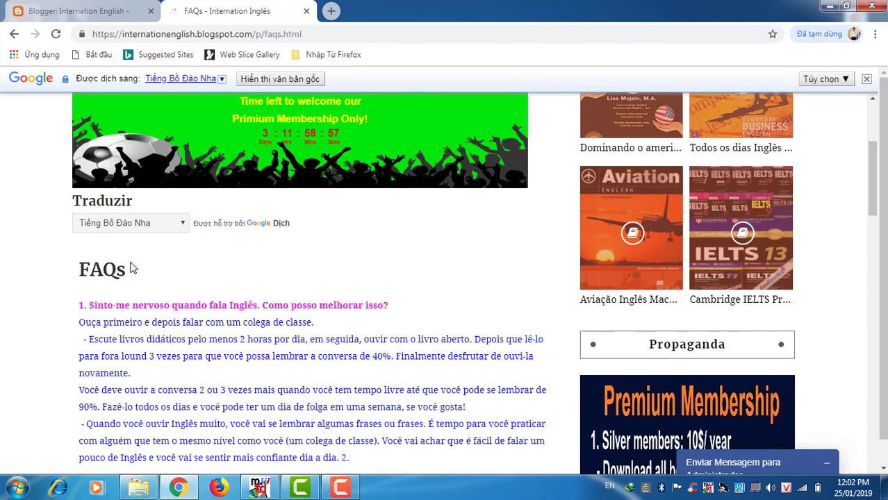
mouse_move(49, 258)
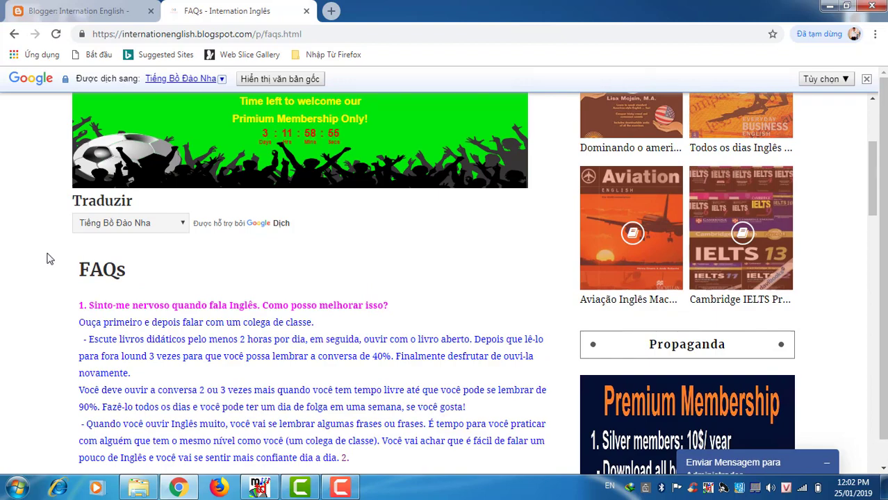
Step: Return to the translated home page via CASA and view its book posts
scroll(down, 3)
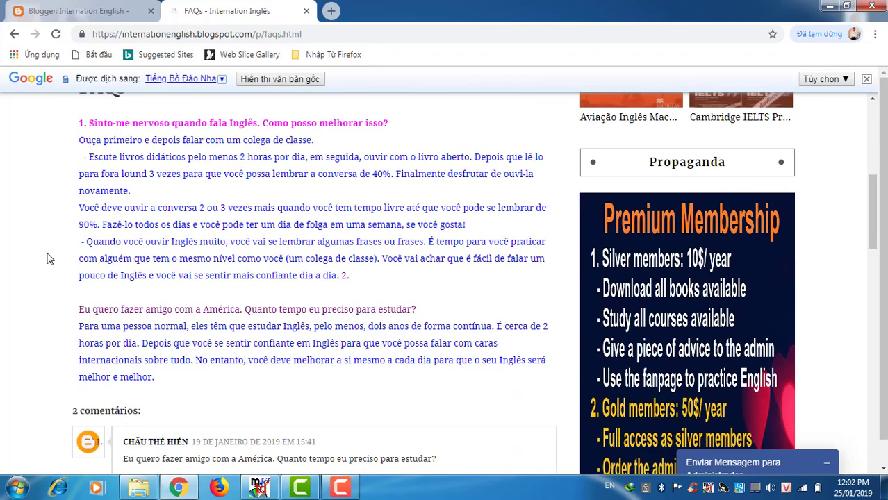
mouse_move(161, 275)
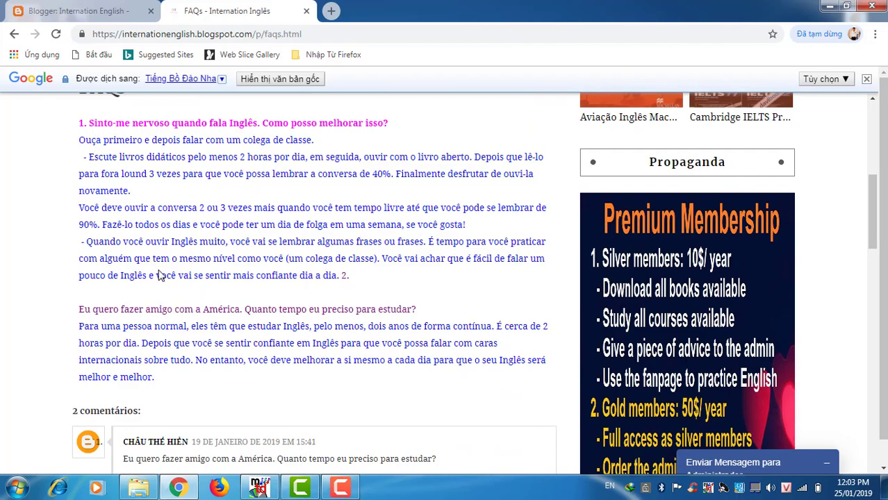
scroll(down, 3)
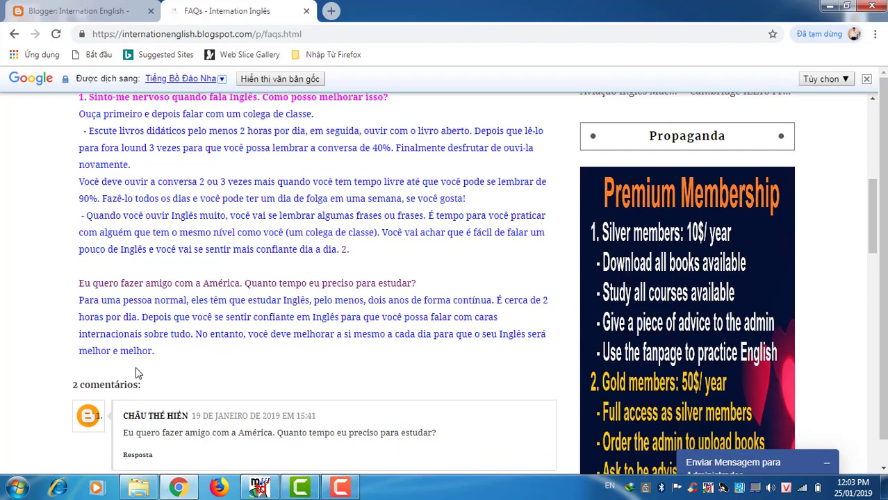
scroll(down, 3)
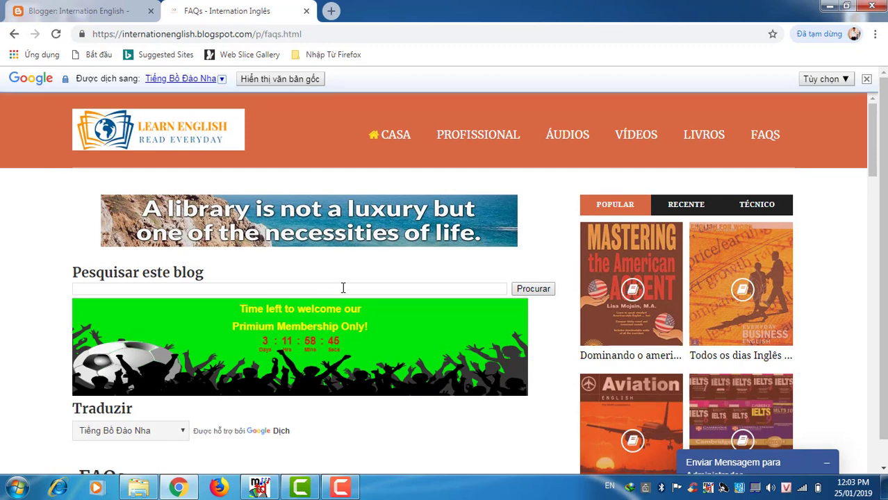
mouse_move(389, 135)
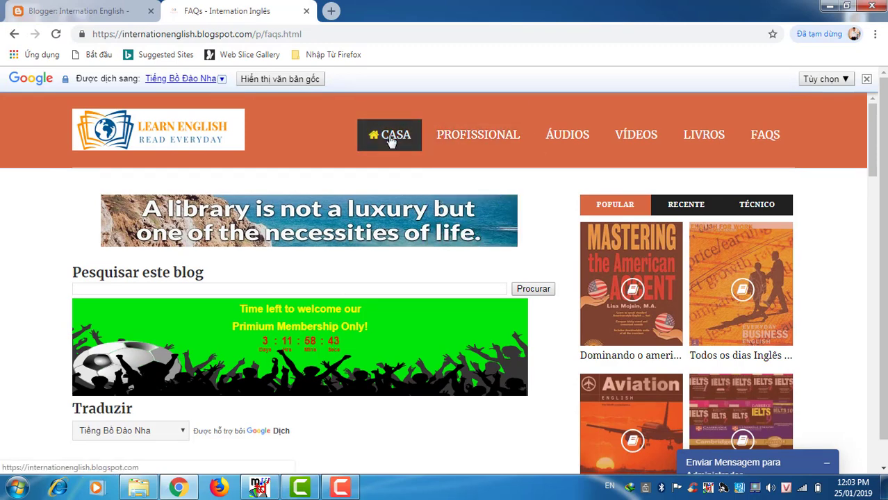
click(389, 133)
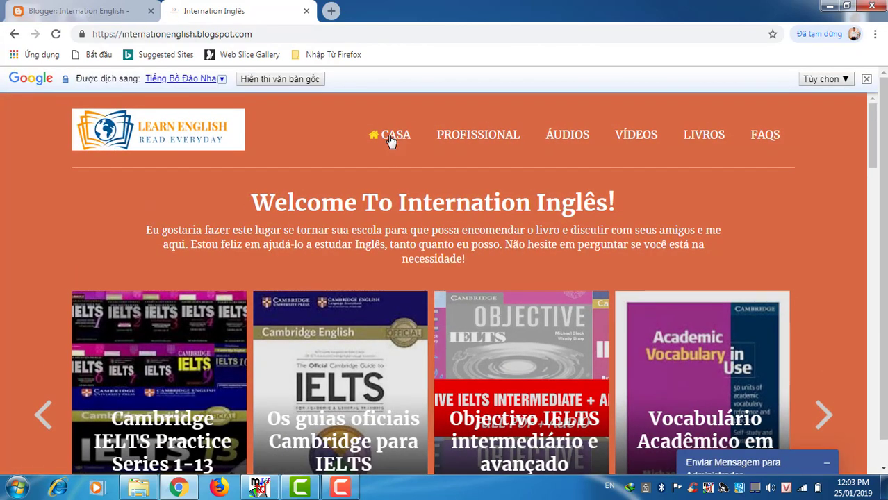
mouse_move(28, 231)
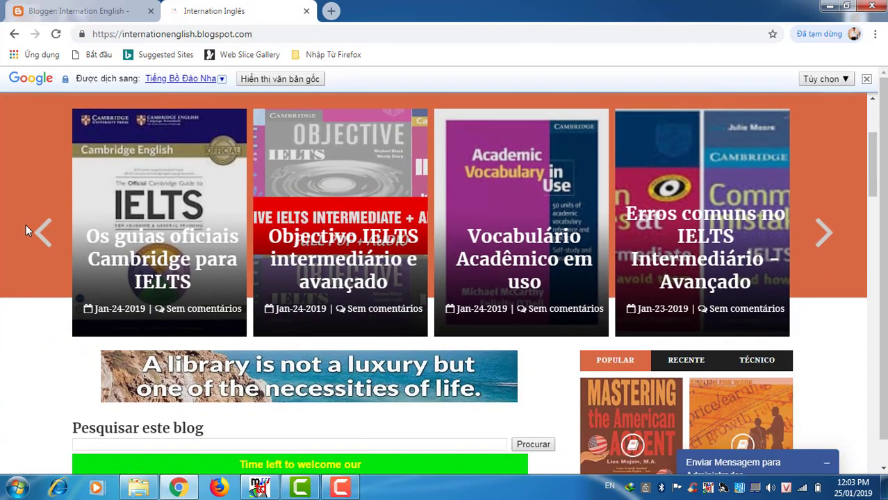
scroll(down, 3)
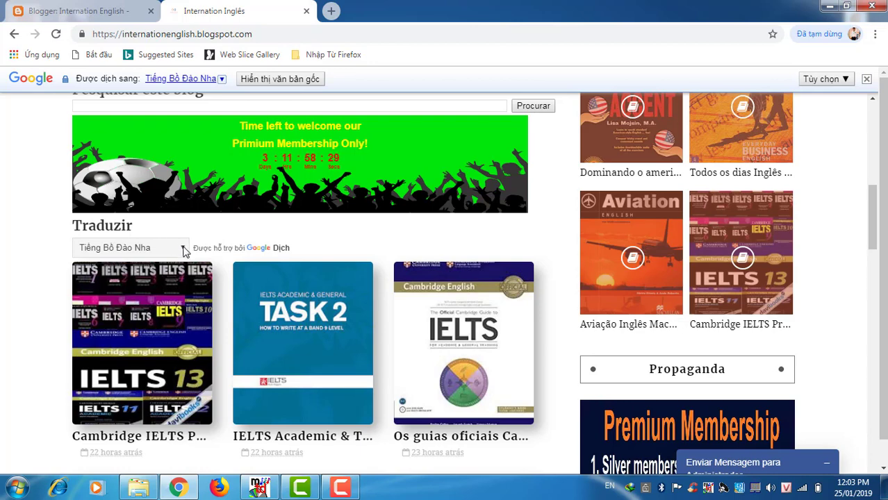
Step: Switch the page translation back to English in the Translate widget
click(129, 247)
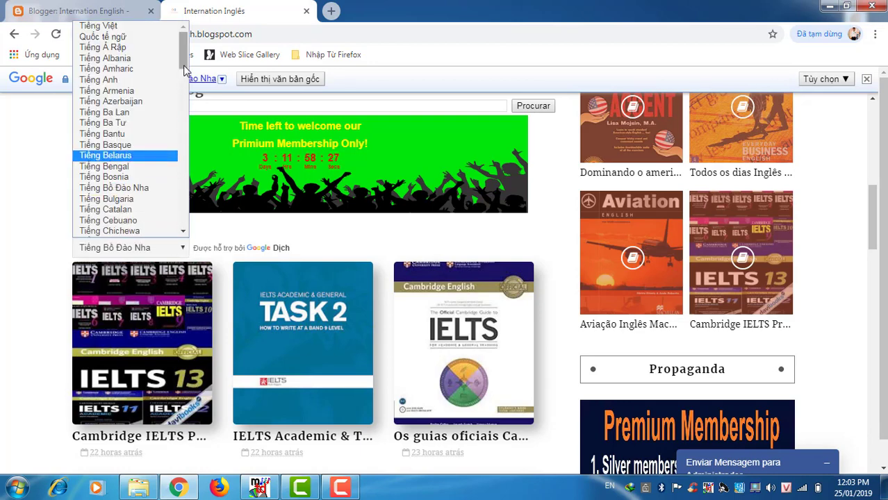
mouse_move(97, 79)
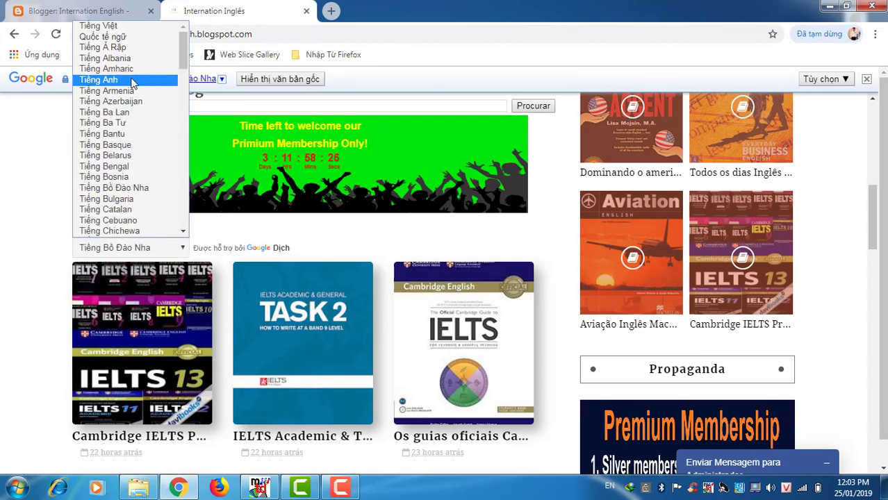
click(98, 79)
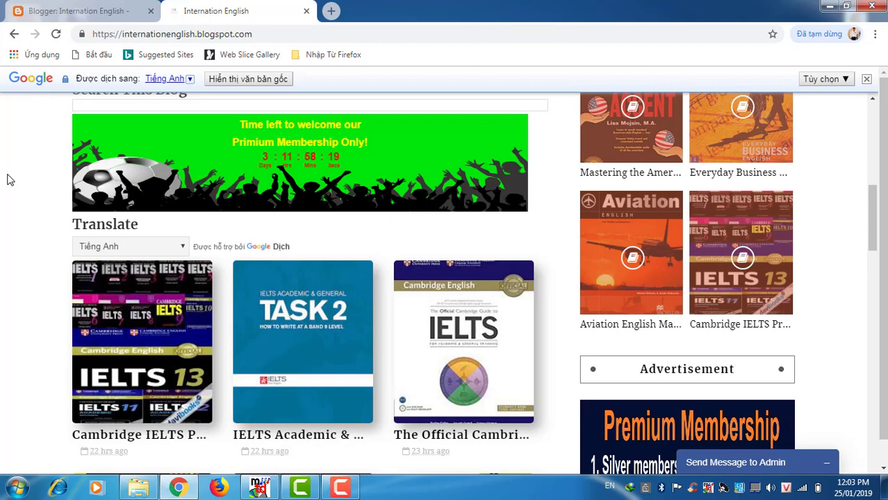
mouse_move(82, 34)
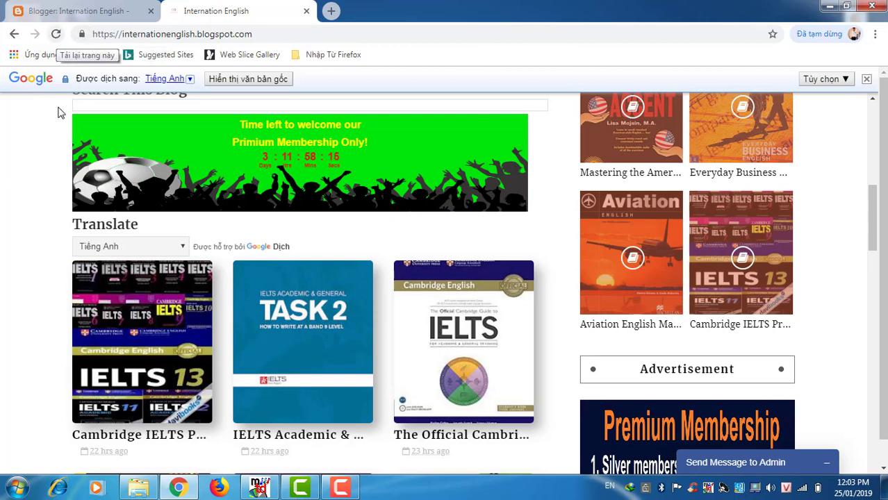
mouse_move(31, 175)
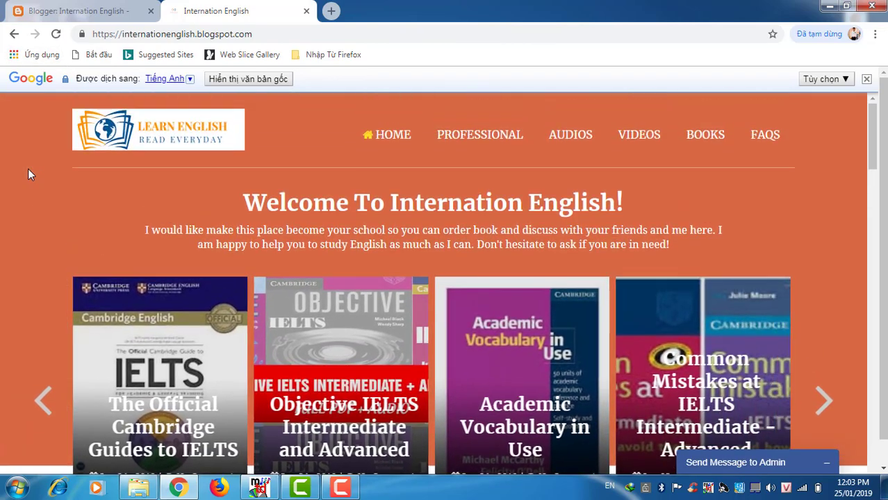
mouse_move(562, 167)
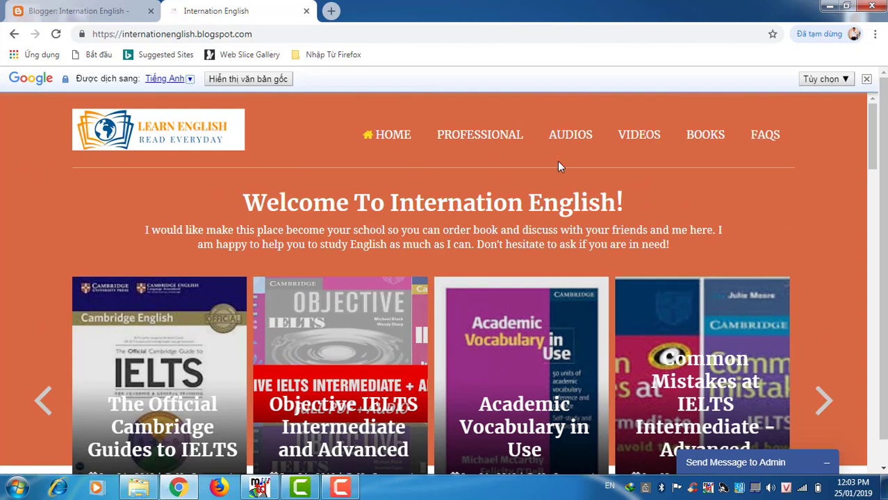
scroll(down, 3)
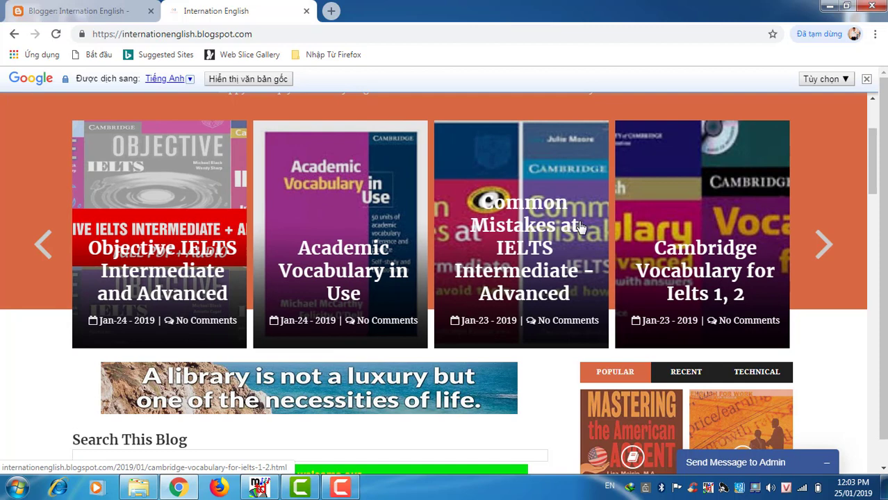
mouse_move(257, 234)
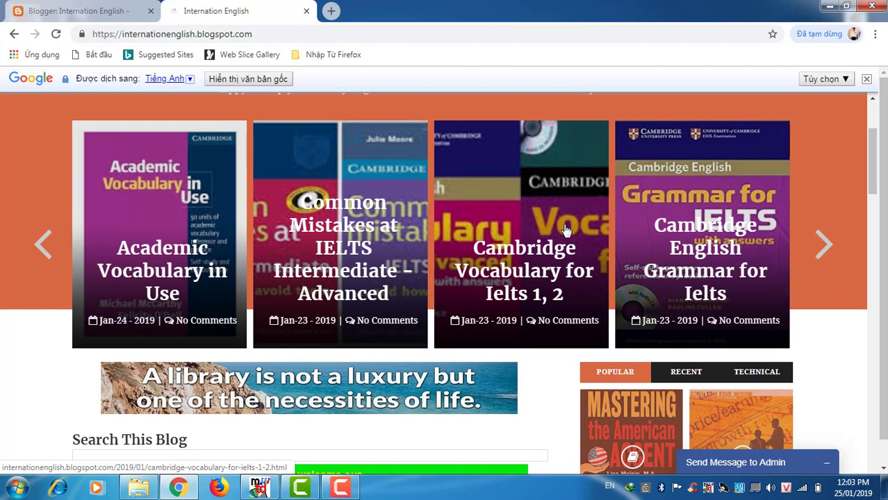
mouse_move(428, 255)
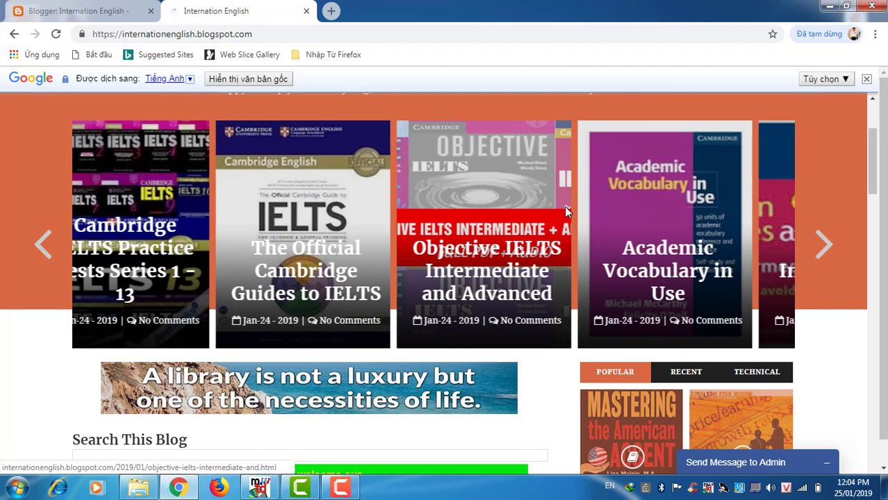
scroll(down, 3)
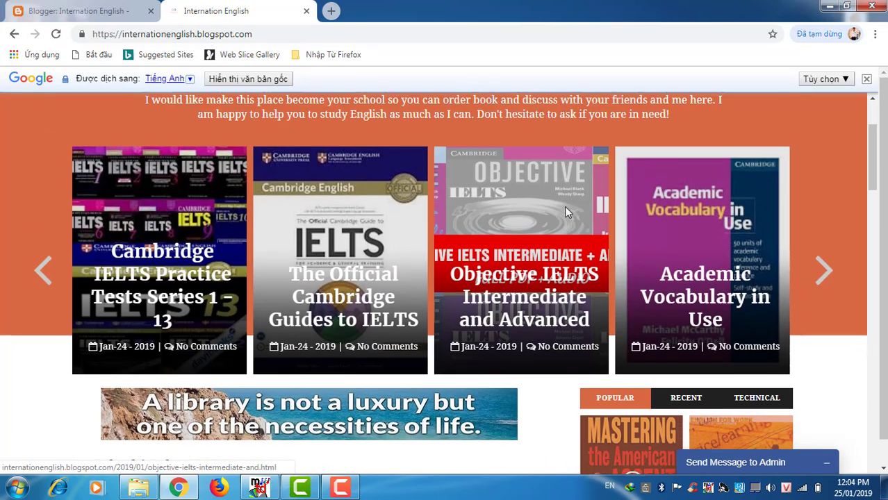
scroll(down, 3)
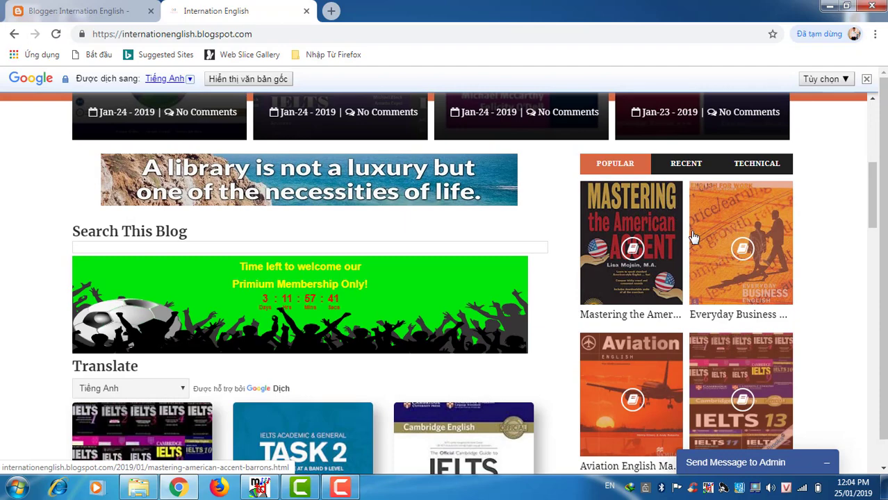
scroll(down, 3)
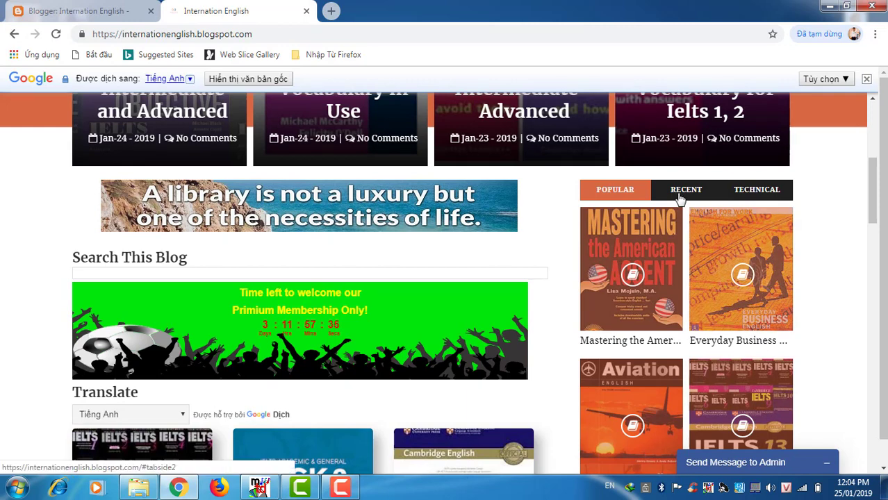
Step: Show the sidebar's TECHNICAL posts list and scroll down to the Premium Membership ad
click(687, 189)
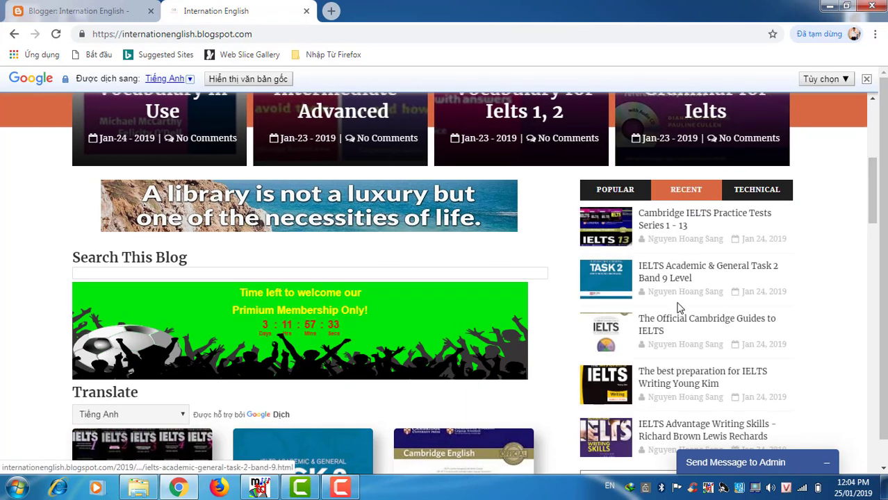
mouse_move(798, 234)
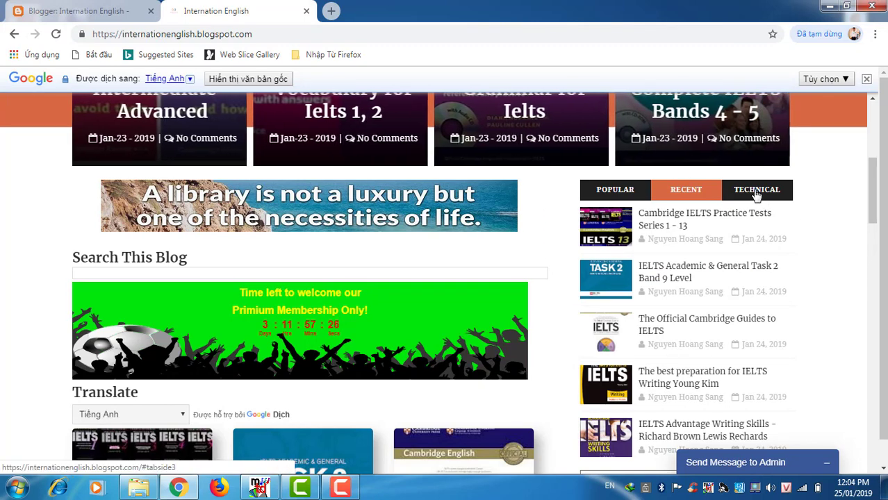
click(756, 189)
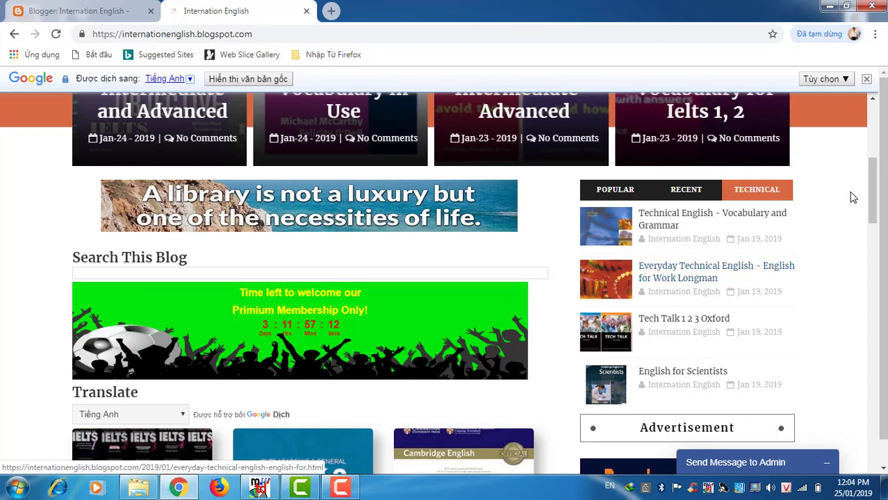
scroll(down, 3)
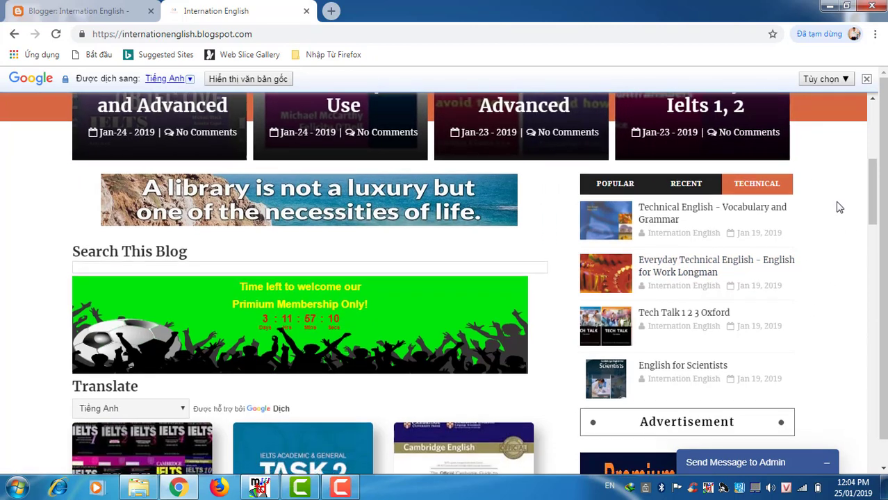
scroll(down, 3)
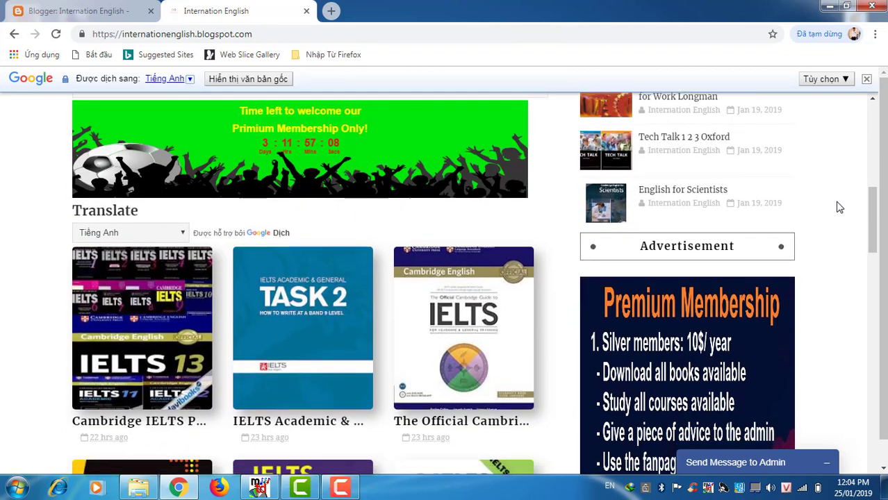
scroll(down, 3)
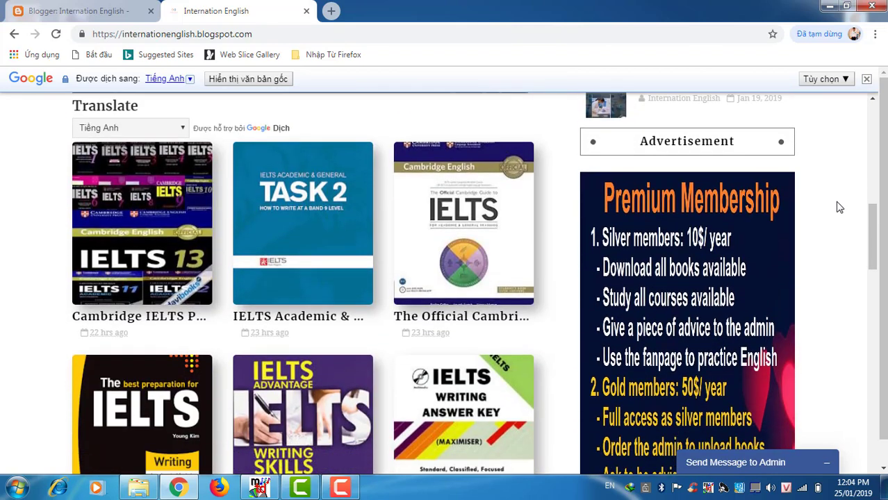
scroll(down, 3)
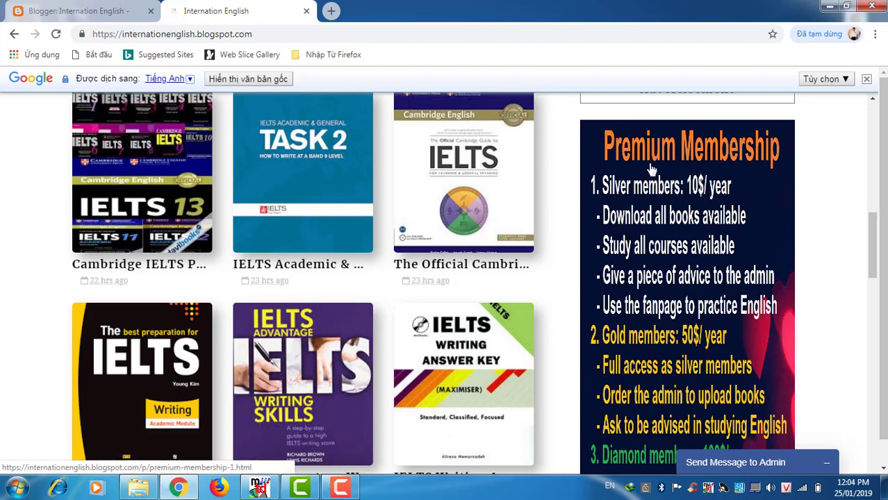
mouse_move(784, 173)
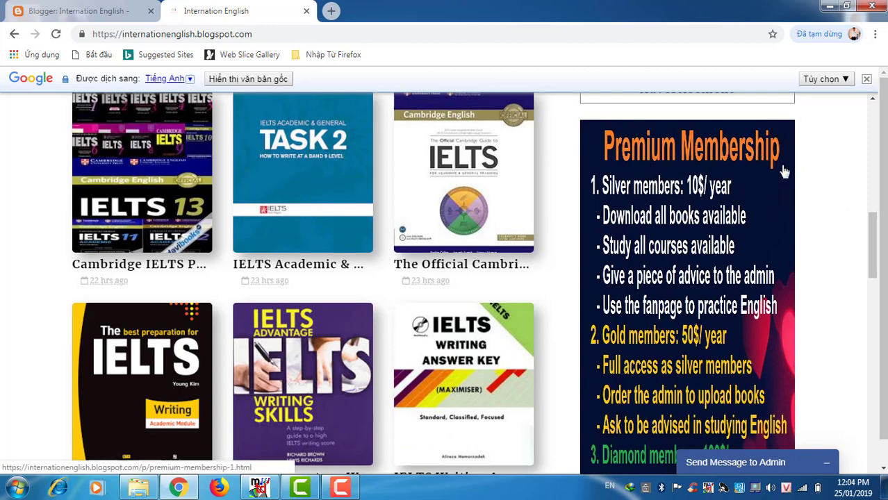
mouse_move(604, 209)
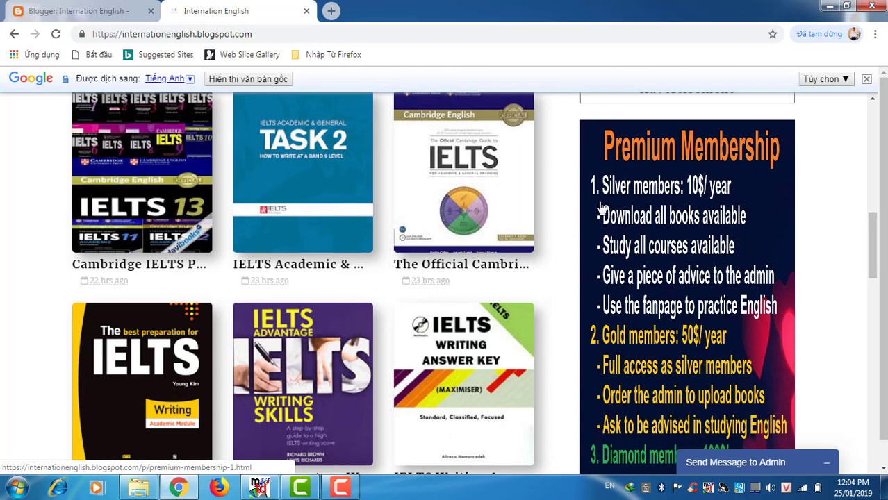
scroll(down, 3)
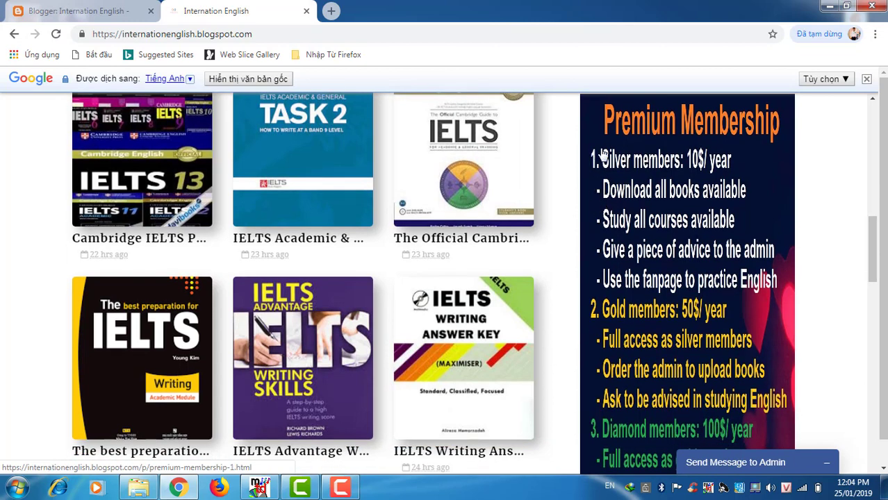
mouse_move(700, 178)
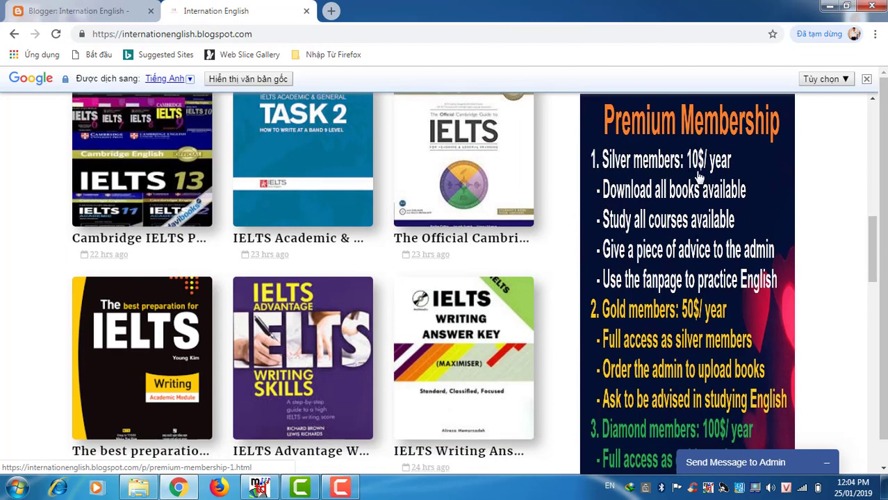
mouse_move(550, 235)
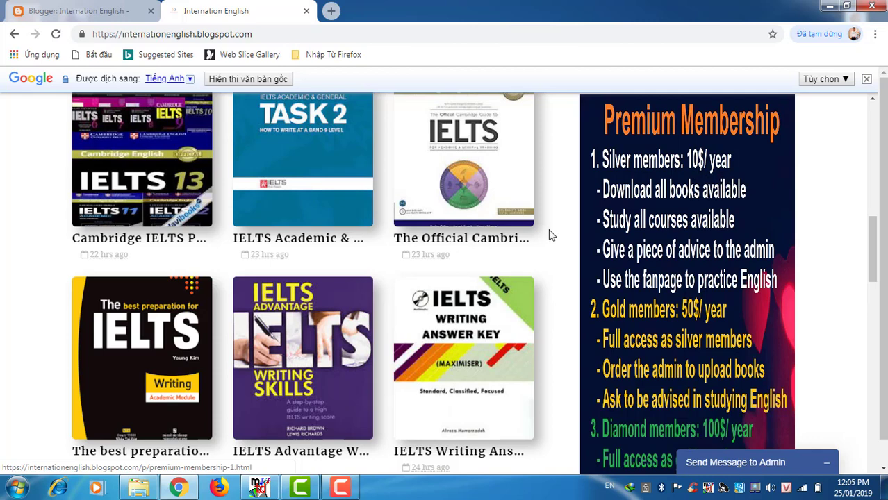
mouse_move(689, 206)
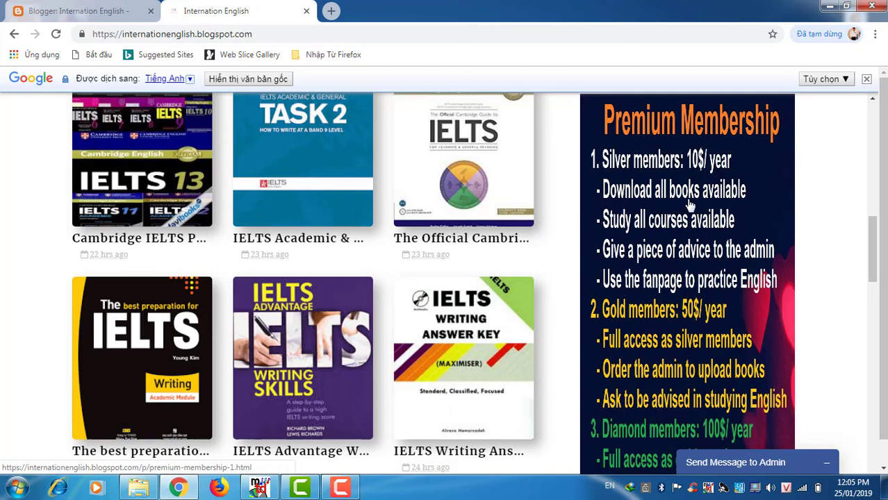
mouse_move(684, 235)
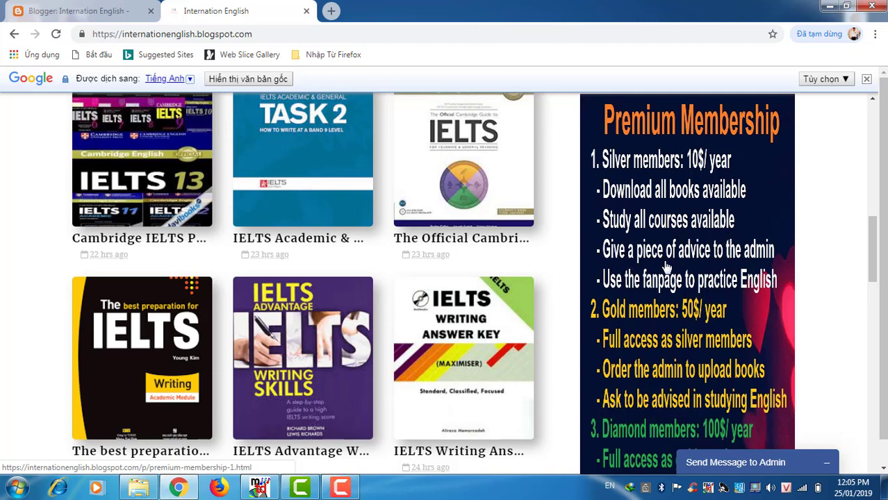
mouse_move(763, 270)
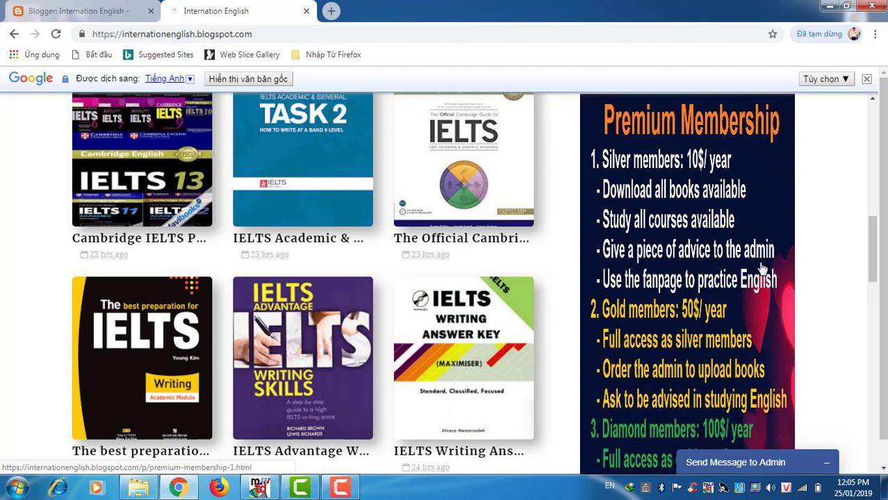
mouse_move(638, 288)
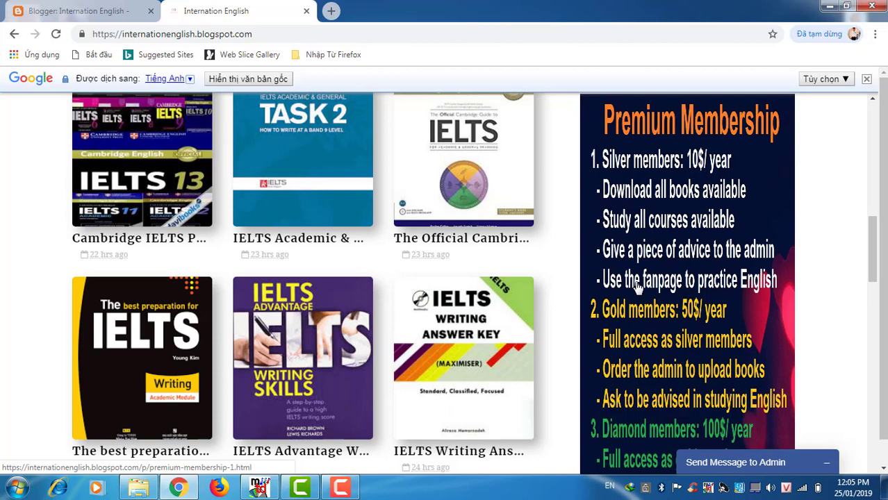
mouse_move(667, 311)
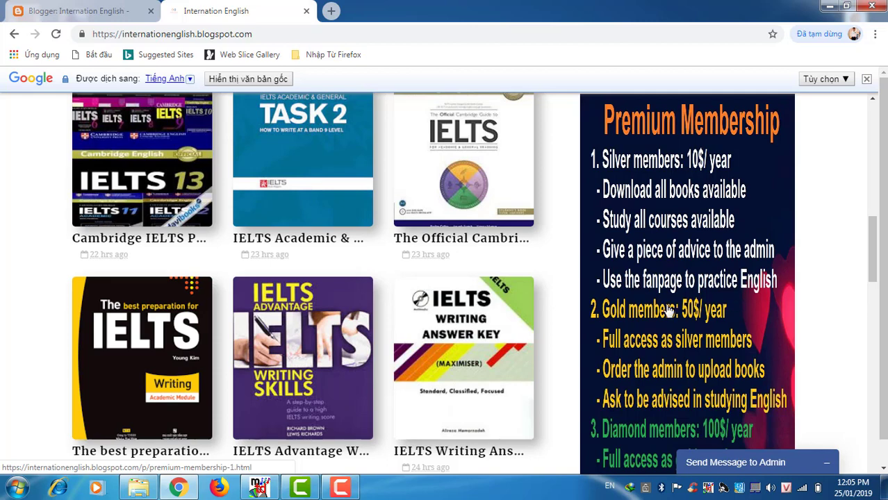
scroll(down, 3)
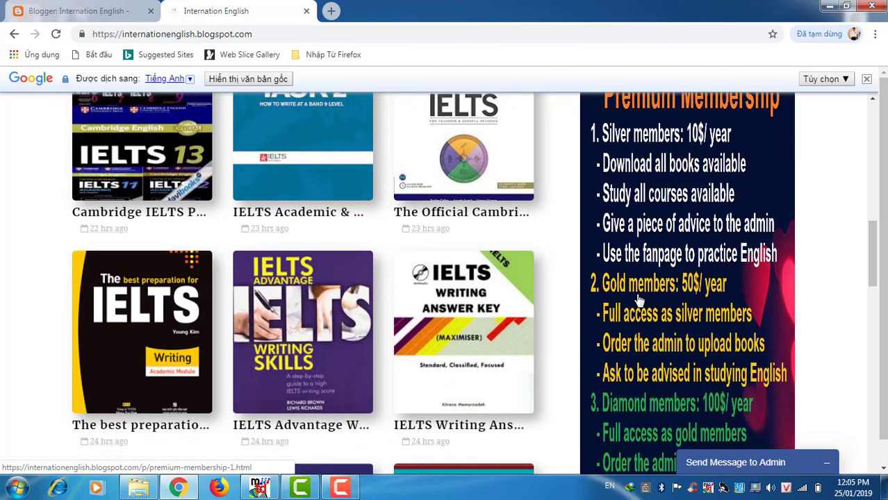
mouse_move(695, 292)
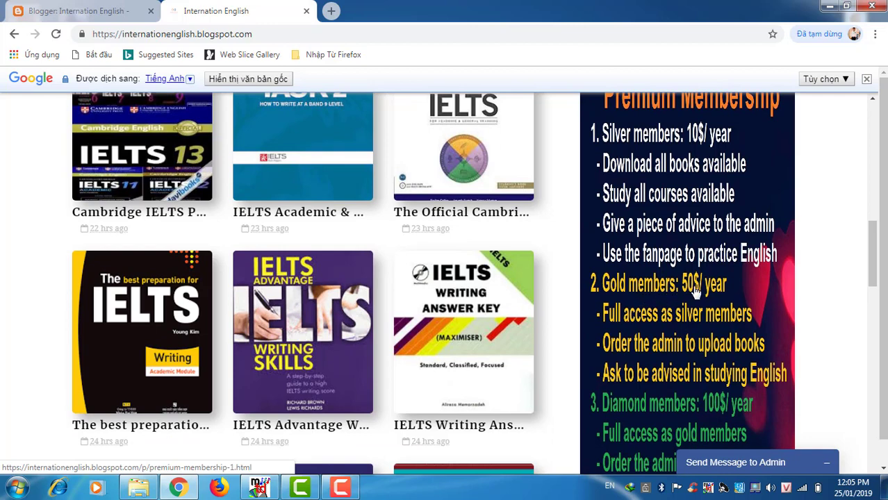
mouse_move(674, 327)
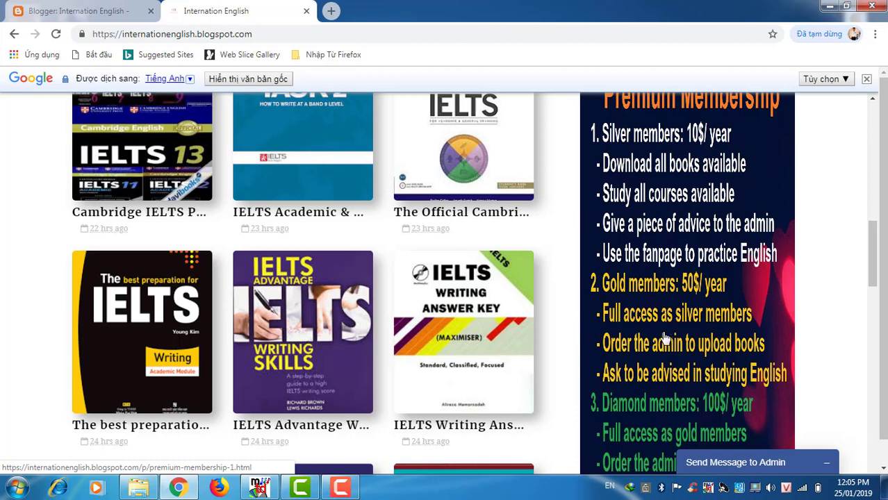
mouse_move(722, 355)
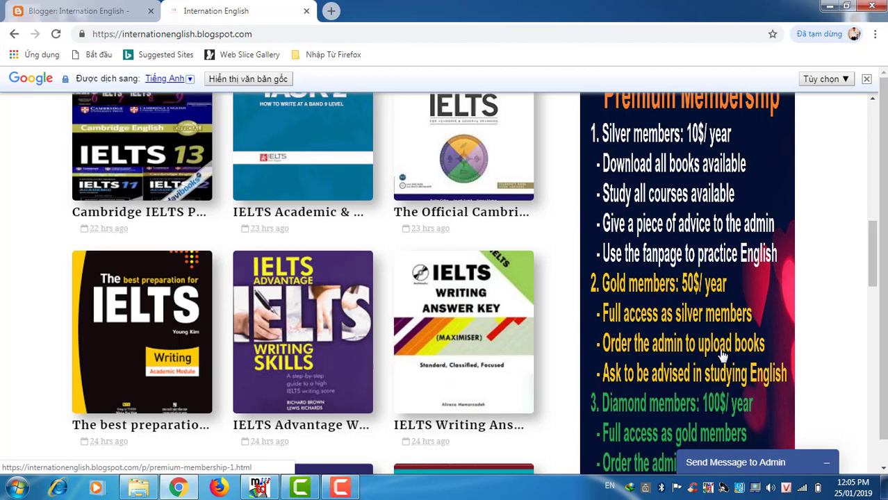
mouse_move(664, 386)
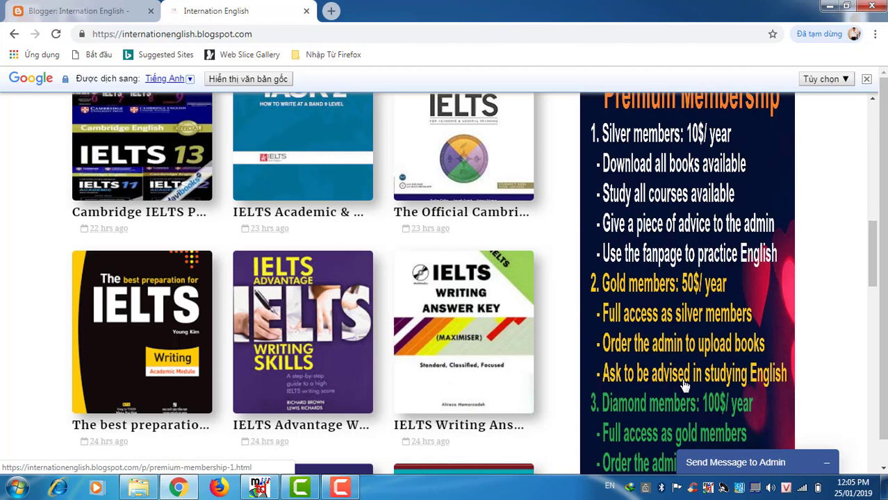
scroll(down, 3)
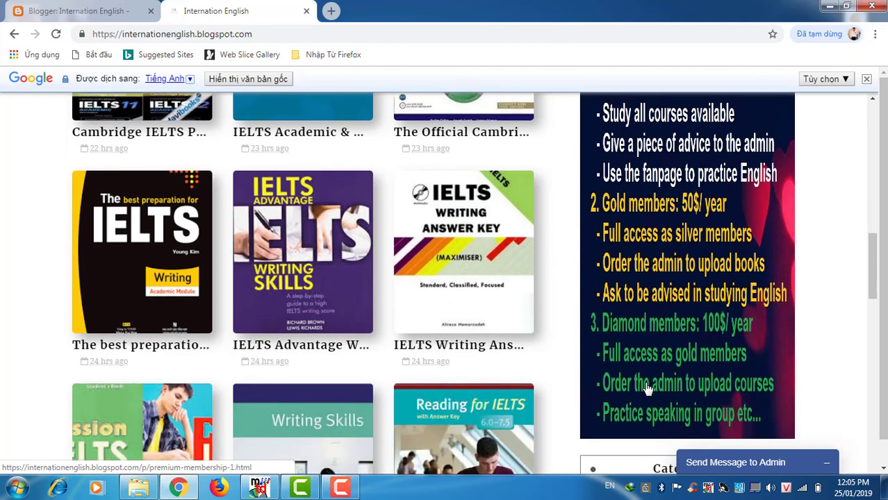
scroll(down, 3)
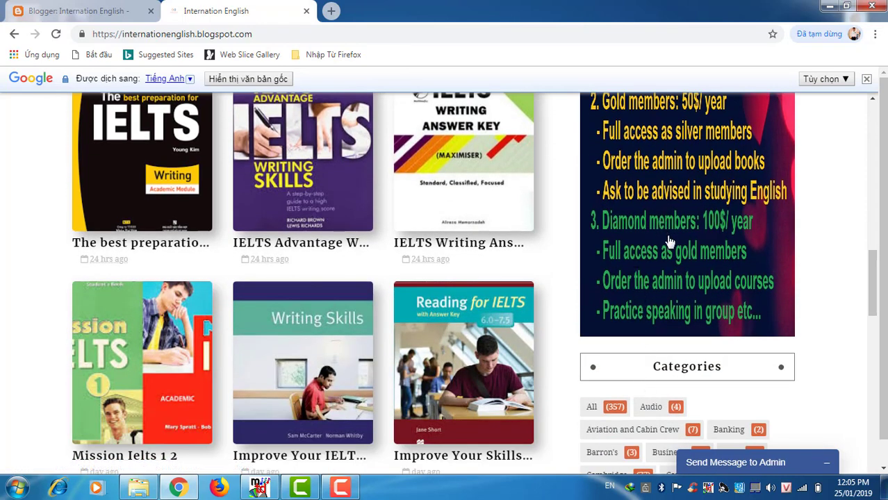
mouse_move(711, 235)
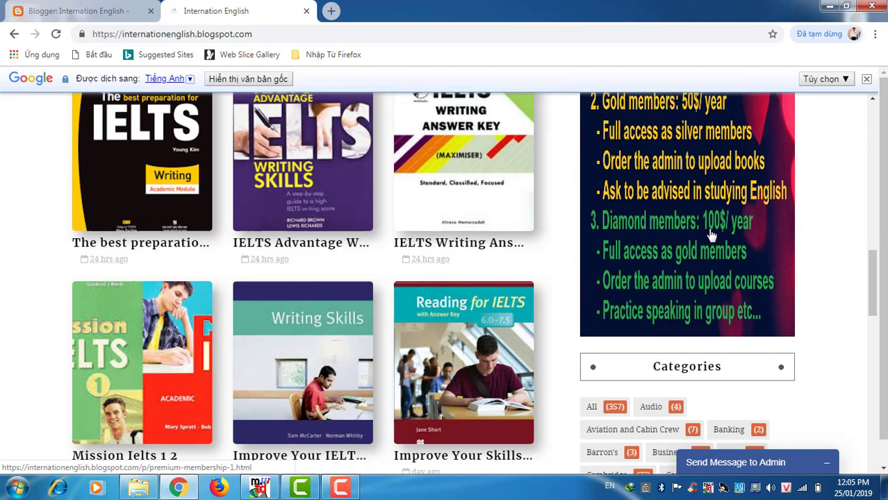
mouse_move(679, 270)
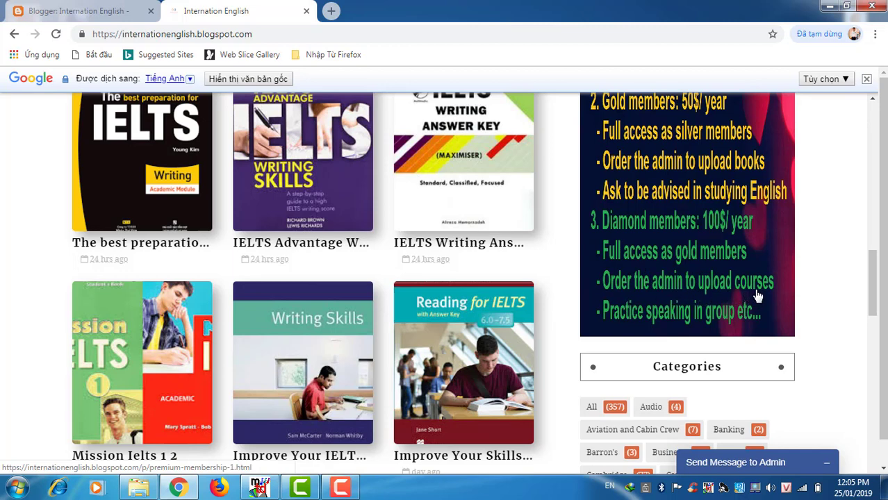
mouse_move(623, 326)
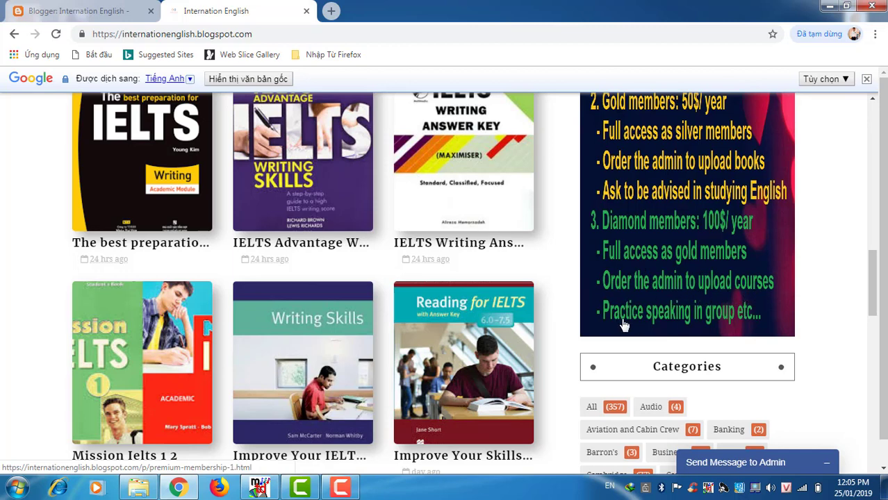
mouse_move(665, 328)
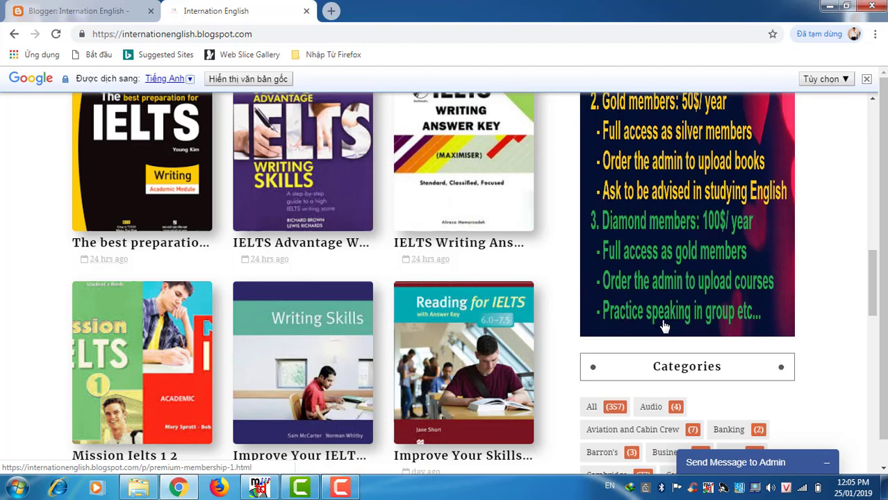
mouse_move(745, 319)
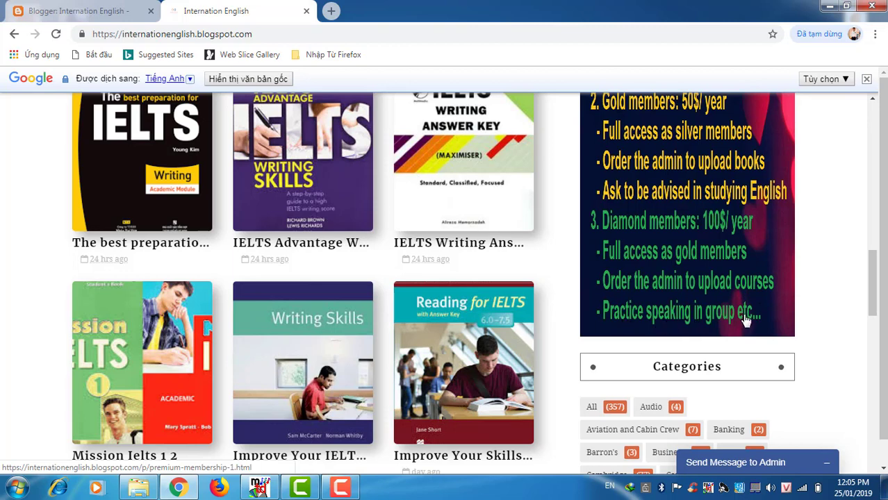
mouse_move(767, 319)
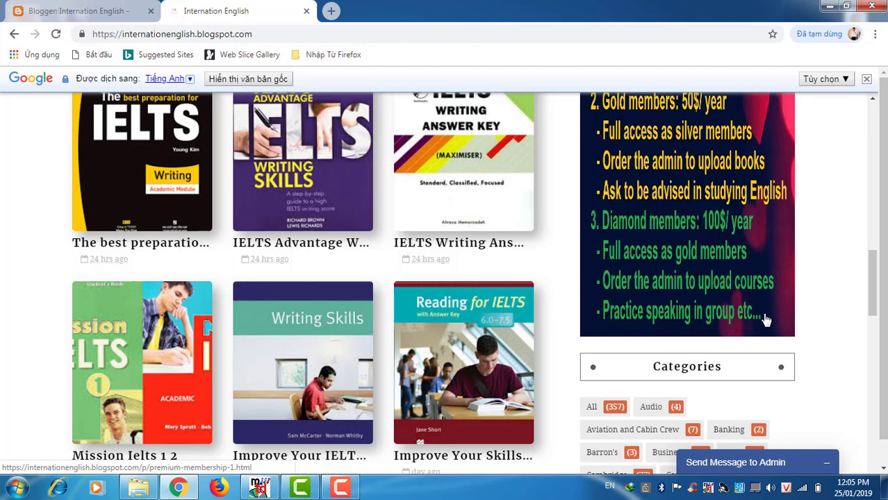
scroll(down, 3)
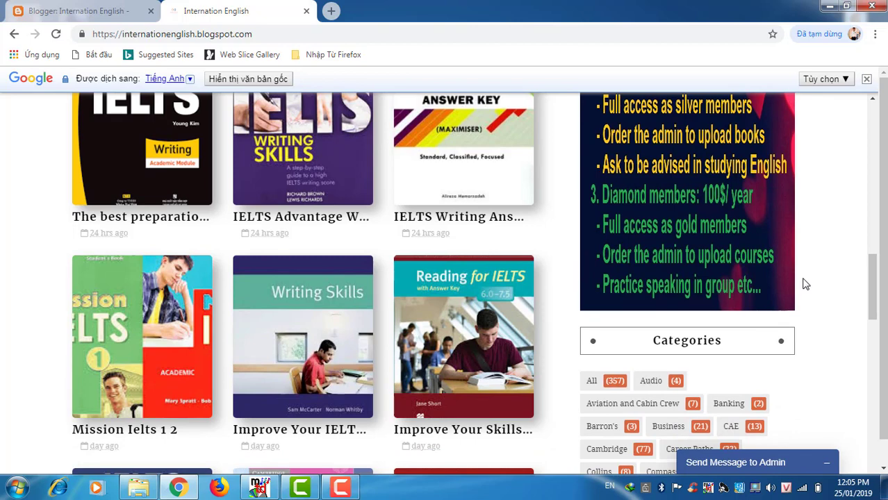
scroll(down, 3)
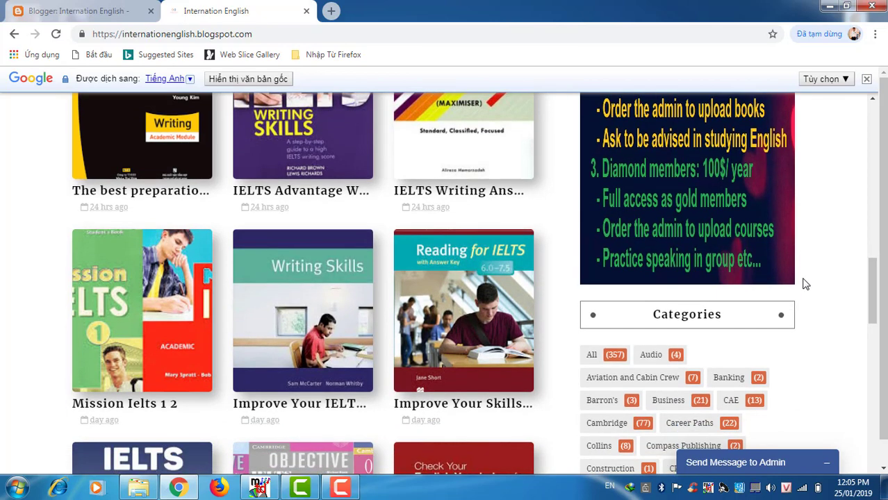
scroll(down, 3)
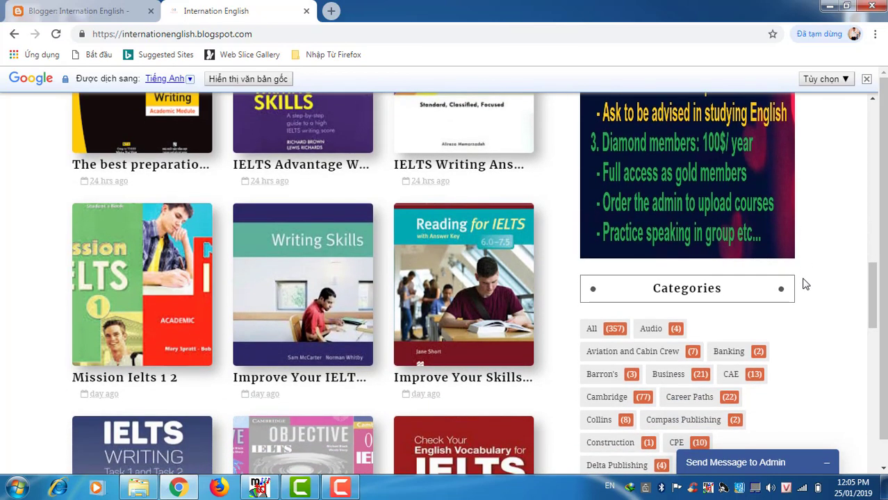
scroll(down, 3)
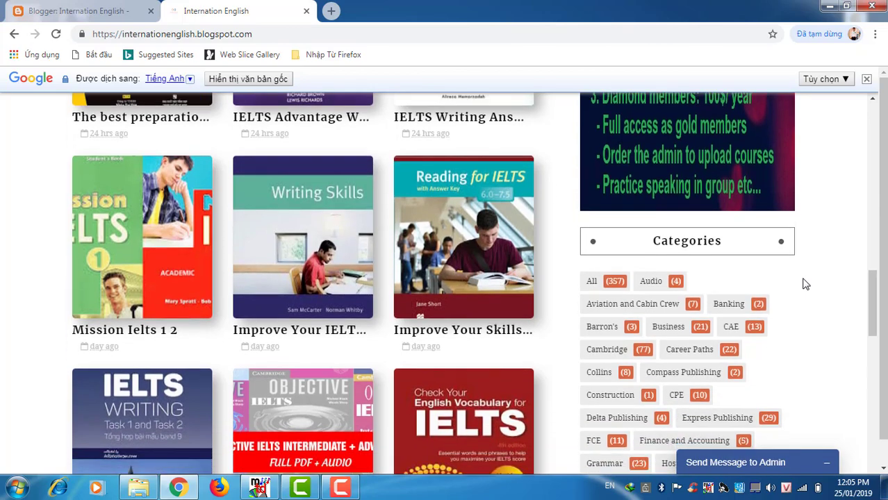
scroll(down, 3)
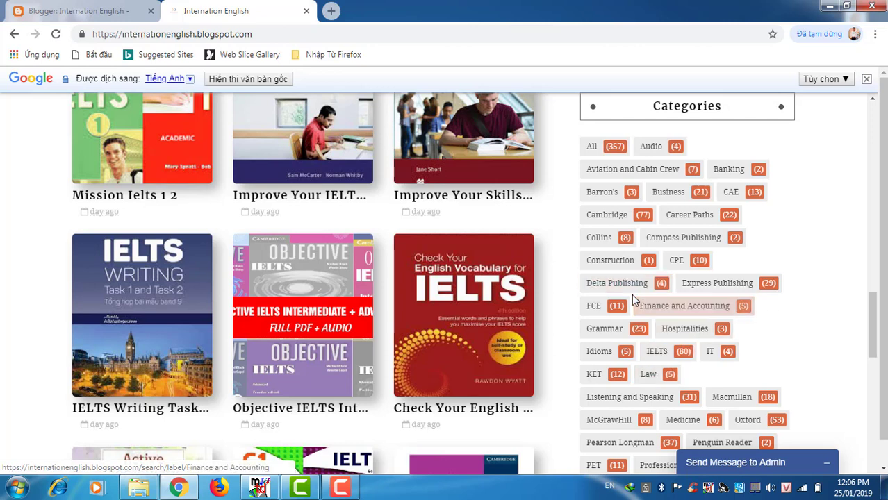
mouse_move(617, 284)
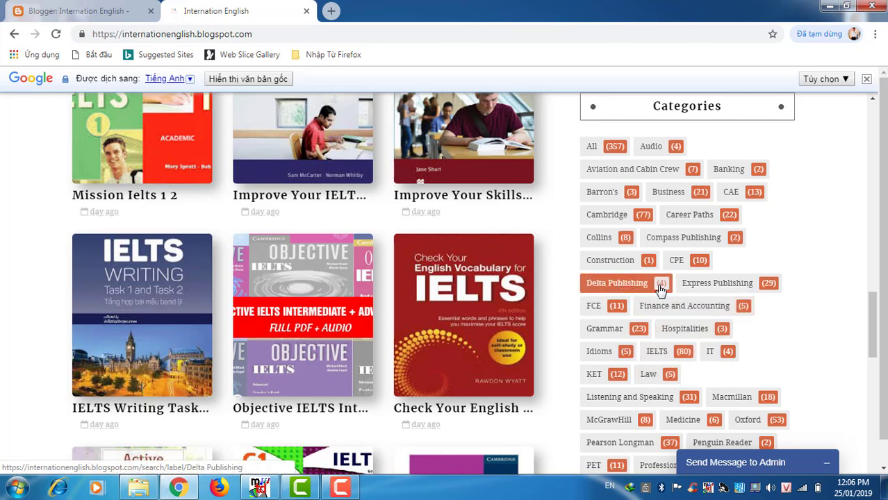
mouse_move(682, 420)
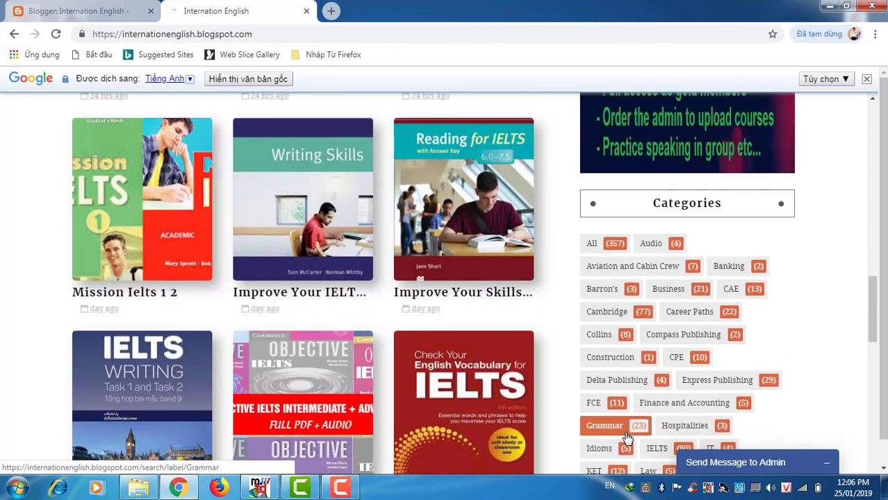
scroll(down, 3)
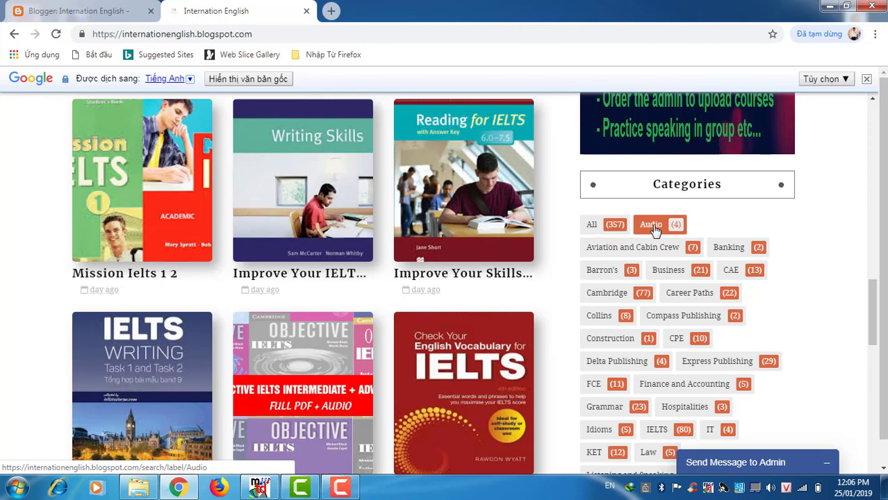
scroll(down, 3)
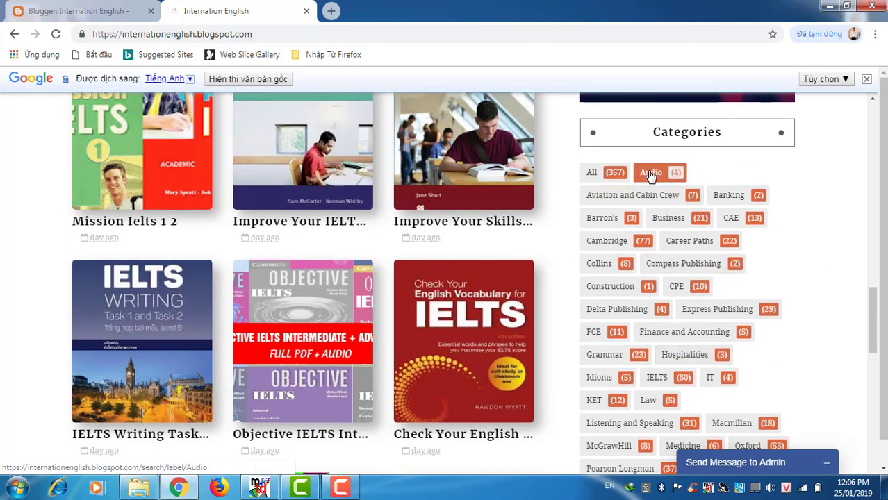
Step: Filter posts to the Audio label and scroll its list (Mastering the American Accent, Career Paths: Cooking)
click(651, 173)
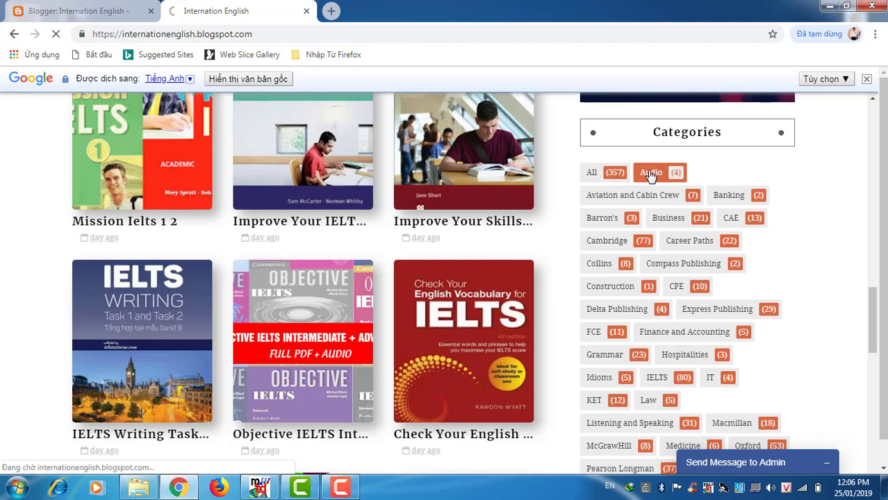
click(650, 173)
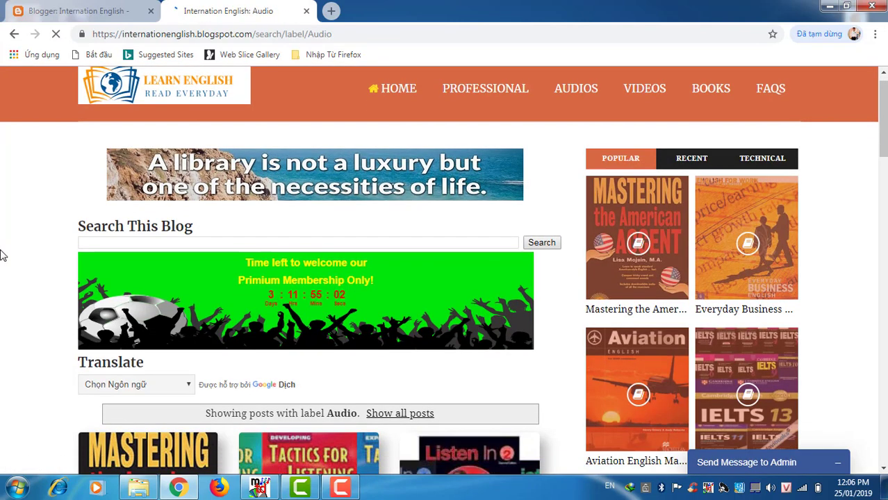
scroll(down, 3)
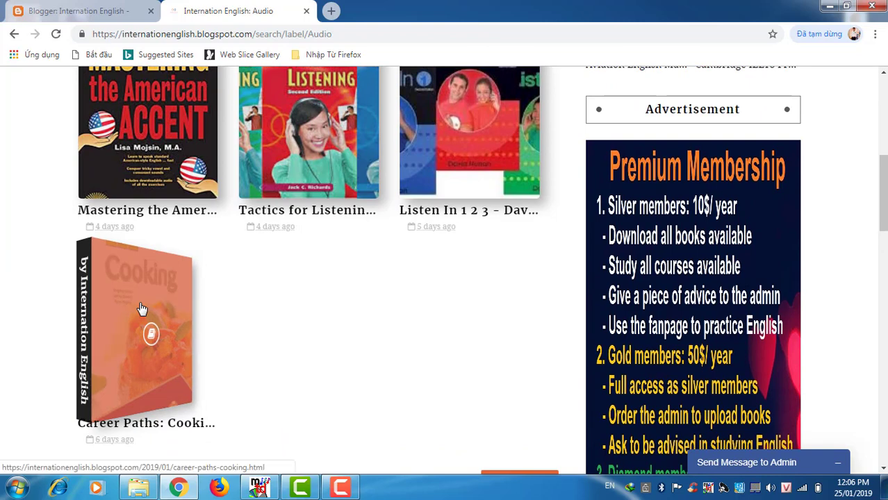
Step: Open the Career Paths: Cooking post and browse down past its cover and download link to the English for A Cook audio and video embeds
click(137, 327)
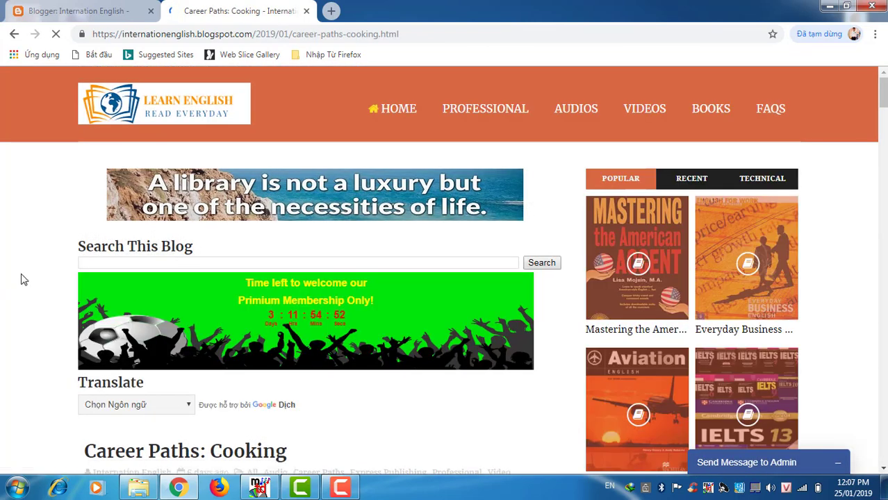
scroll(down, 3)
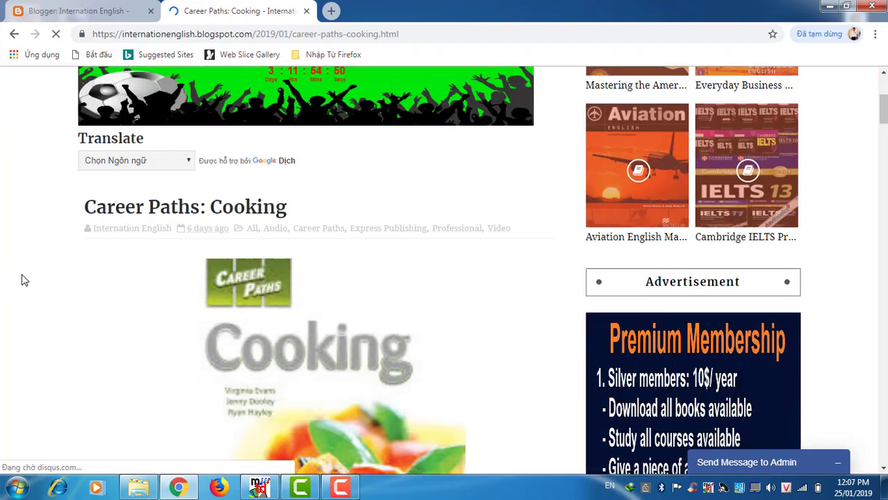
scroll(down, 3)
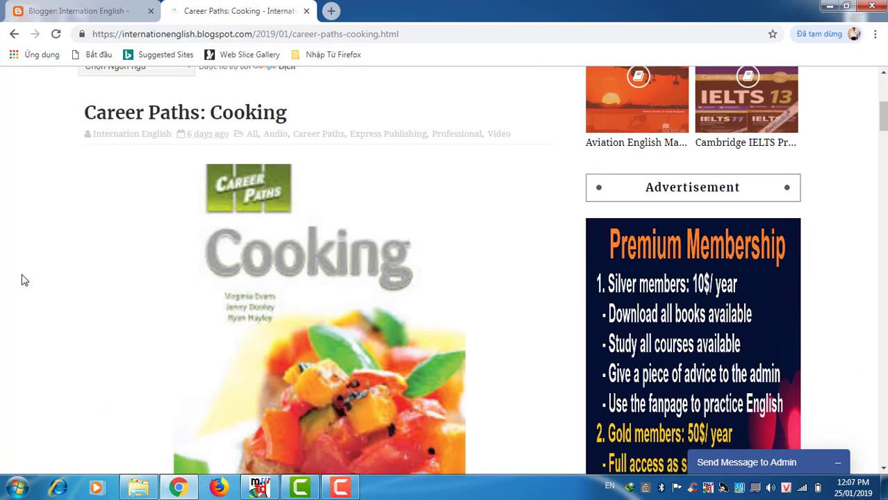
scroll(down, 3)
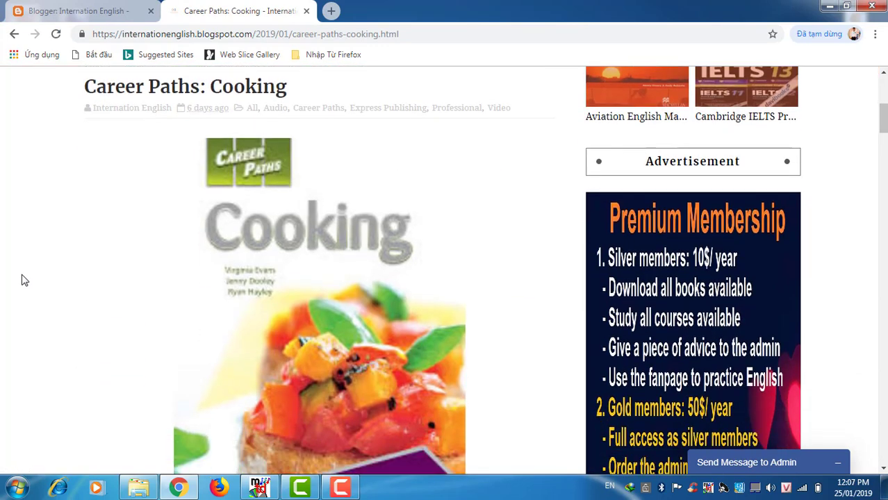
scroll(down, 3)
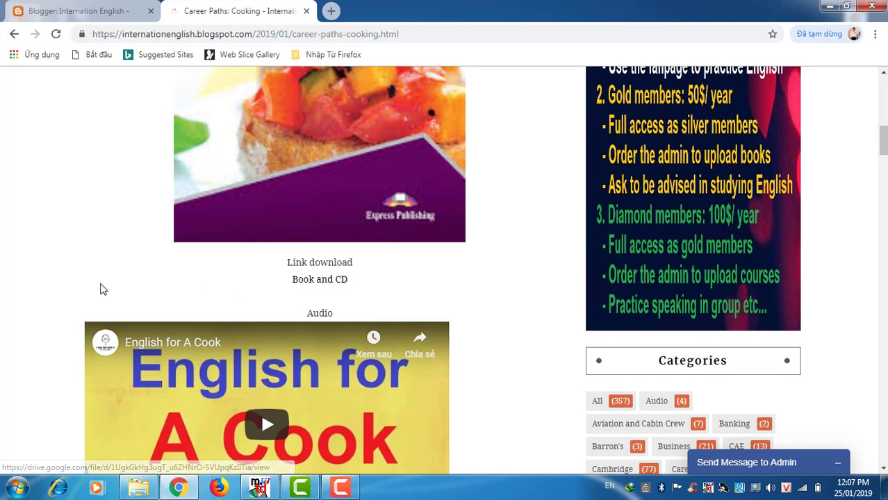
scroll(down, 3)
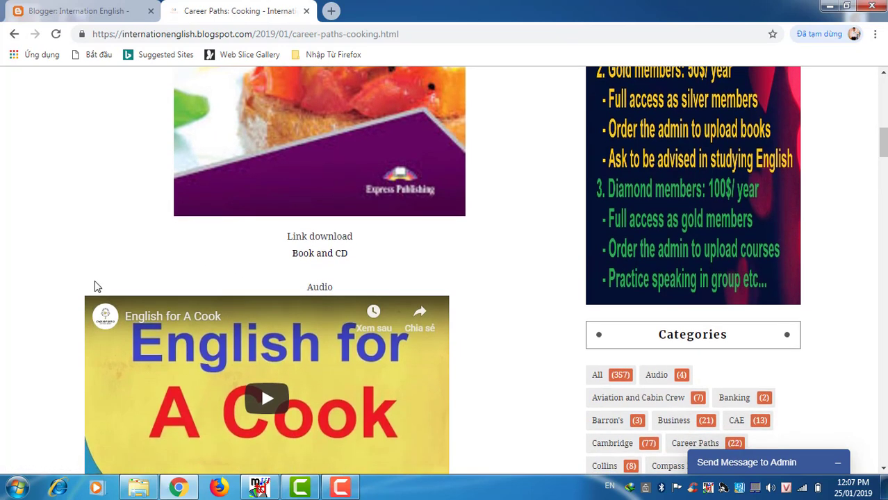
scroll(down, 3)
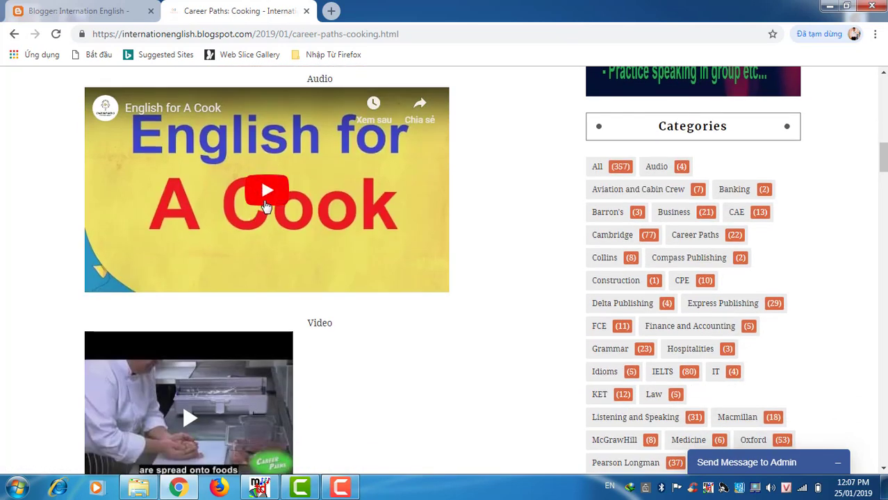
click(267, 189)
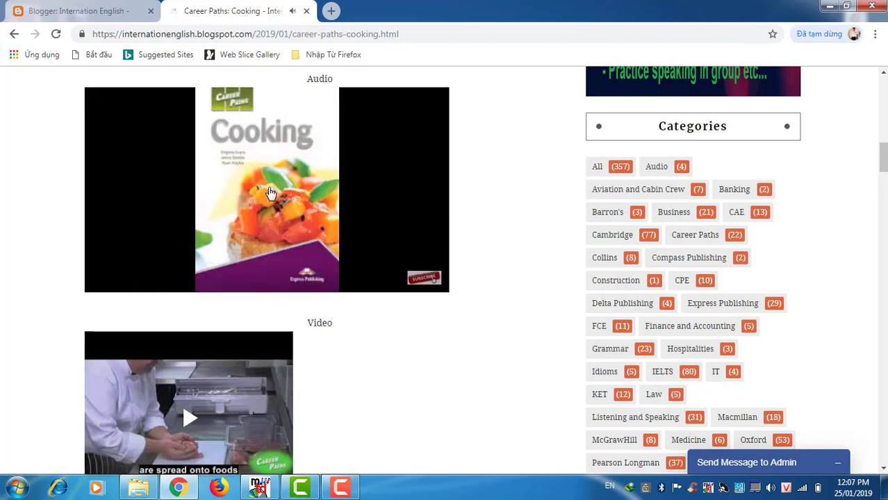
click(270, 192)
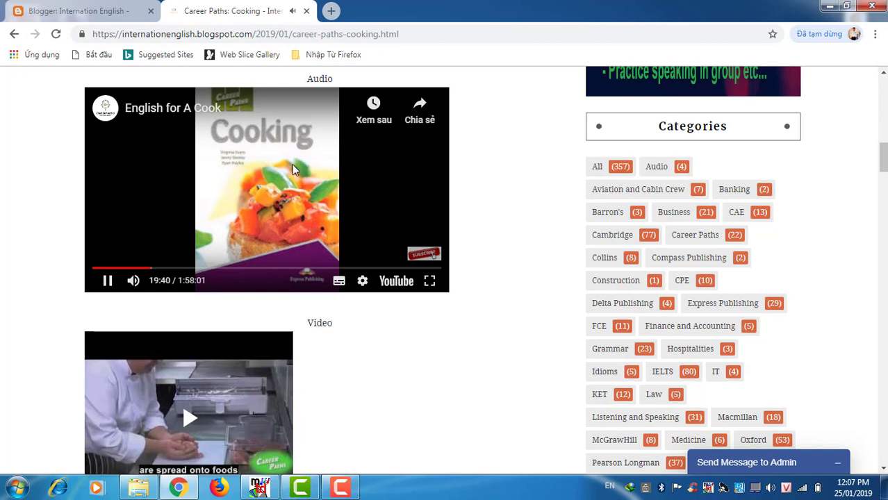
mouse_move(166, 181)
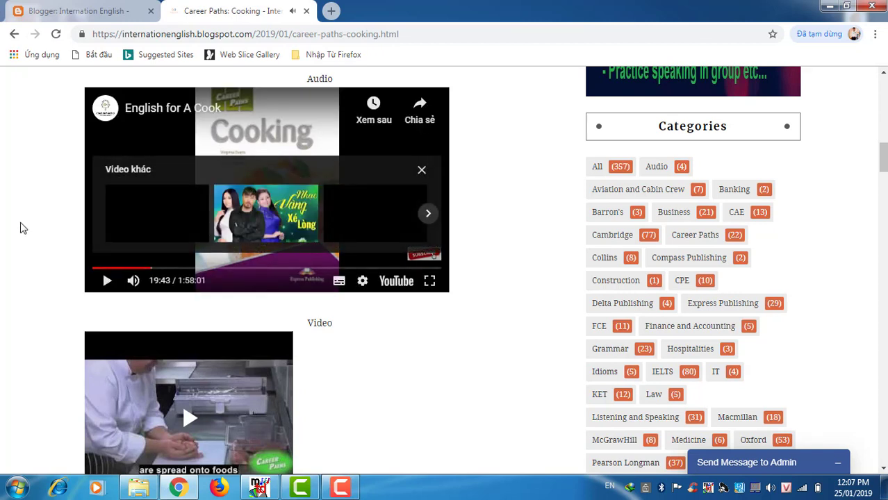
scroll(down, 3)
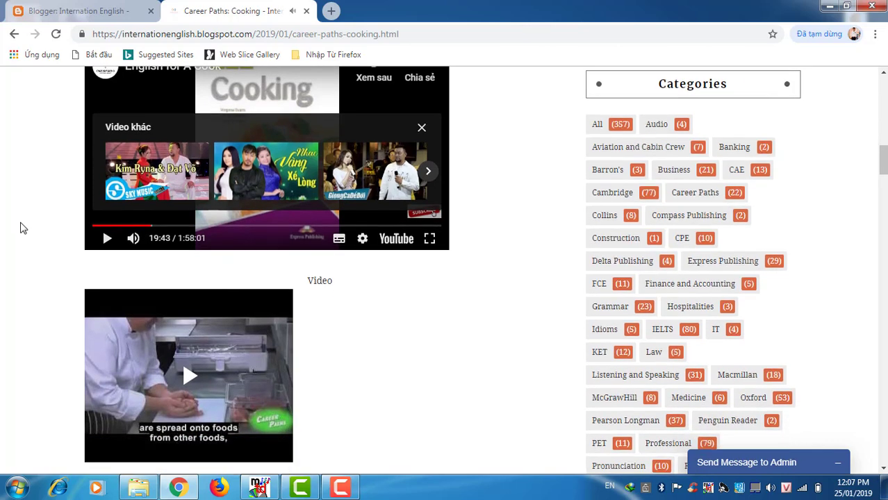
scroll(down, 3)
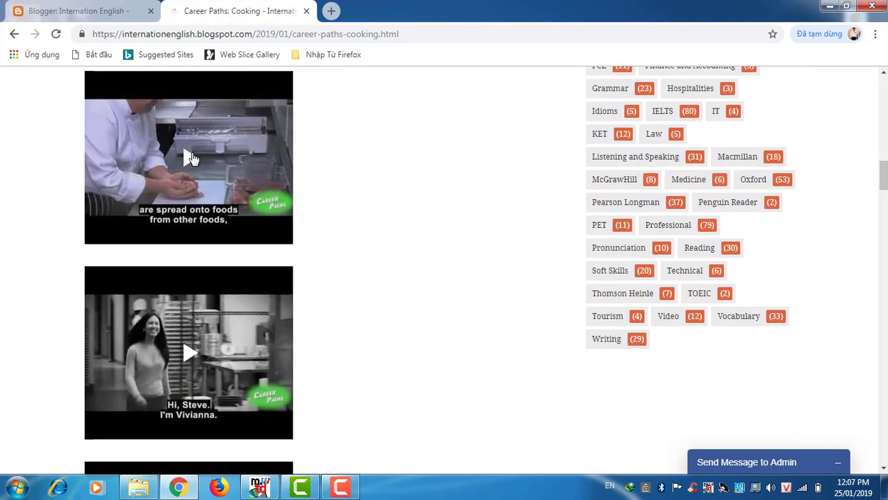
Step: Play the first embedded General Kitchen Rules video partway, then pause it on the 'Using clean equipment' scene
click(189, 157)
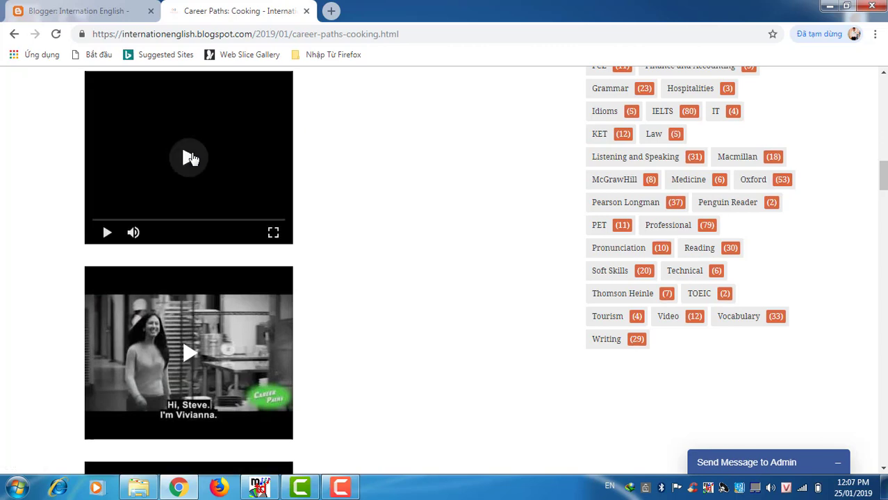
click(189, 157)
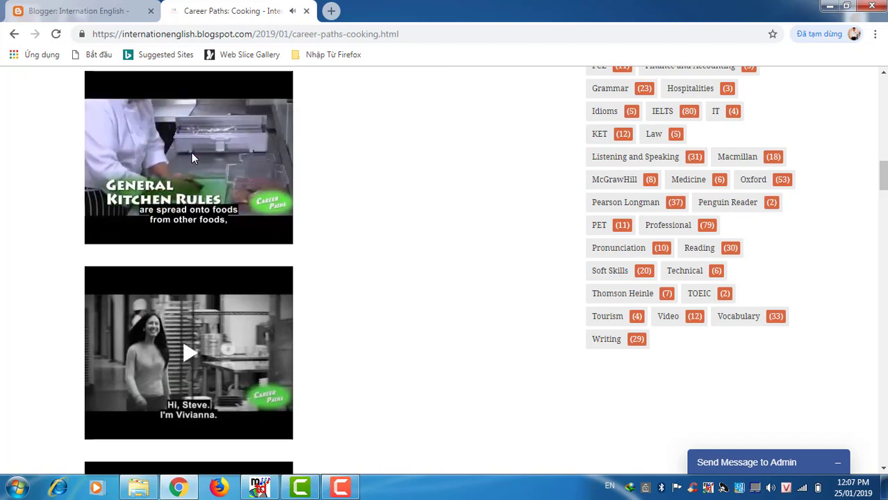
click(189, 159)
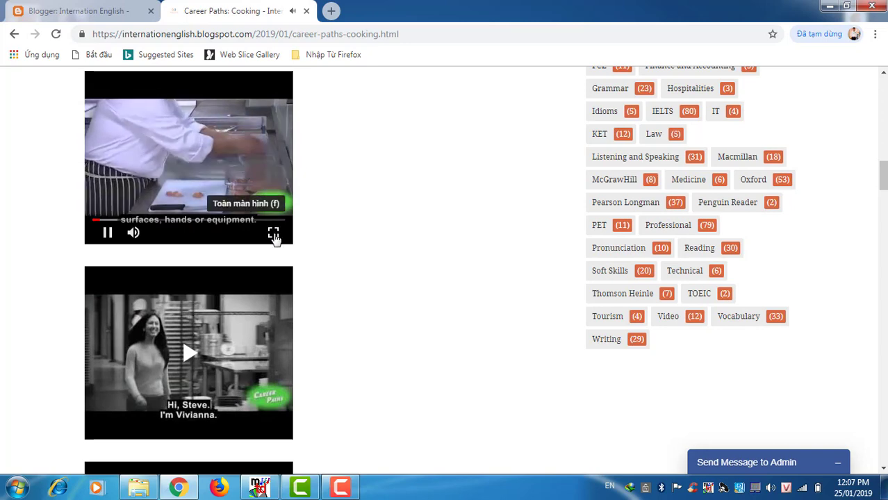
click(272, 234)
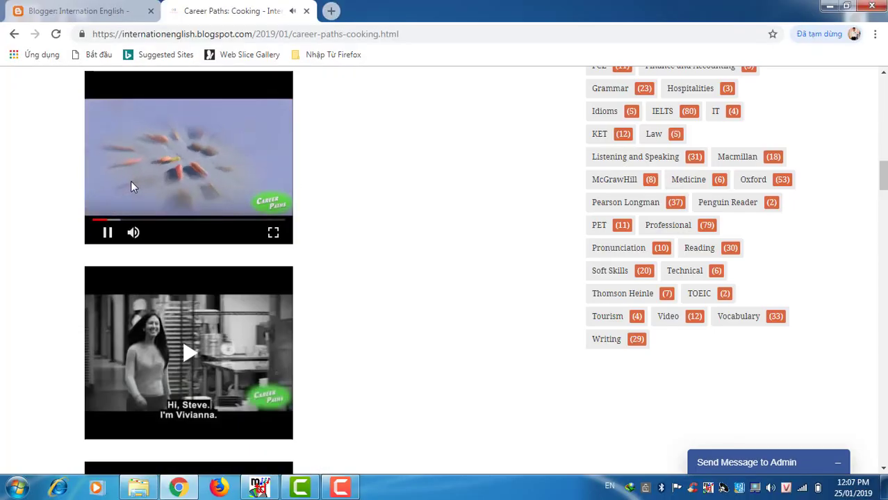
click(108, 232)
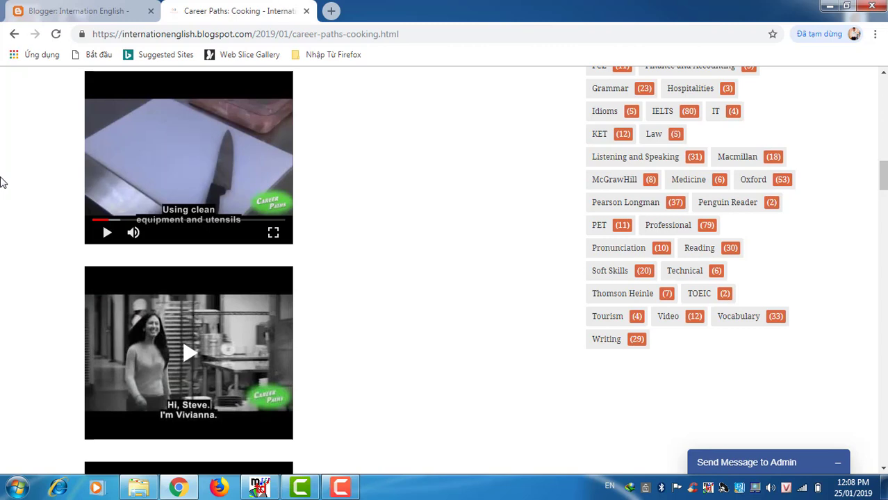
Step: Return from the Cooking post to the Internation English home page via the HOME menu item
scroll(down, 3)
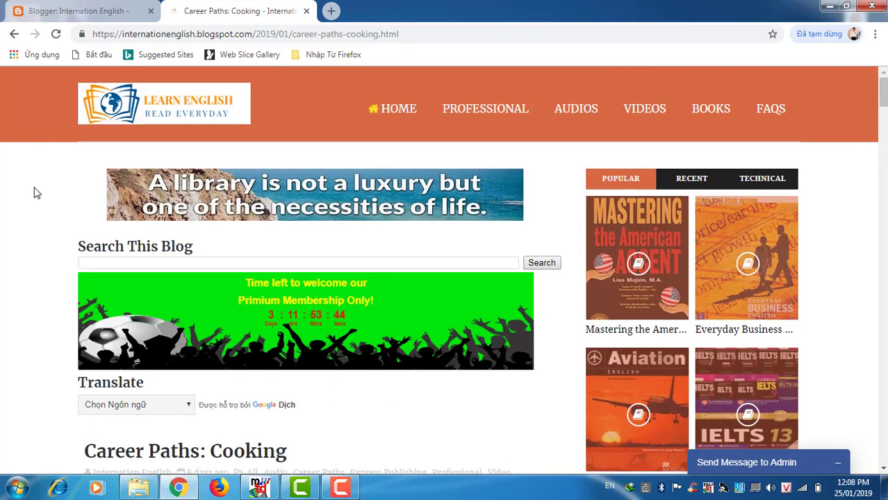
scroll(down, 3)
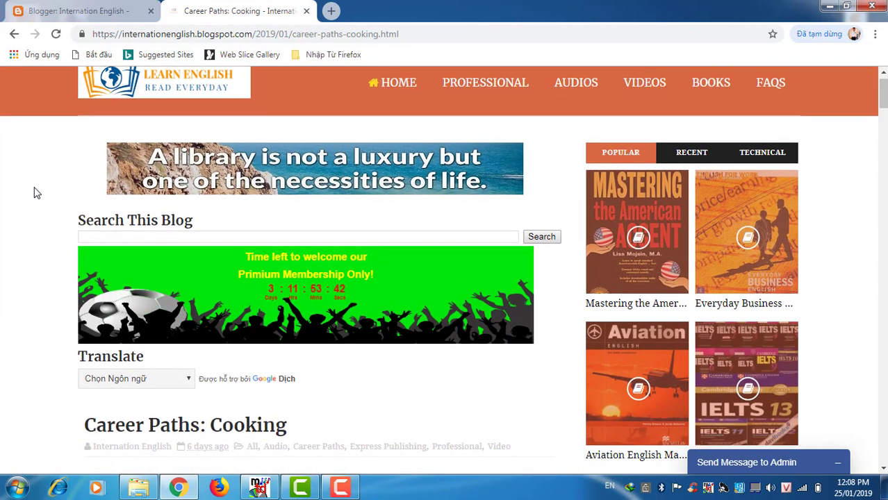
click(392, 82)
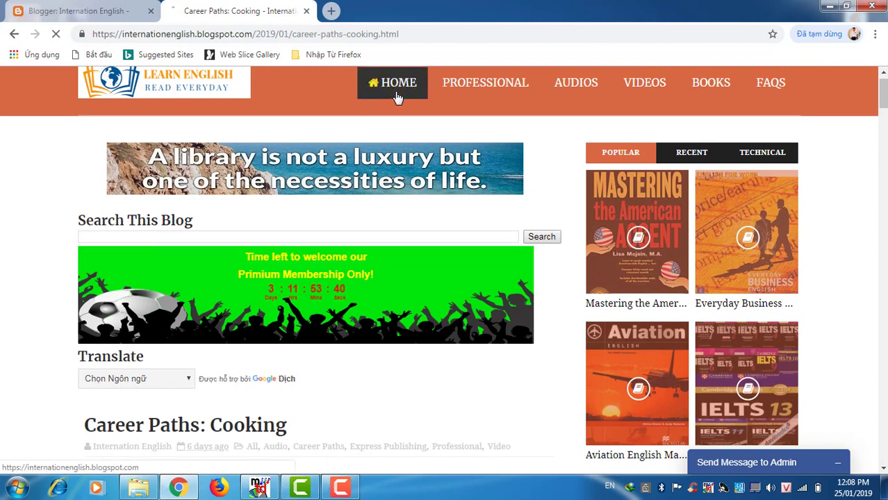
click(391, 83)
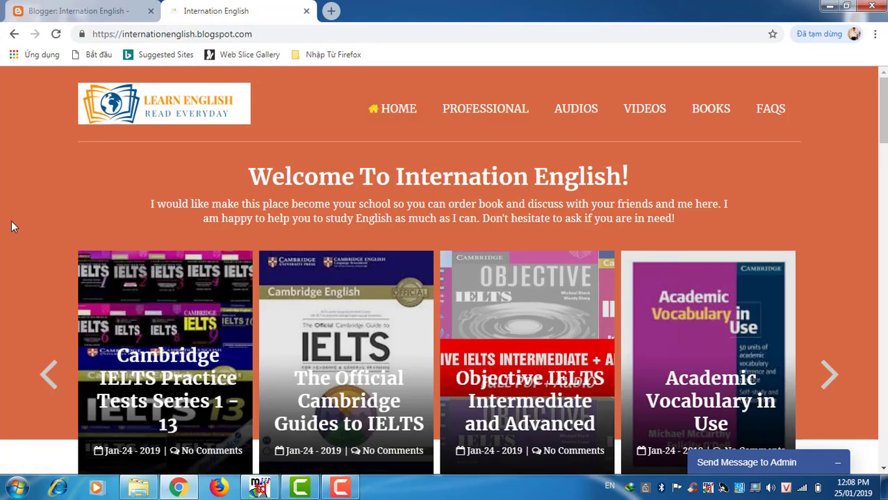
Step: Browse the home page down to its Follow by Email and Followers sections
scroll(down, 3)
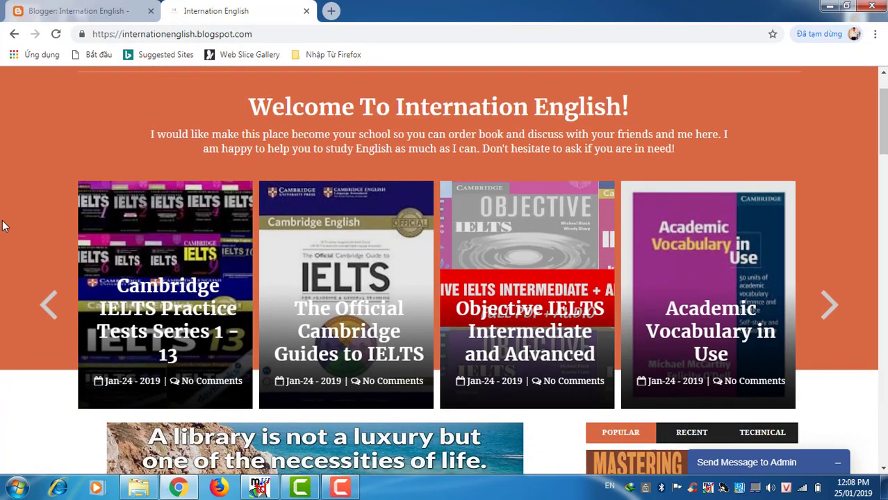
scroll(down, 3)
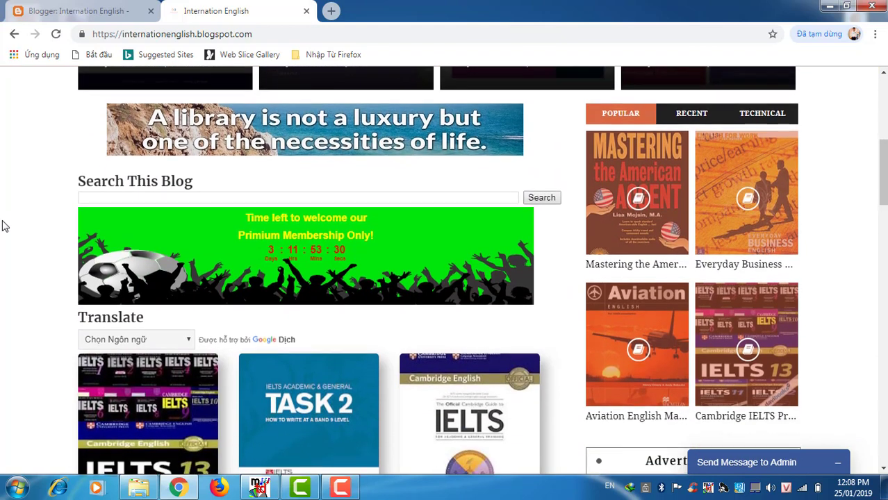
scroll(down, 3)
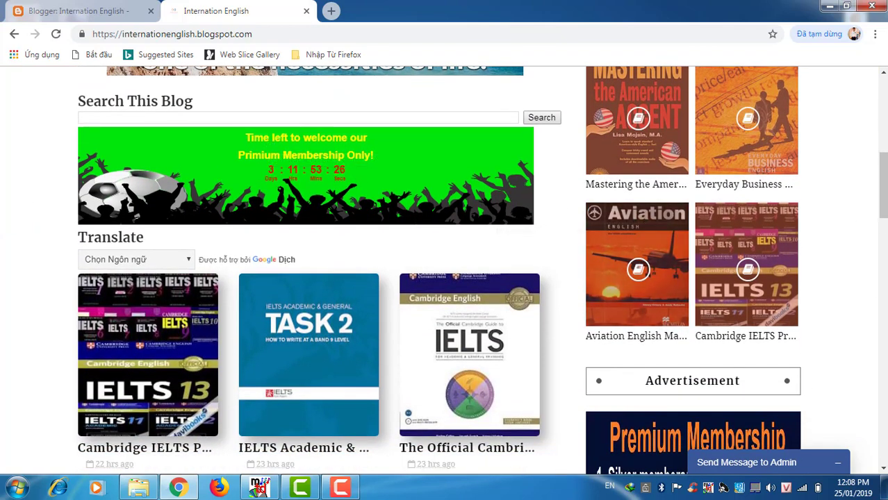
scroll(down, 3)
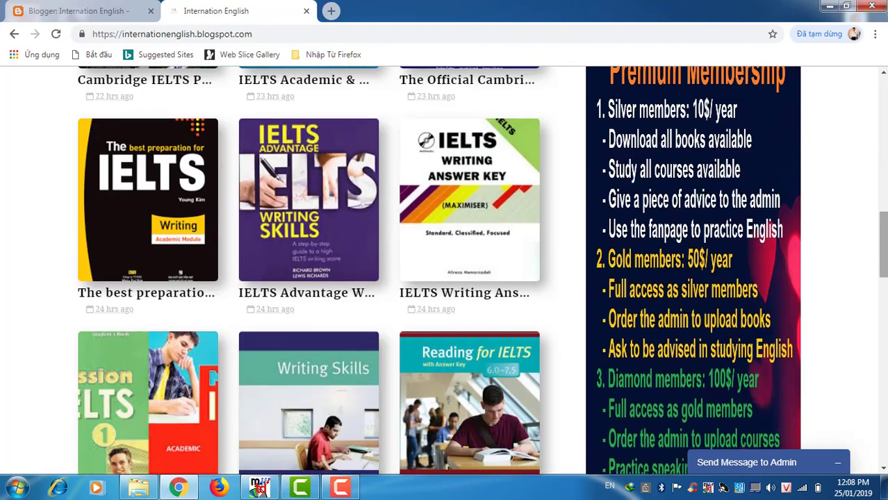
scroll(down, 3)
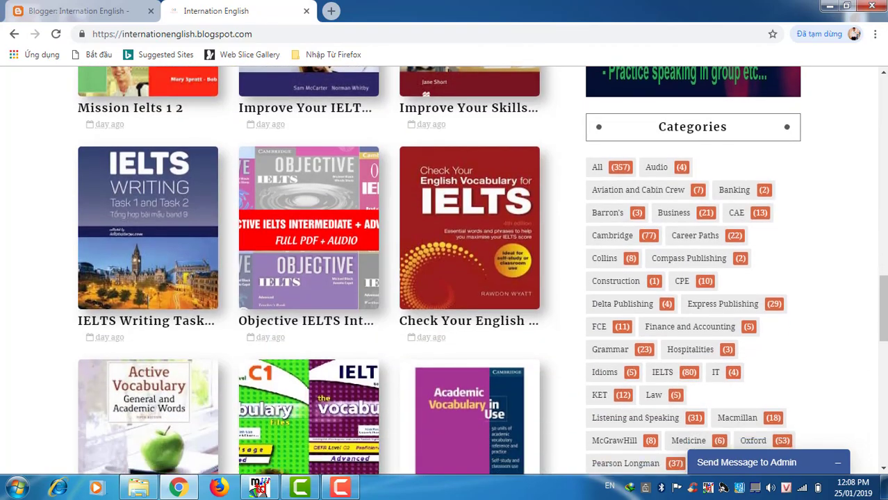
scroll(down, 3)
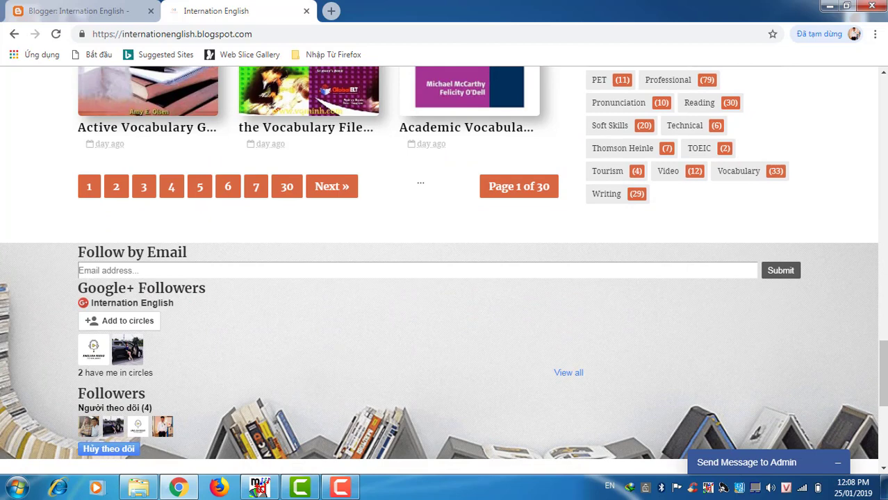
mouse_move(541, 97)
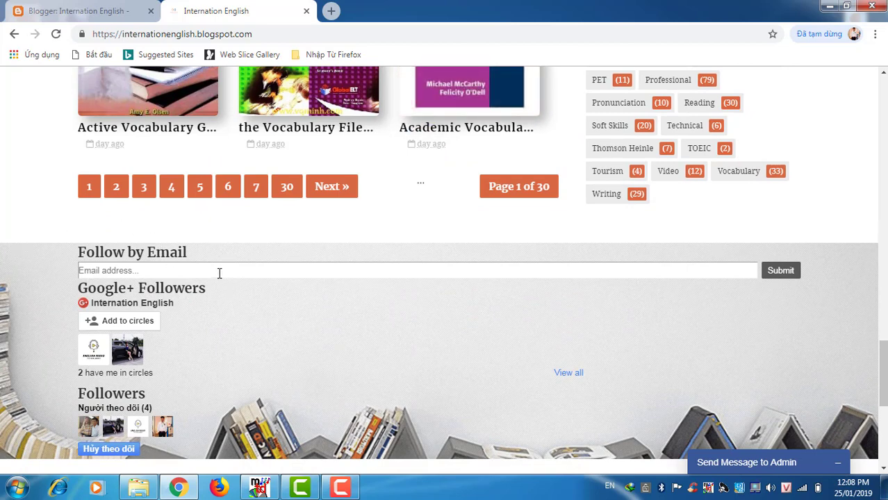
mouse_move(786, 277)
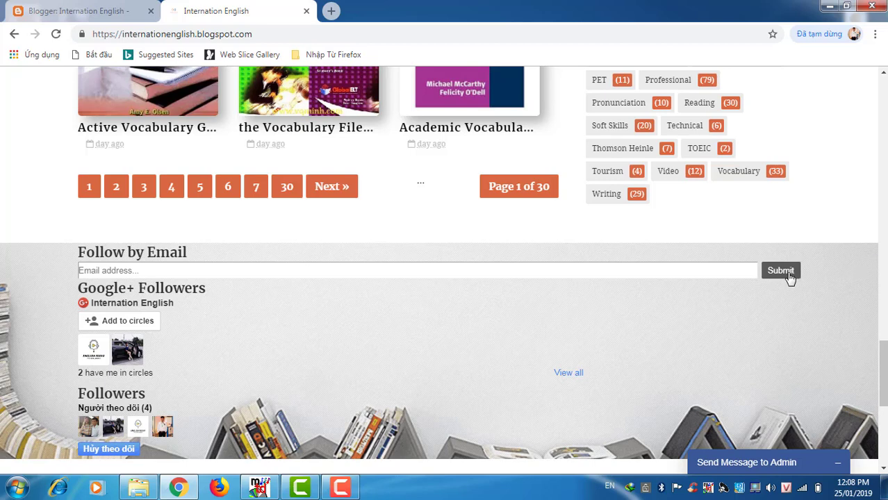
mouse_move(772, 313)
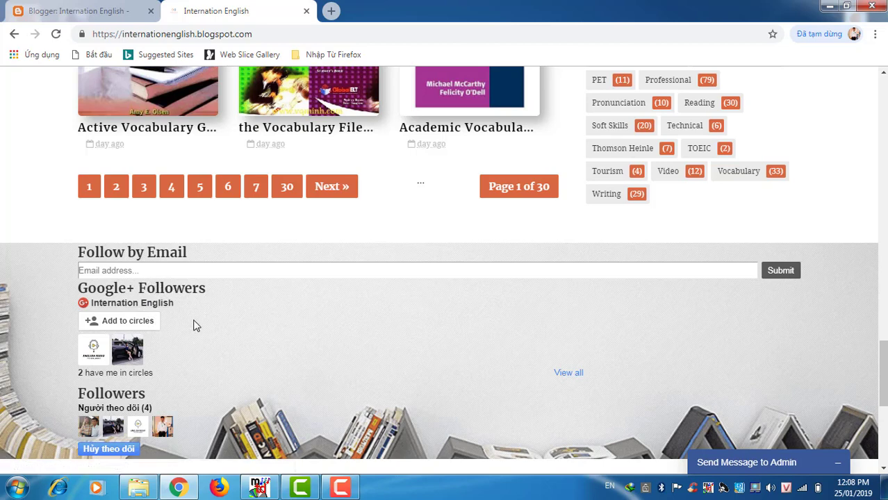
mouse_move(203, 354)
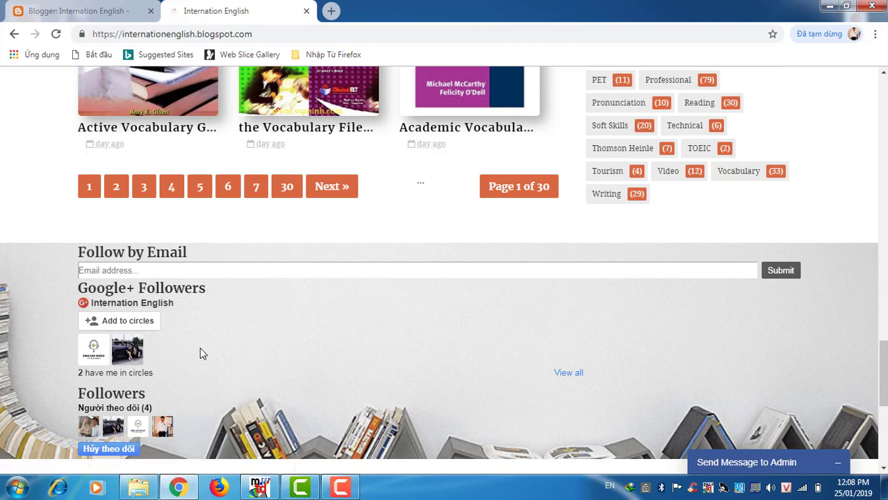
mouse_move(189, 359)
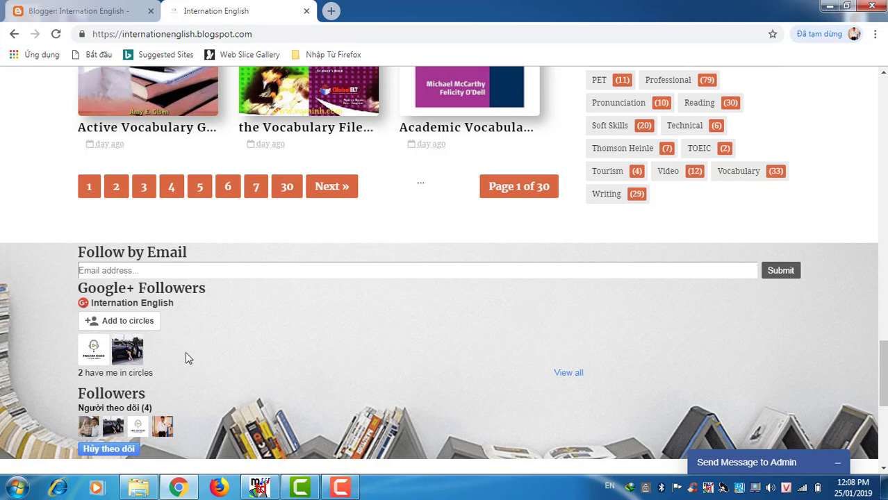
mouse_move(220, 320)
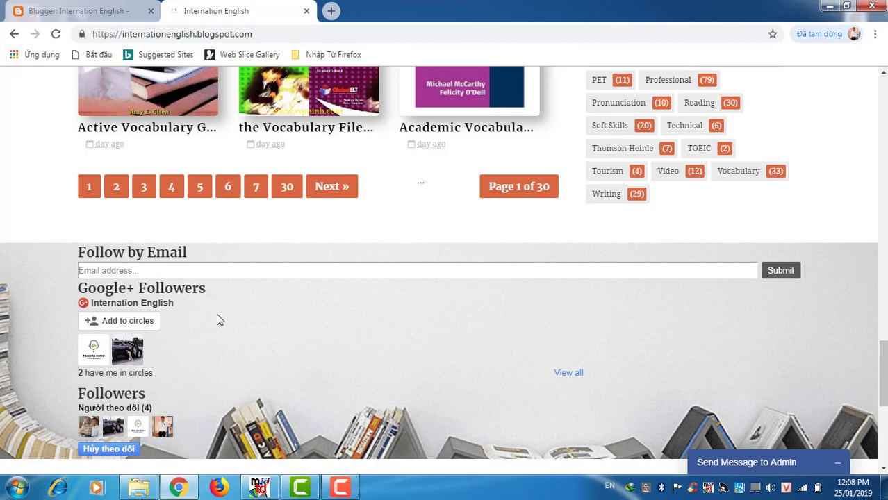
mouse_move(158, 416)
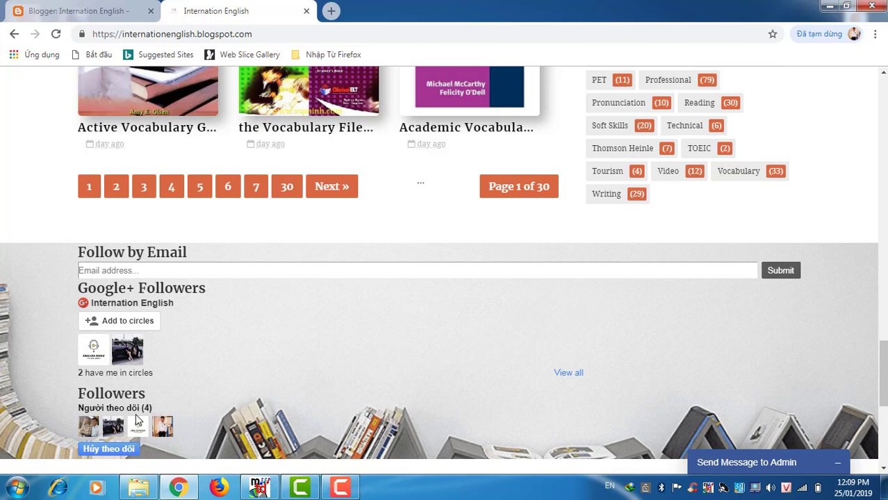
mouse_move(167, 431)
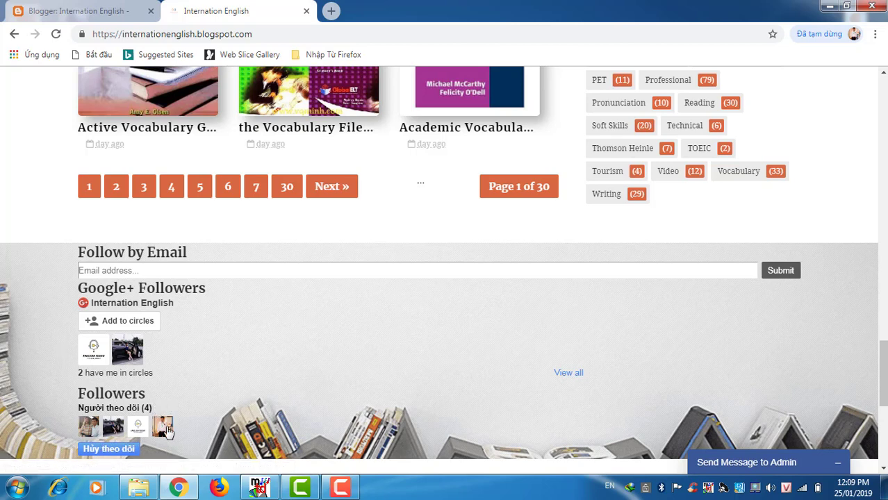
Step: Scroll the home page further down toward the footer's E-Library blurb, recent comments and Contact Us form
scroll(down, 3)
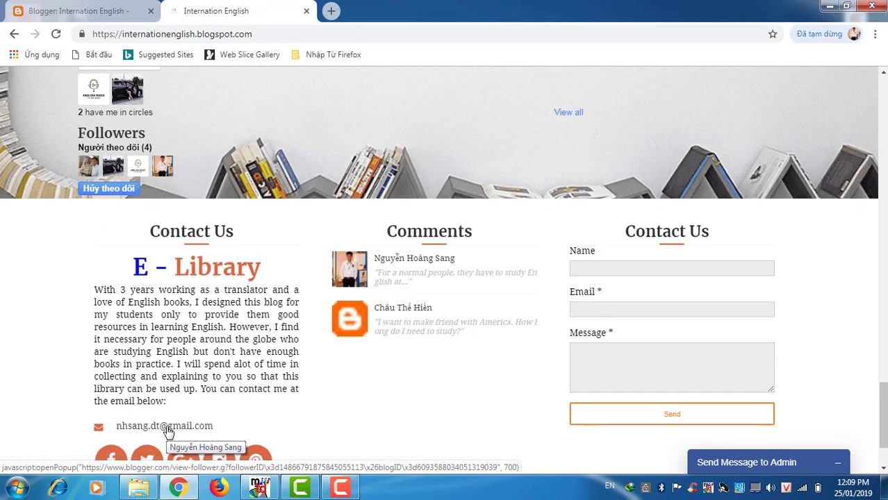
scroll(down, 3)
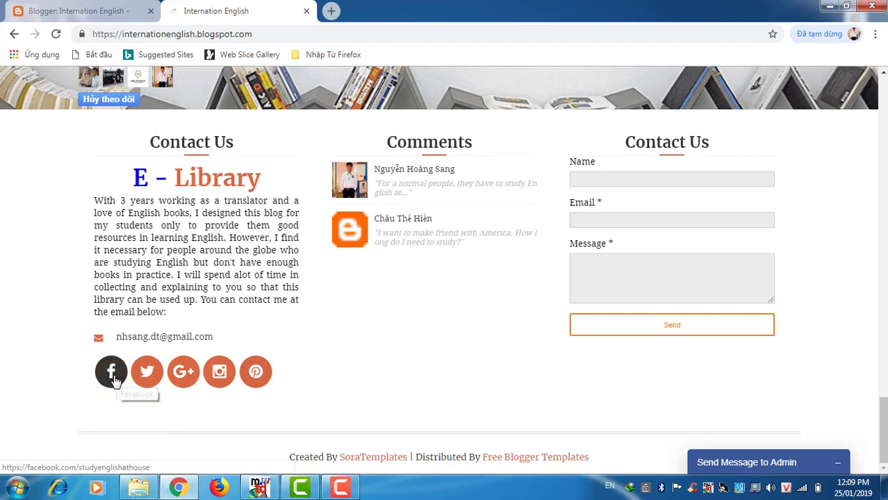
mouse_move(160, 383)
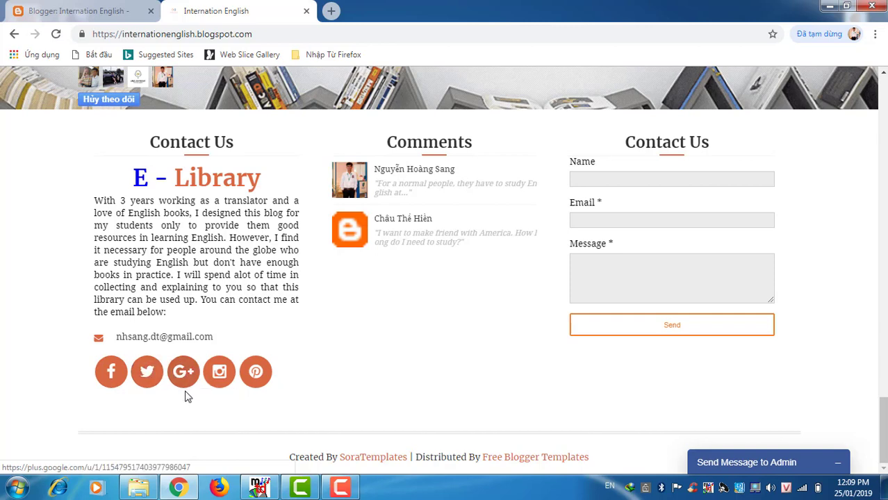
mouse_move(297, 417)
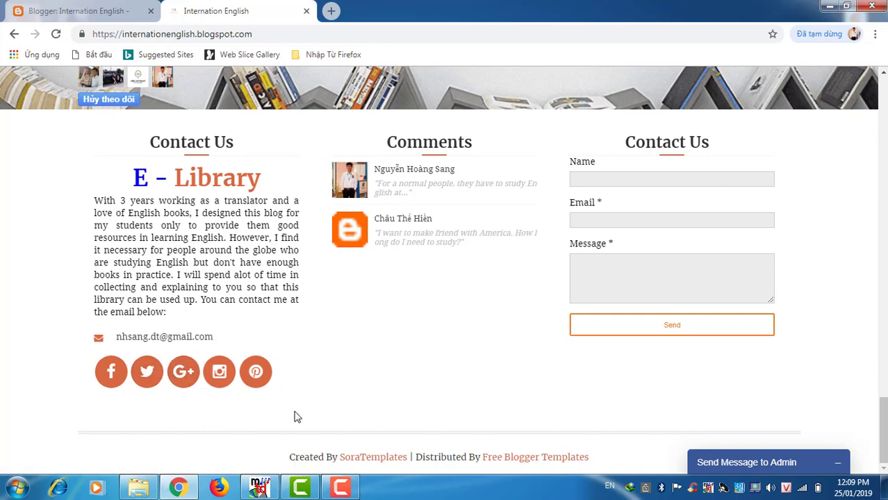
mouse_move(606, 375)
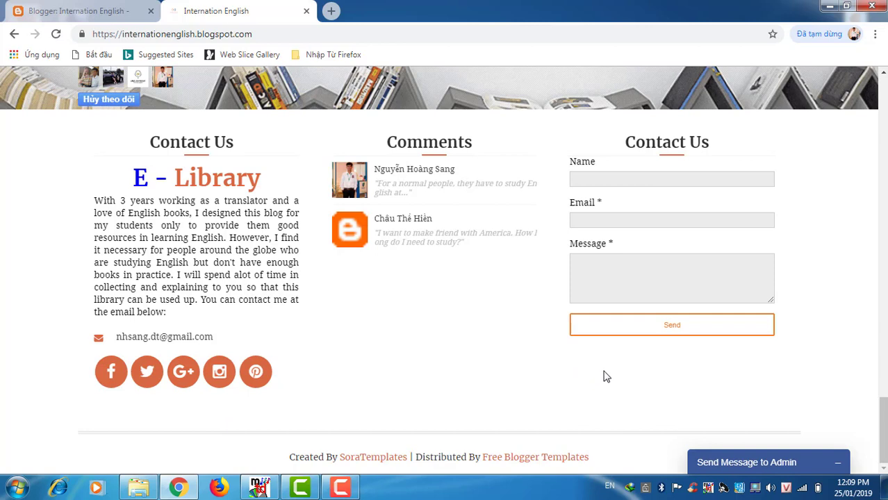
click(671, 278)
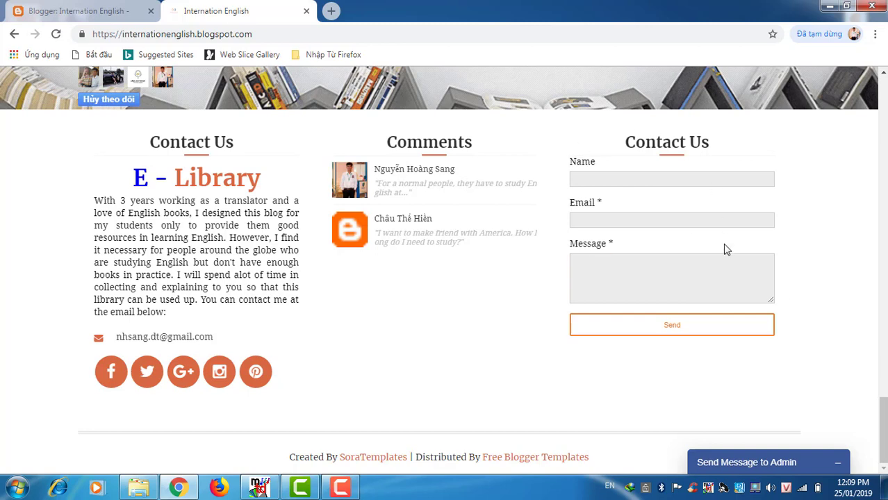
mouse_move(875, 403)
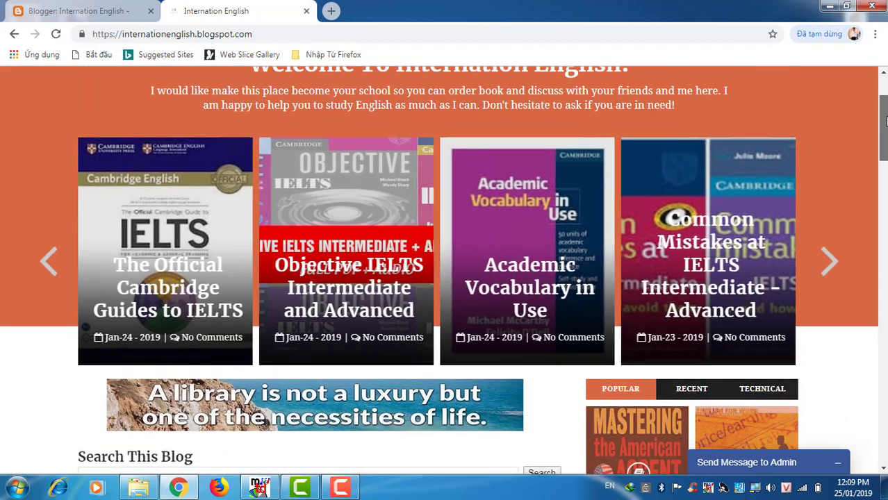
Step: Search the blog for 'pronunciation' and view the three results: English Pronunciation Made Simple, Primary Pronunciation Box and English Pronunciation in Use
scroll(down, 3)
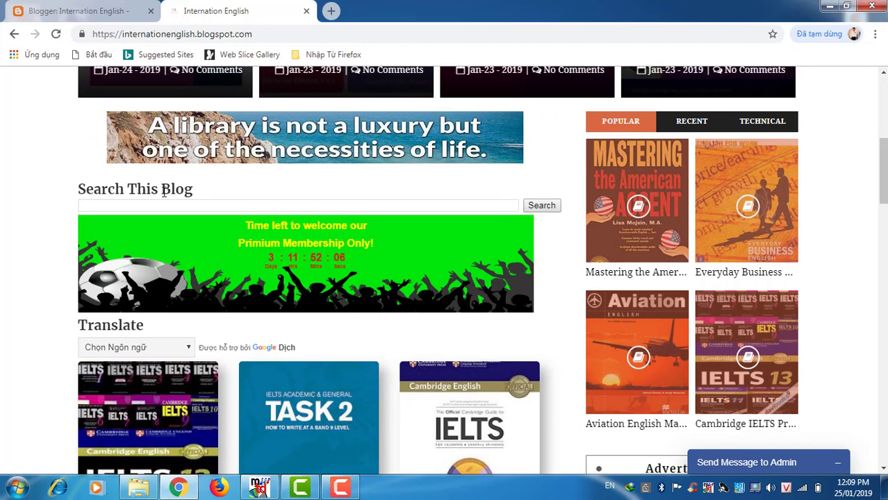
click(201, 205)
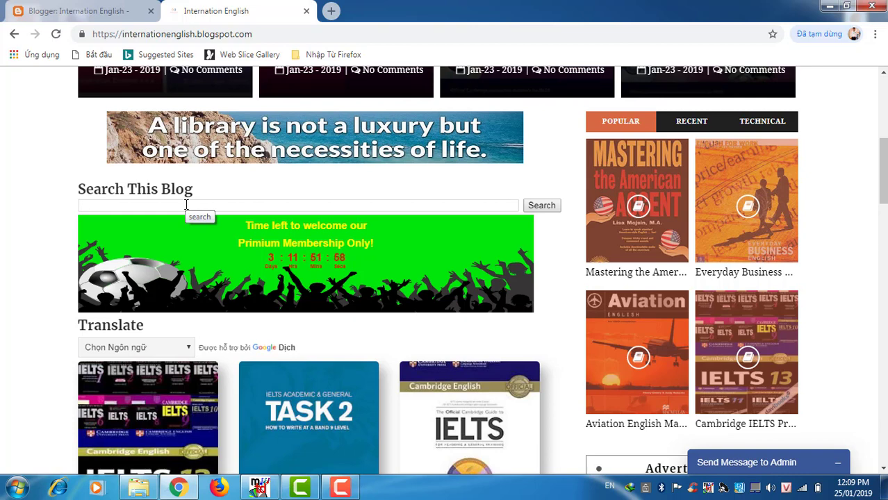
text(pronunciation)
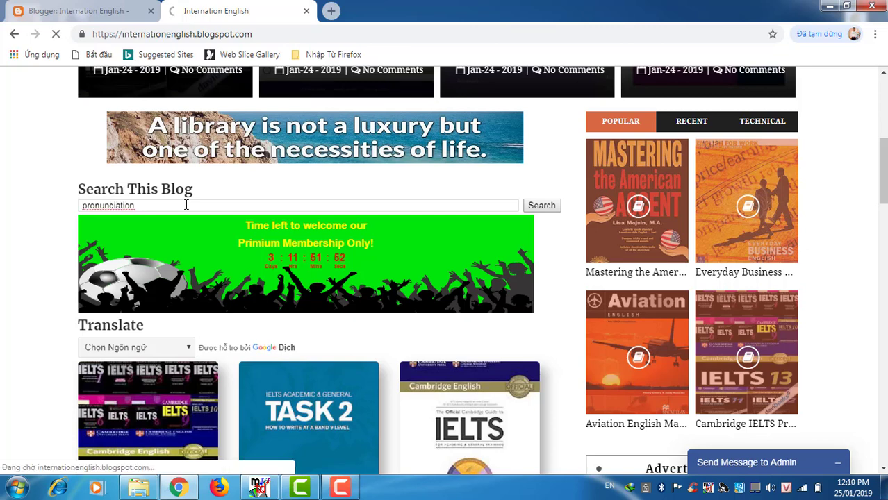
click(542, 206)
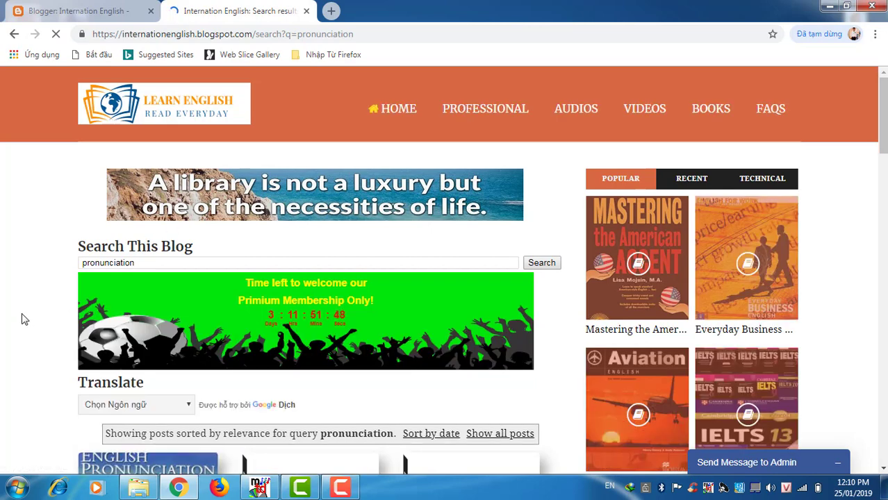
scroll(down, 3)
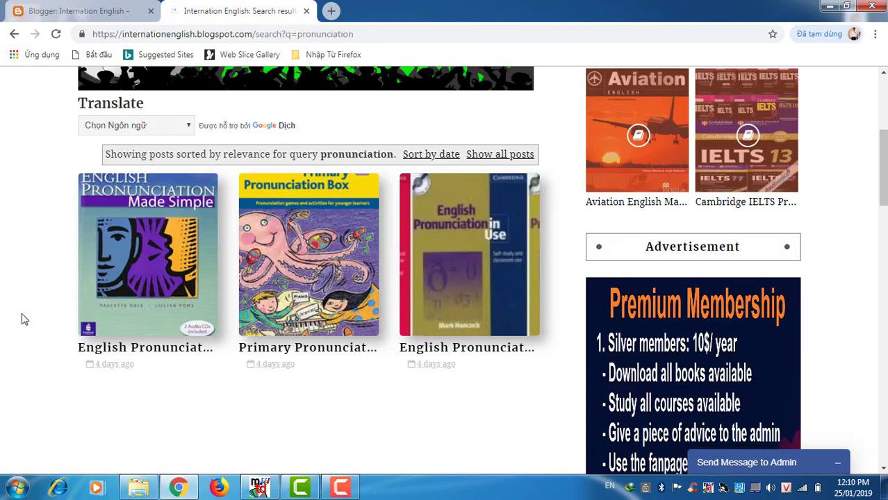
scroll(down, 3)
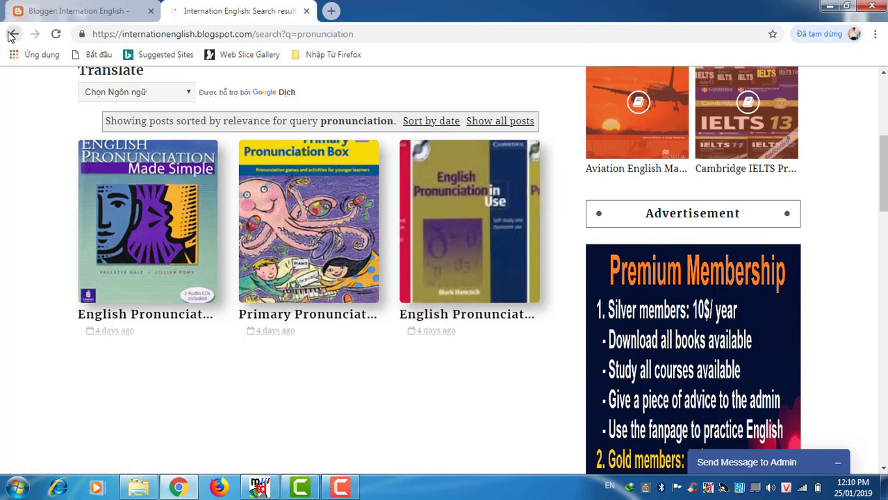
Step: Go back to the home page and bring the blog search box and premium membership countdown banner into view
click(13, 33)
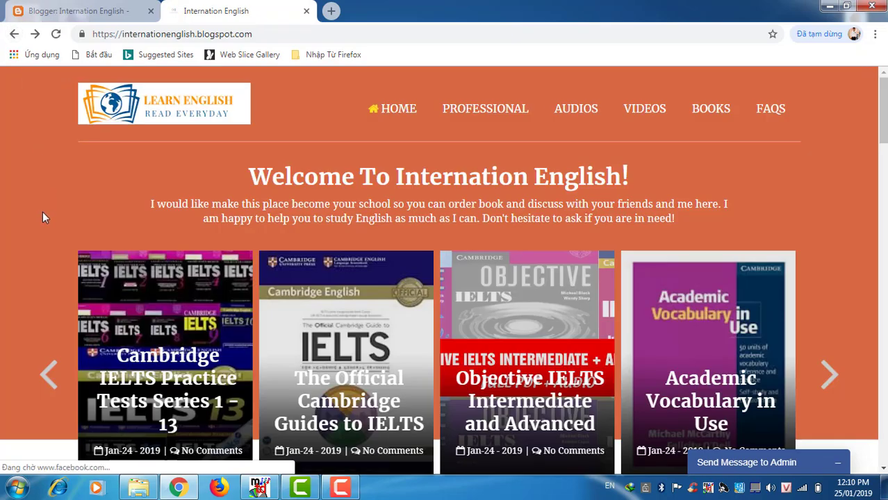
scroll(down, 3)
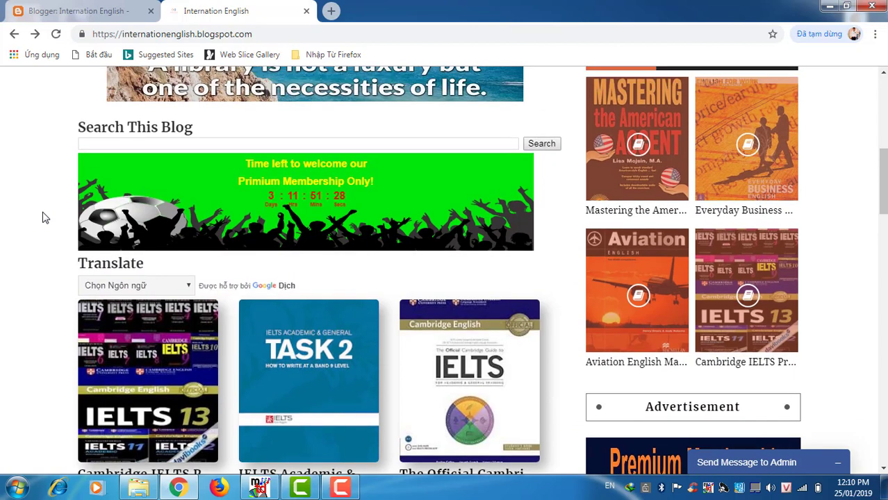
mouse_move(298, 183)
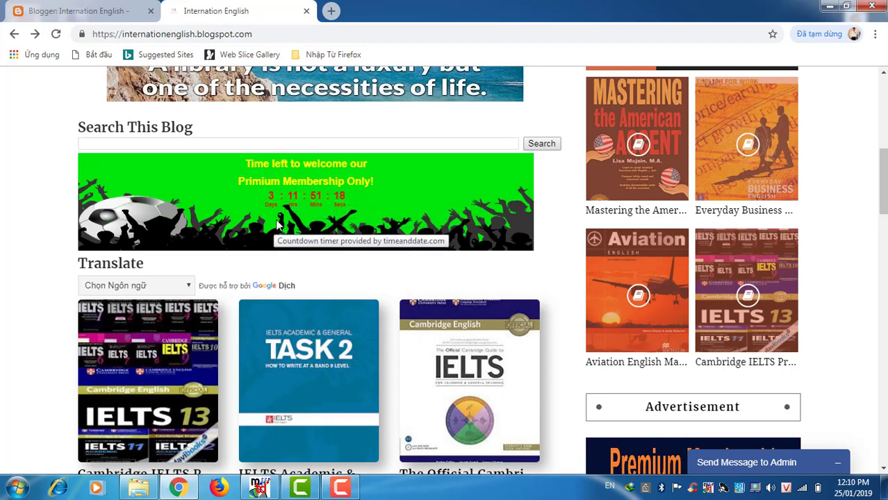
mouse_move(313, 220)
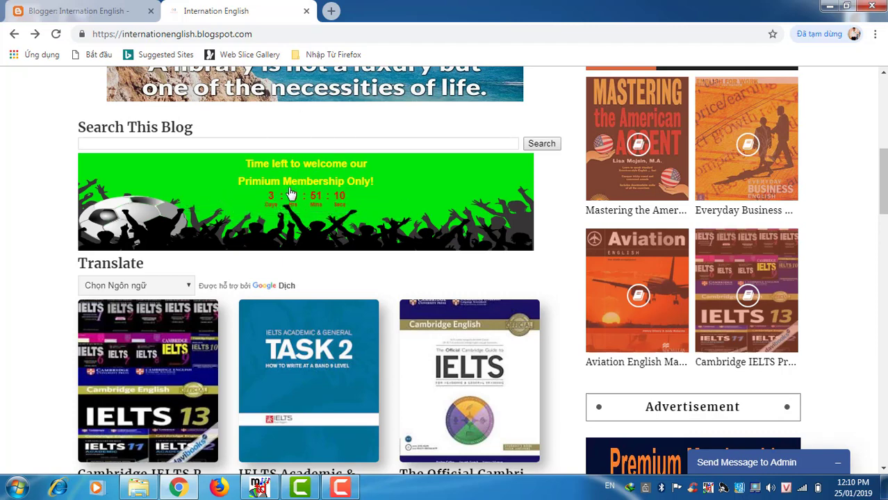
mouse_move(314, 197)
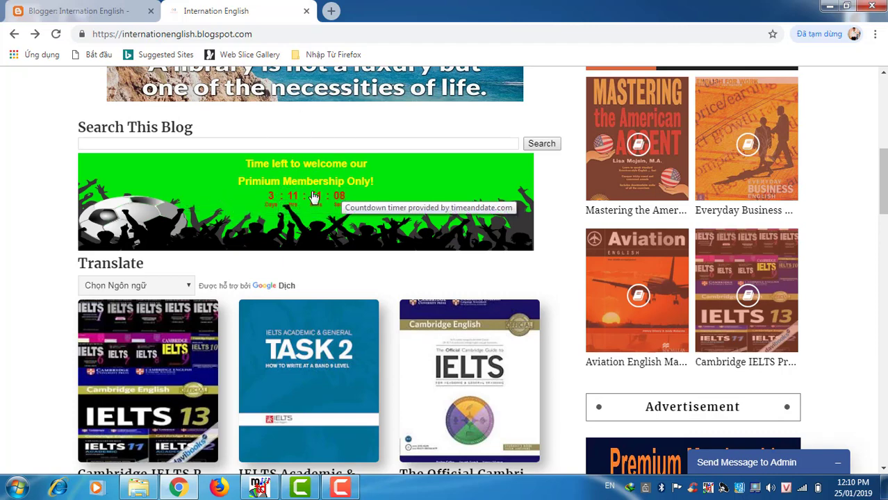
mouse_move(48, 217)
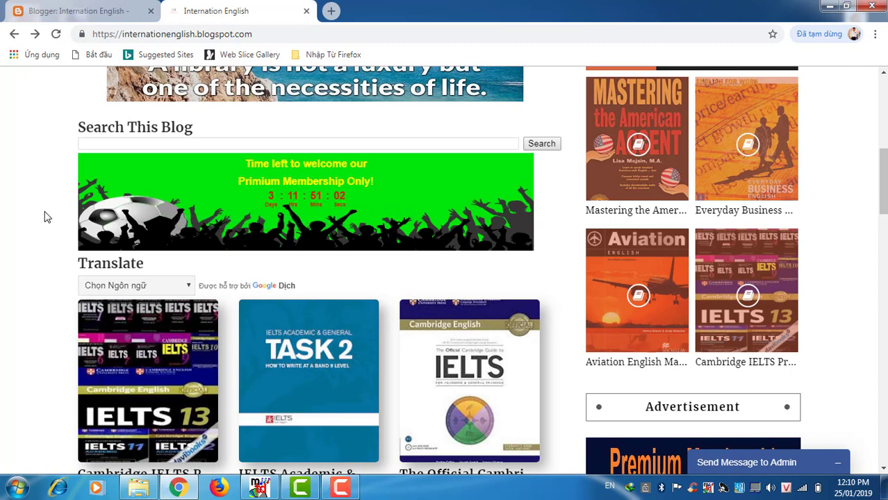
Step: Scroll past the book grid, membership ad, categories and pagination to the footer with the E-Library blurb, recent comments and Contact Us form
scroll(down, 3)
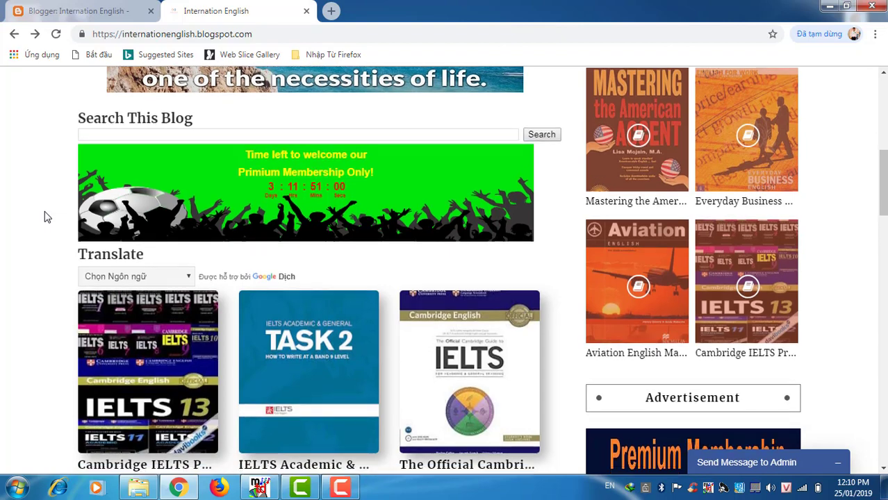
scroll(down, 3)
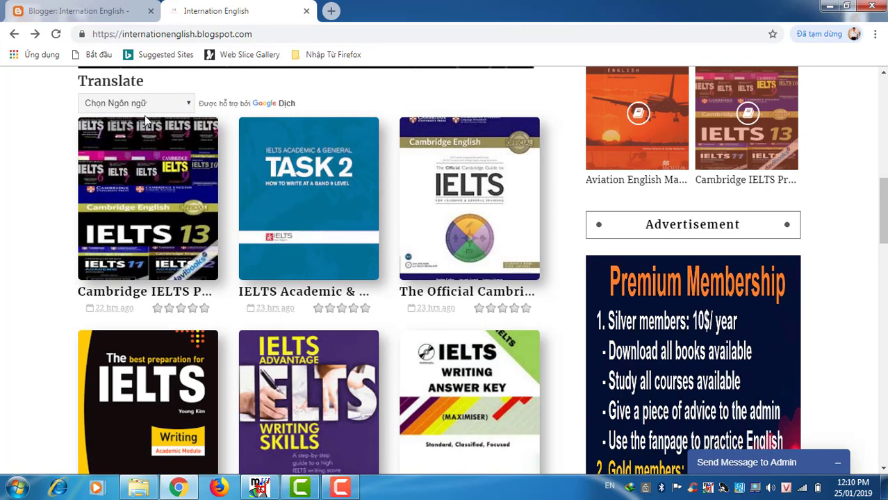
mouse_move(3, 187)
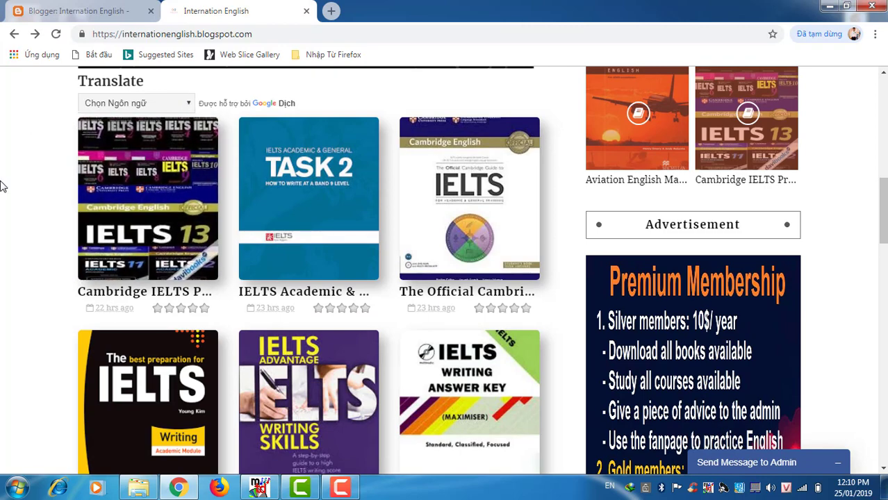
scroll(down, 3)
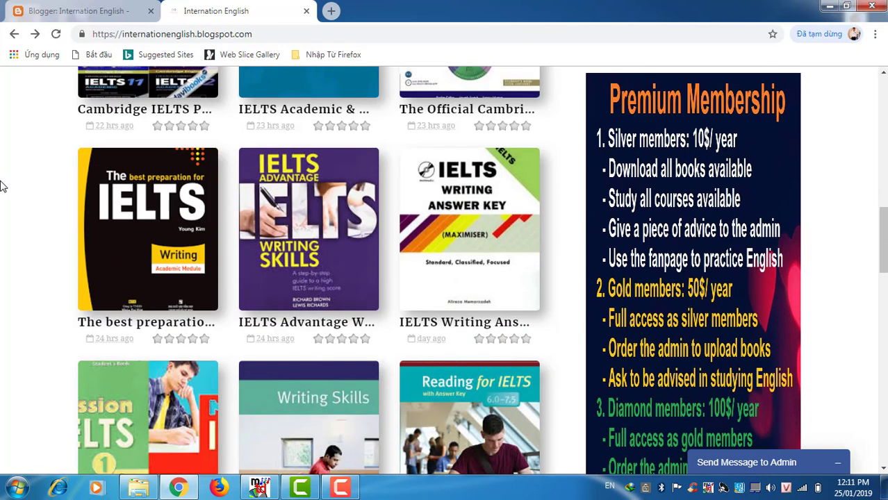
scroll(down, 3)
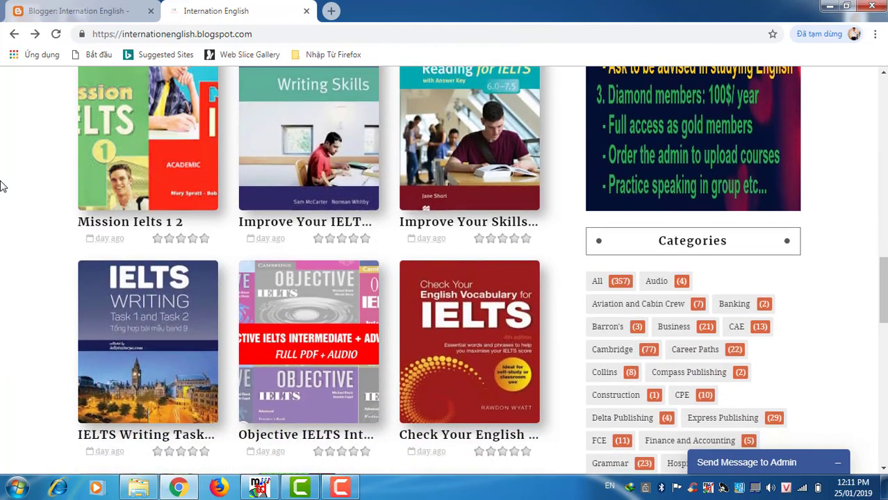
scroll(down, 3)
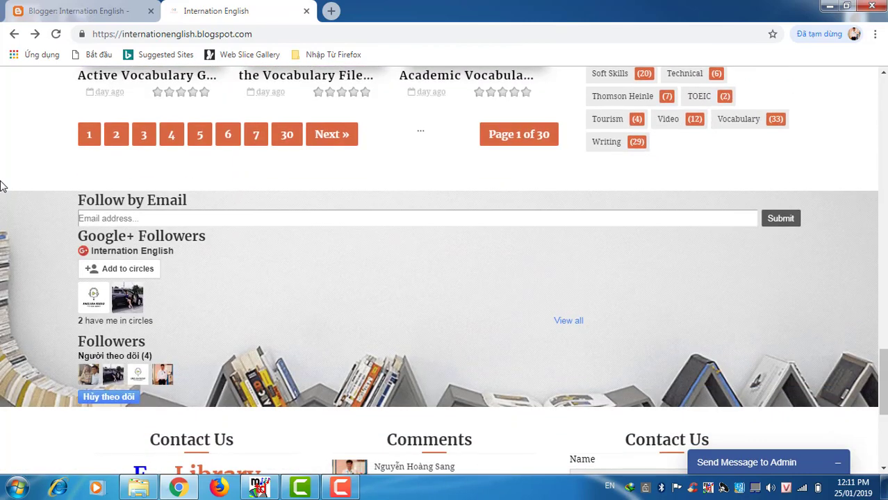
scroll(down, 3)
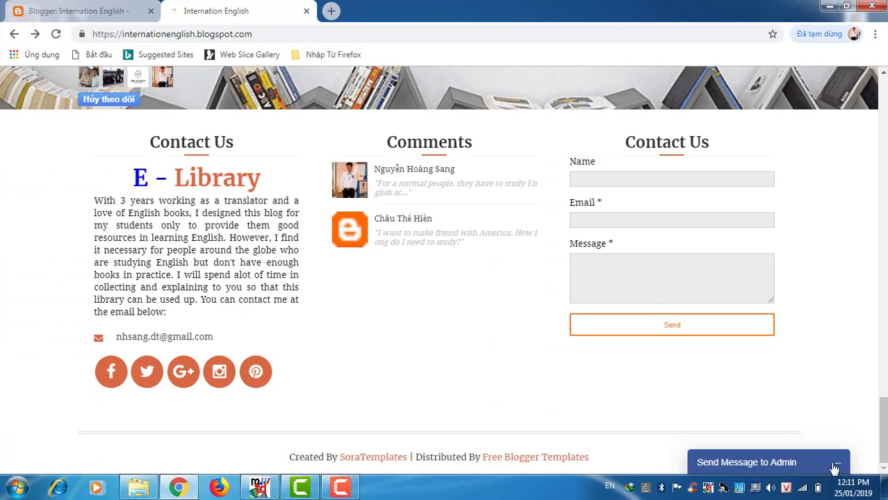
mouse_move(836, 467)
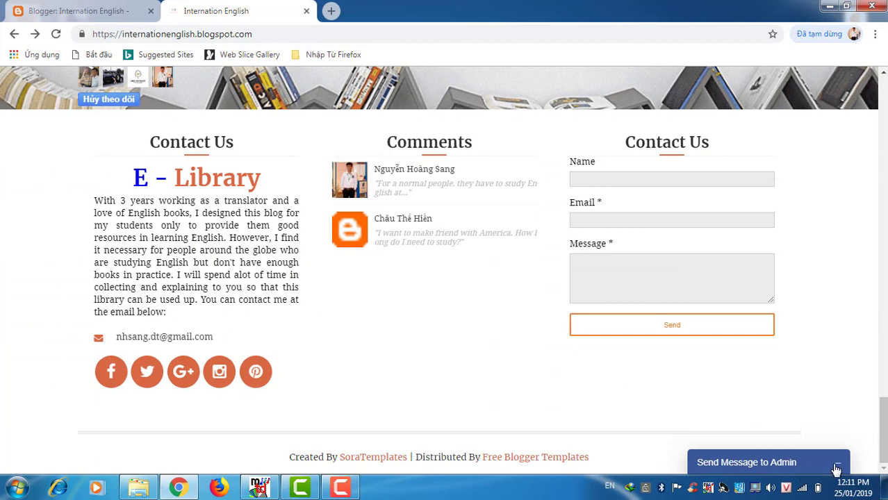
Step: Open the Send Message to Admin chat, like its linked Study English at House Facebook page, and close the chat
click(767, 461)
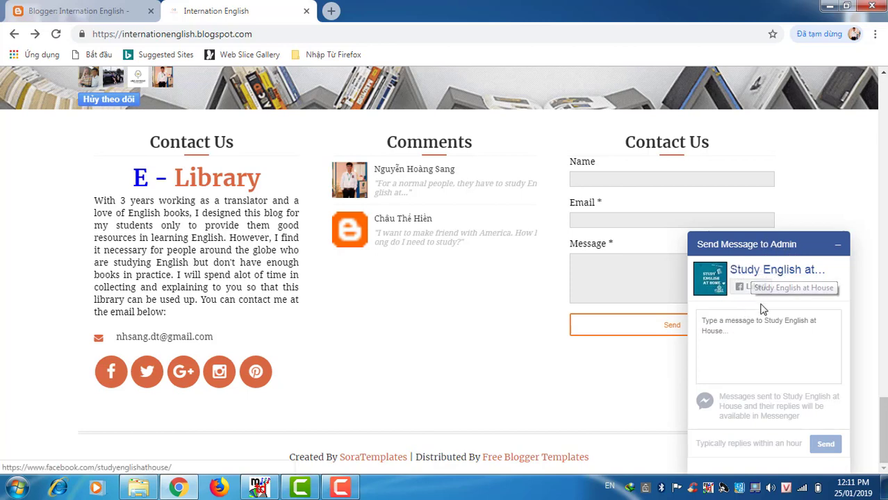
click(750, 286)
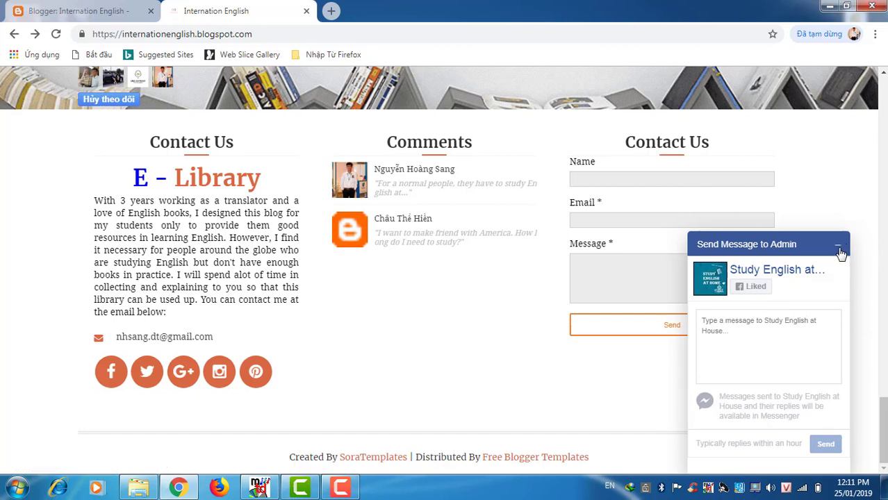
click(839, 245)
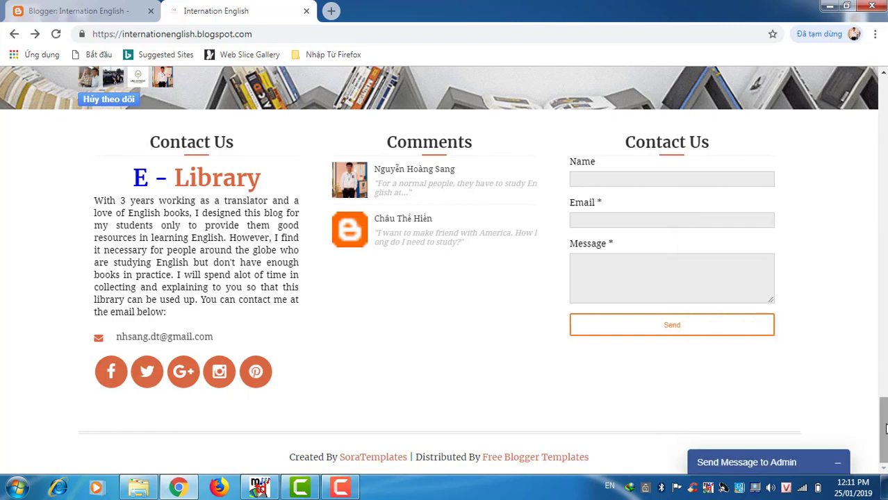
Step: Scroll back up to the home page's Welcome header
scroll(up, 3)
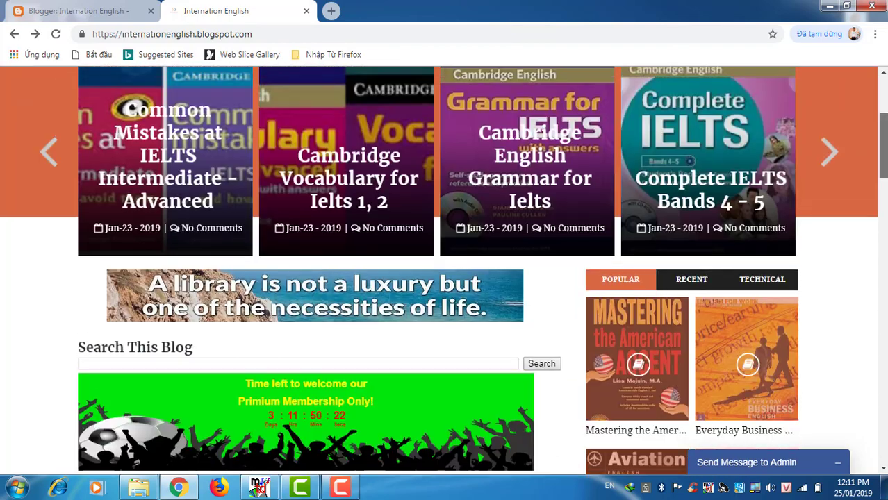
scroll(up, 3)
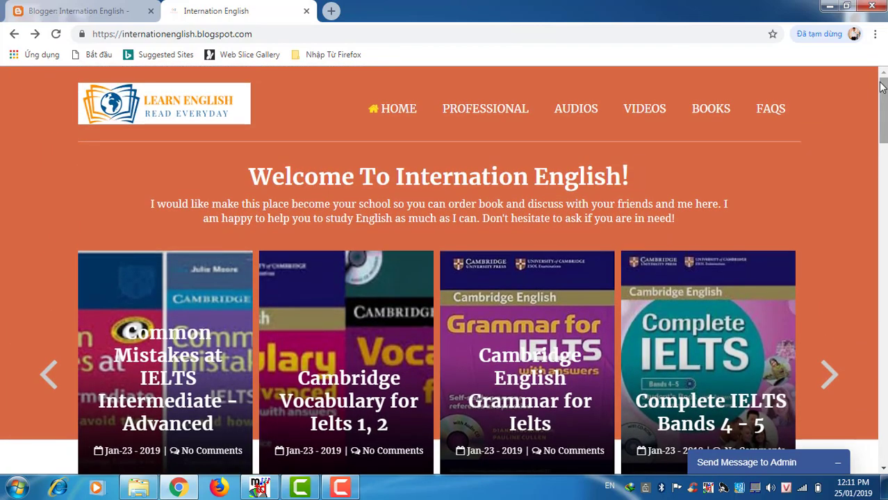